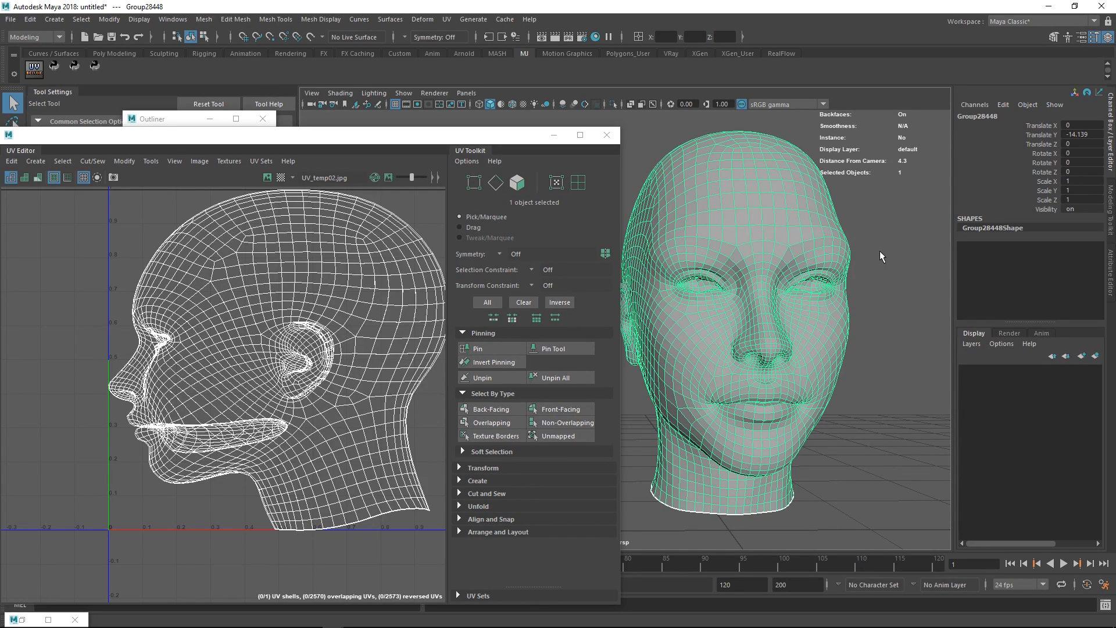
{"action": "mouse_move", "coordinate": [838, 242]}
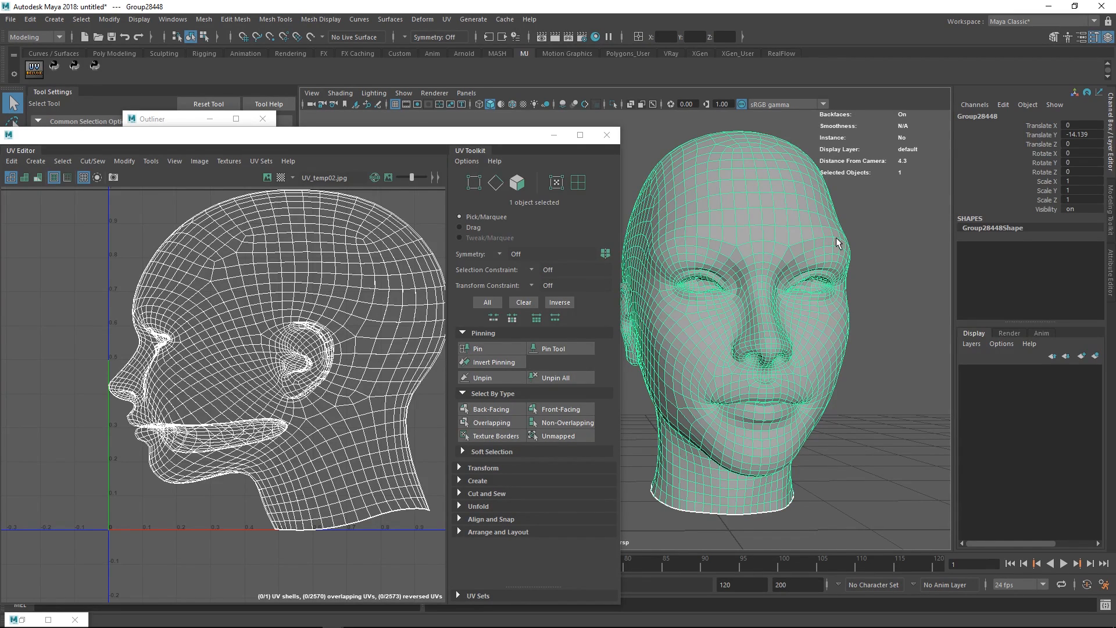
{"action": "mouse_move", "coordinate": [700, 257]}
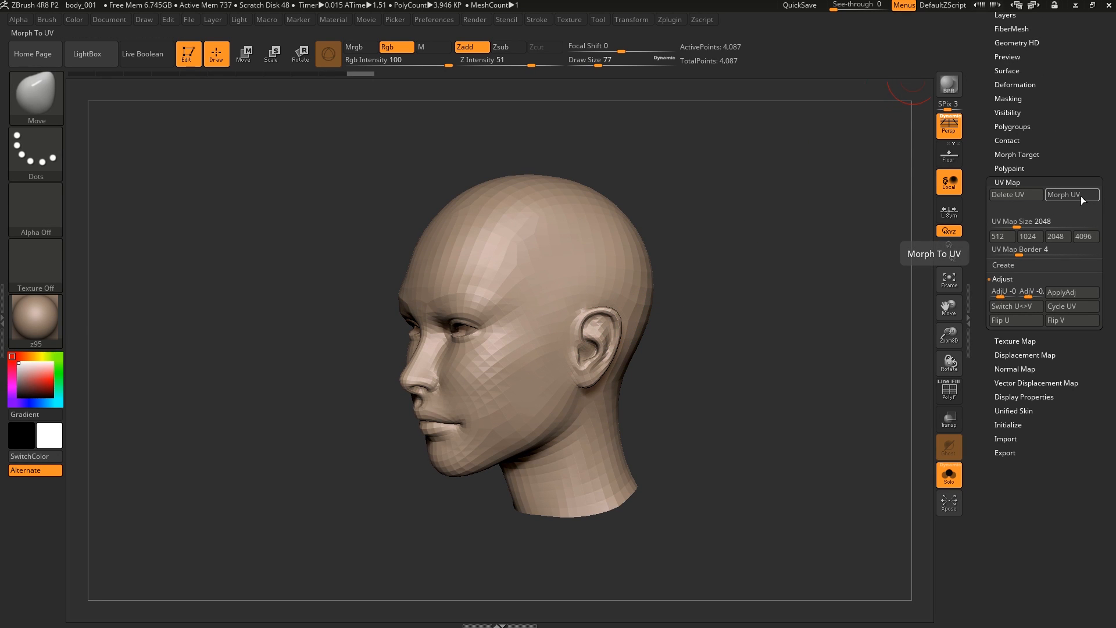
- Toggle Morph UV repeatedly to flatten the head into its UV shells and restore it
{"action": "left_click", "coordinate": [1063, 195]}
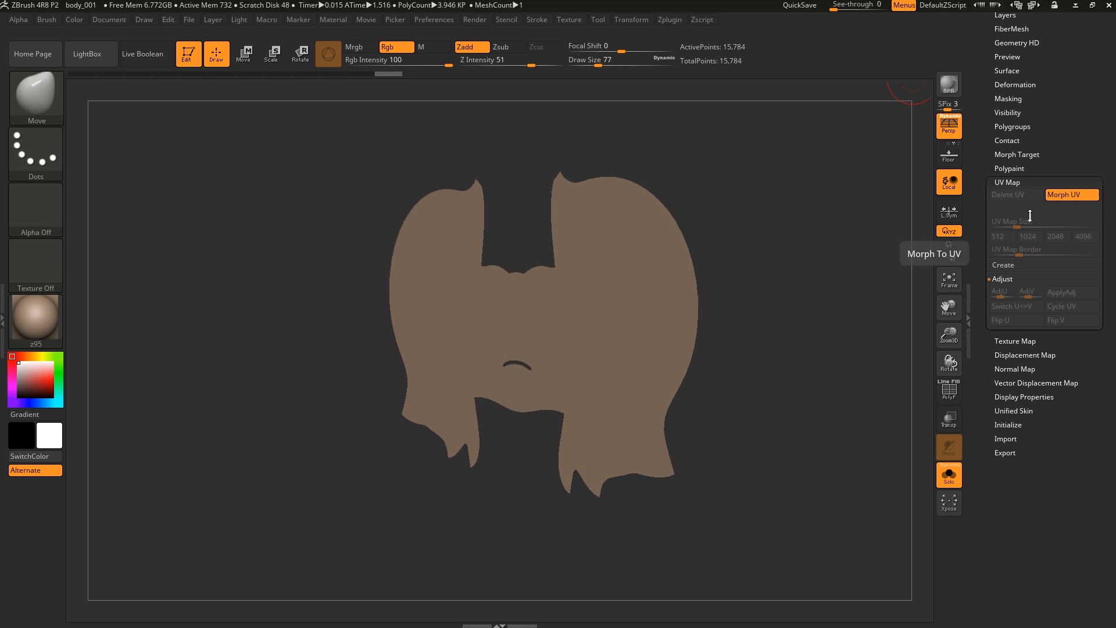
{"action": "left_click", "coordinate": [949, 391]}
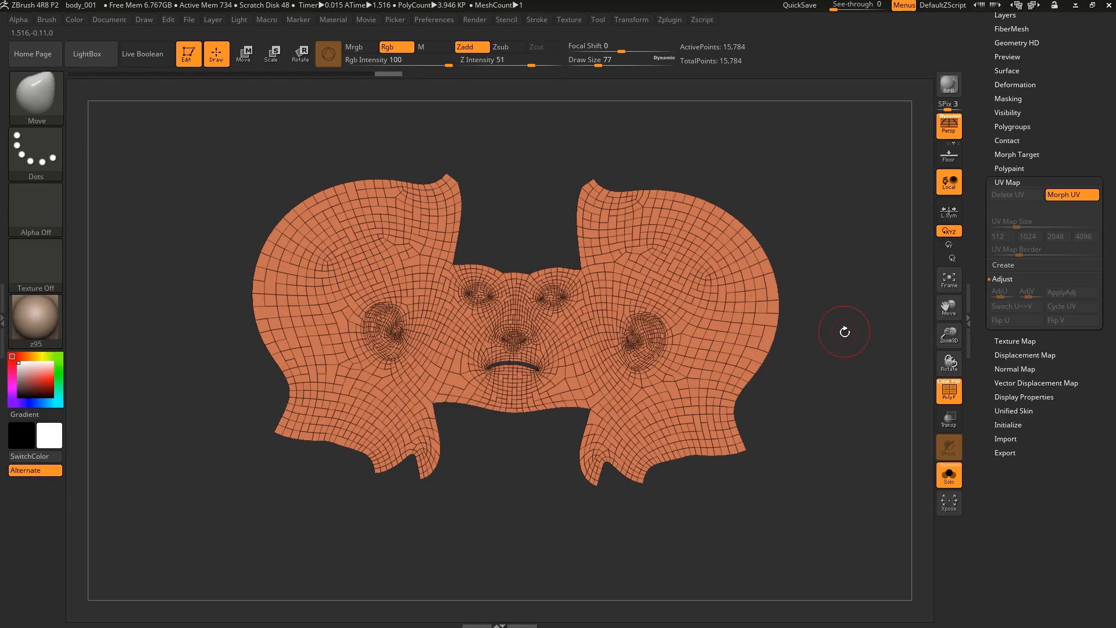
{"action": "left_click", "coordinate": [1071, 194]}
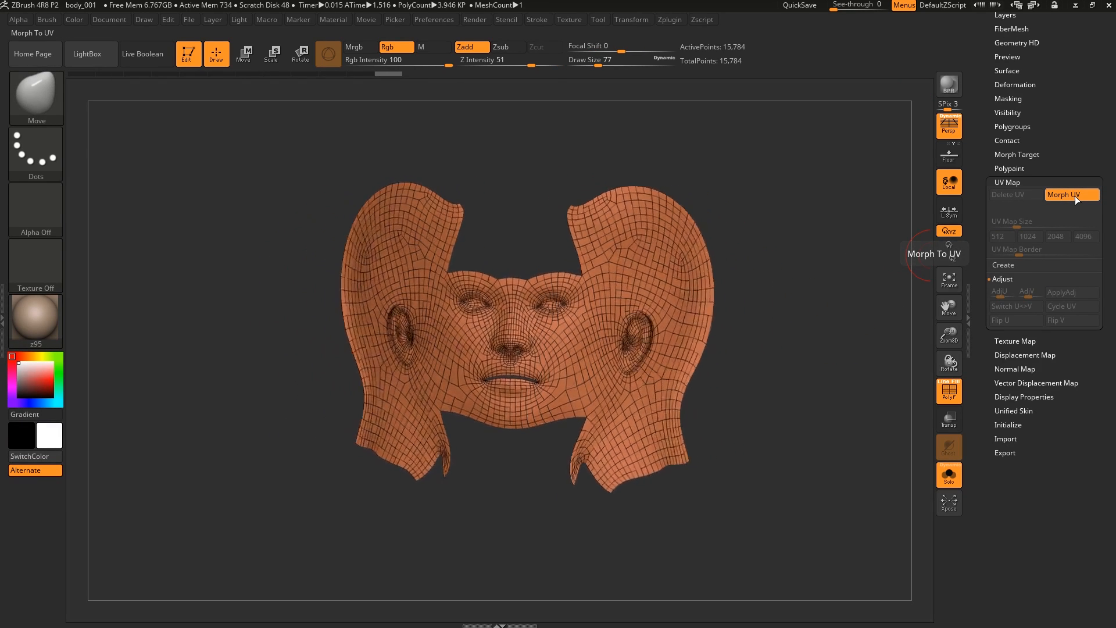
{"action": "left_click", "coordinate": [1071, 195]}
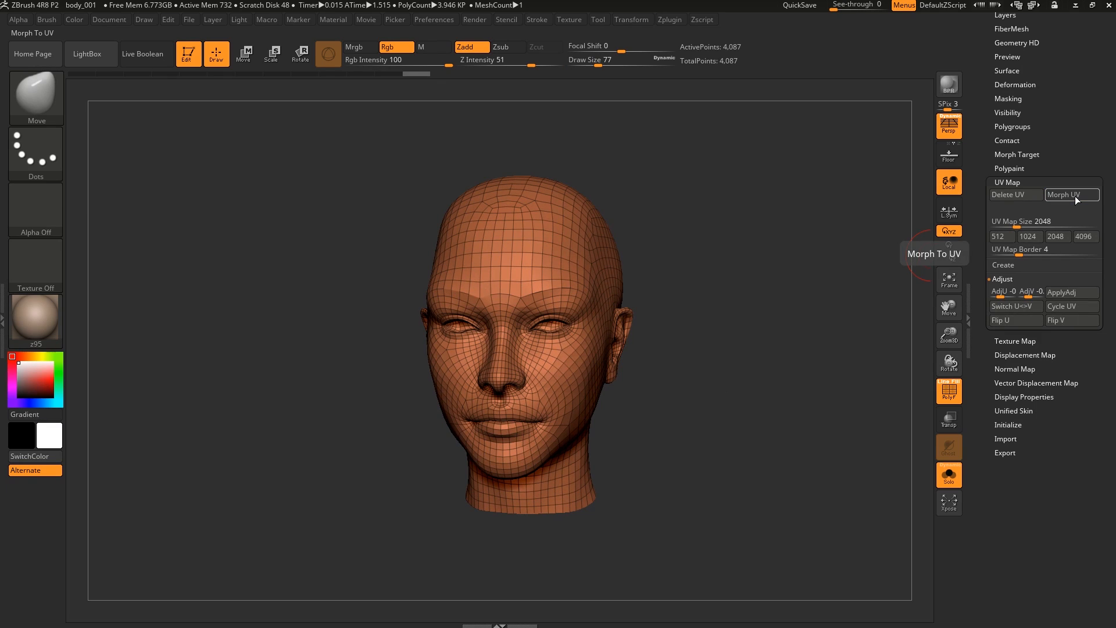
{"action": "left_click", "coordinate": [1065, 194]}
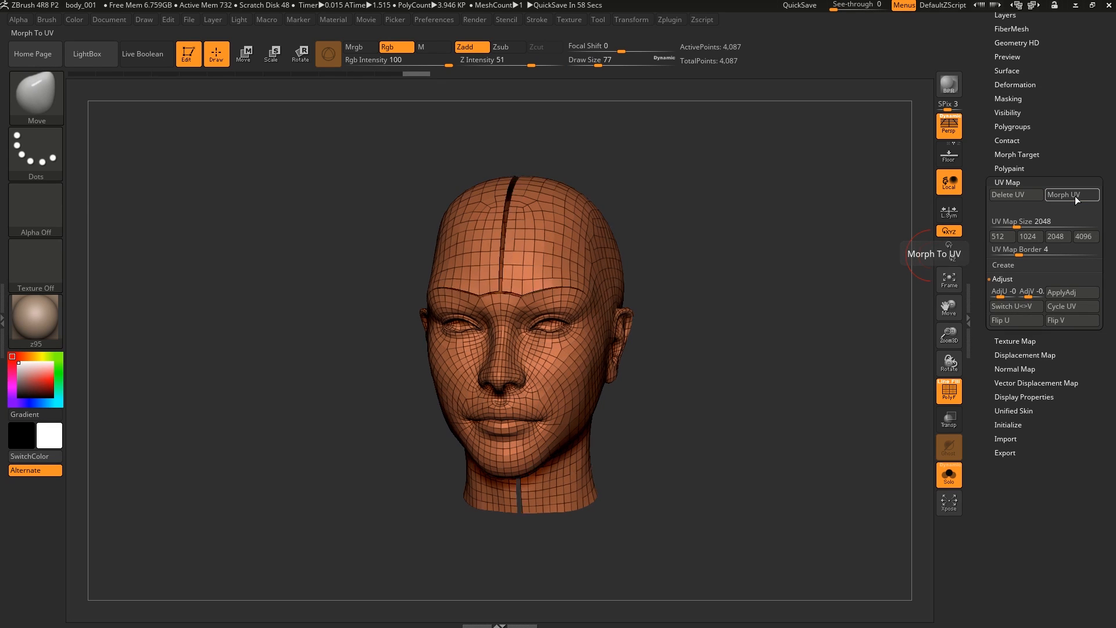
{"action": "left_click", "coordinate": [1069, 194]}
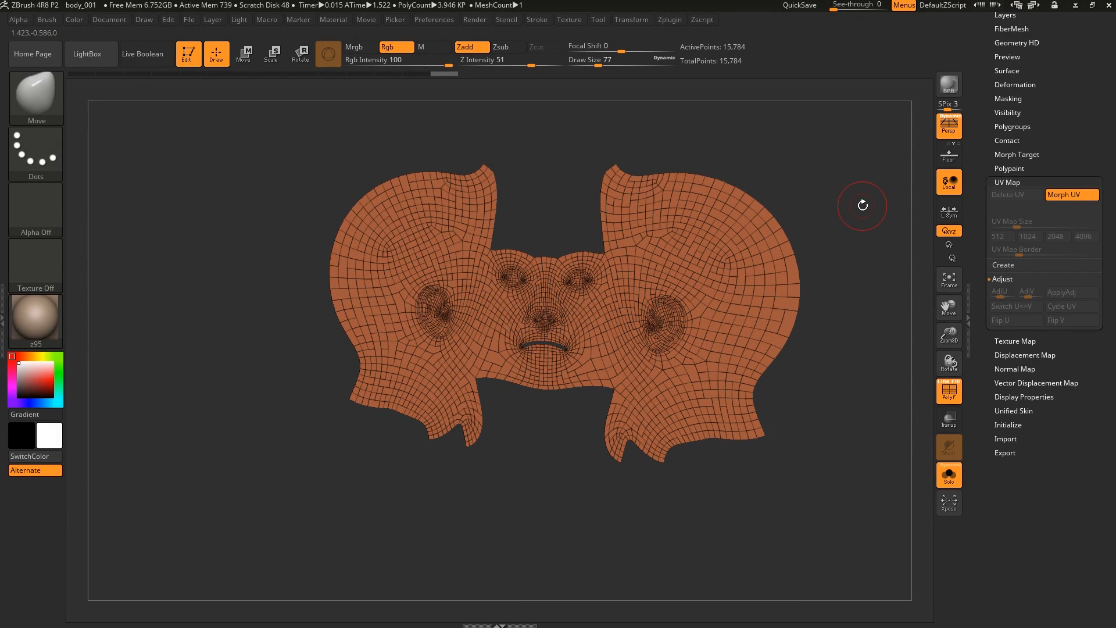
{"action": "mouse_move", "coordinate": [894, 197]}
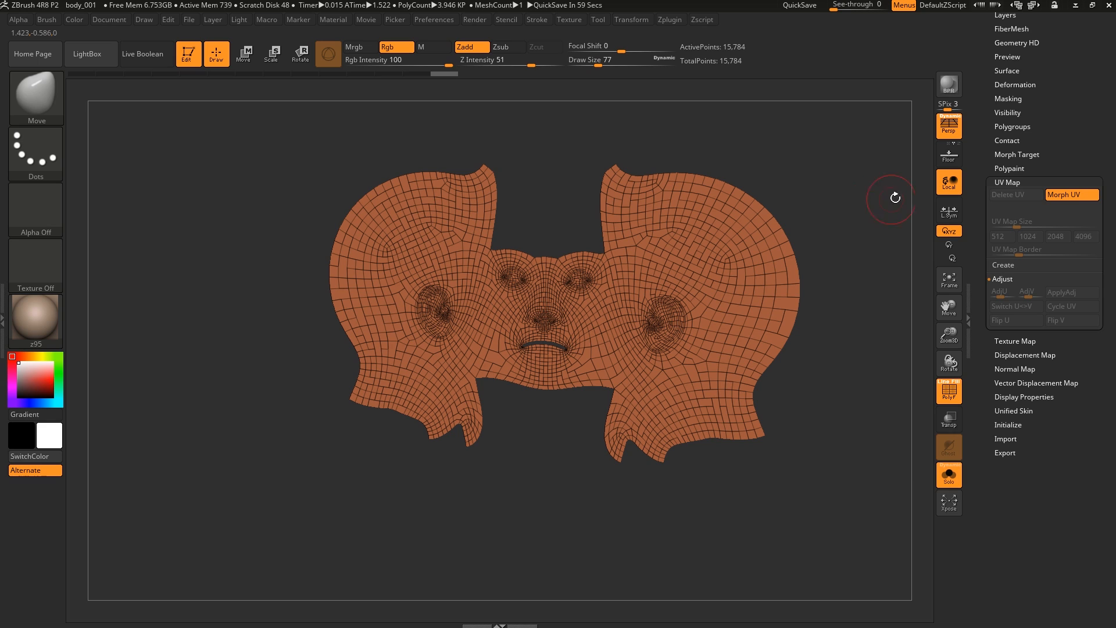
{"action": "mouse_move", "coordinate": [1071, 194]}
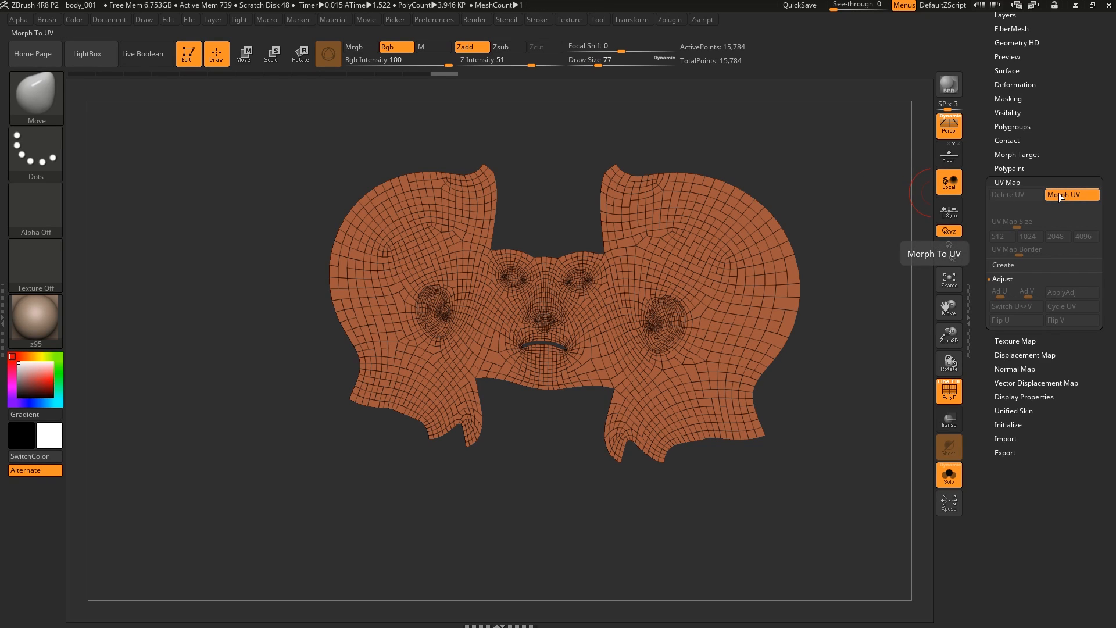
{"action": "left_click", "coordinate": [1071, 194]}
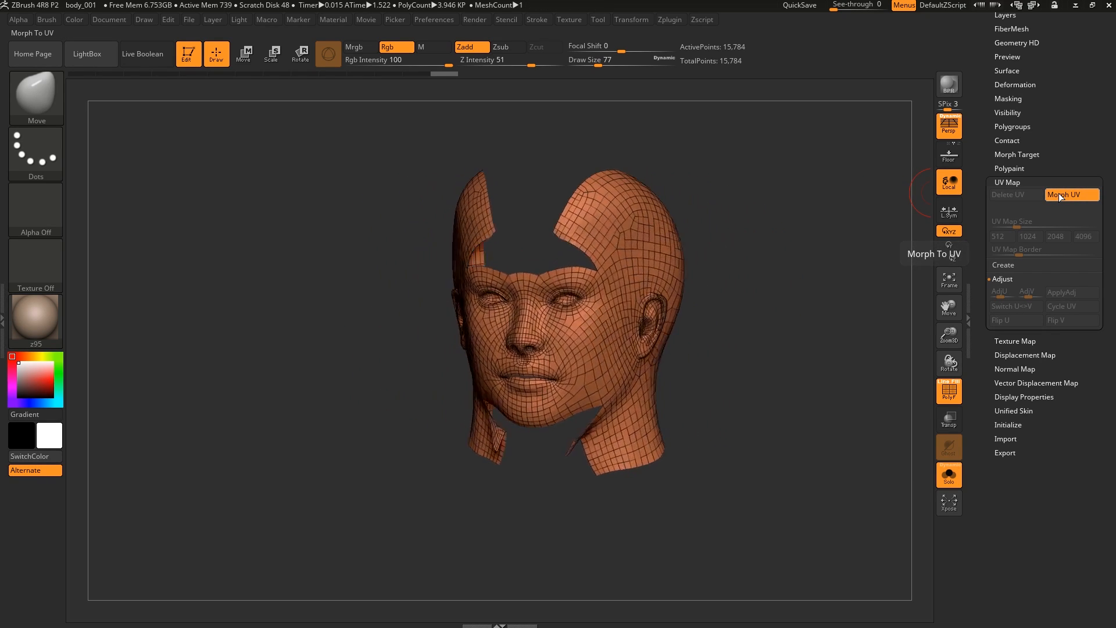
{"action": "left_click", "coordinate": [1072, 194]}
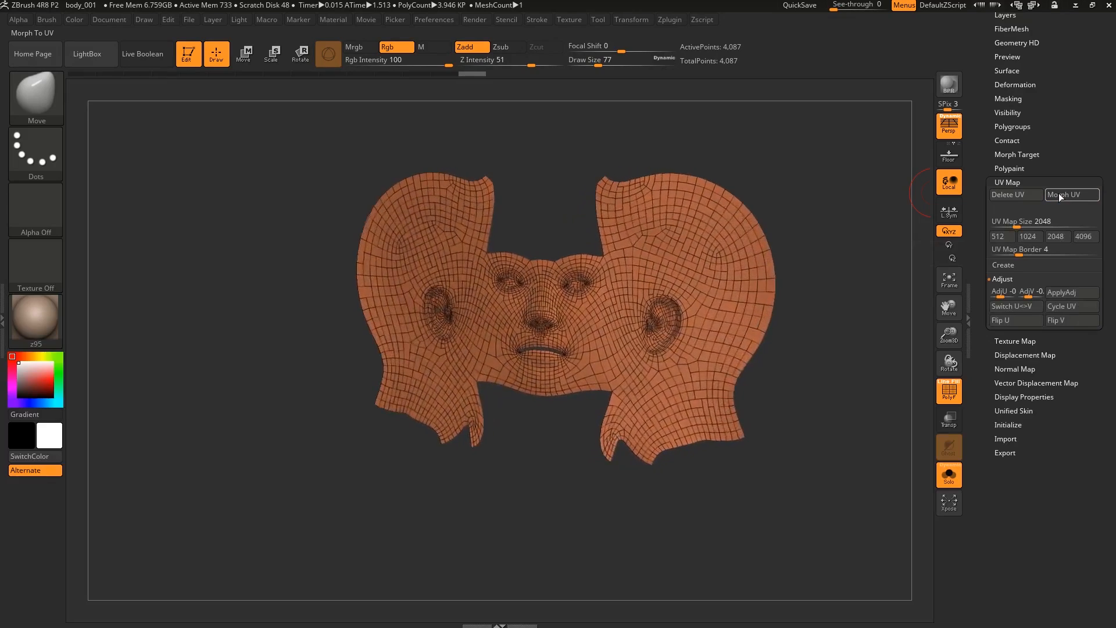
{"action": "left_click", "coordinate": [1071, 194]}
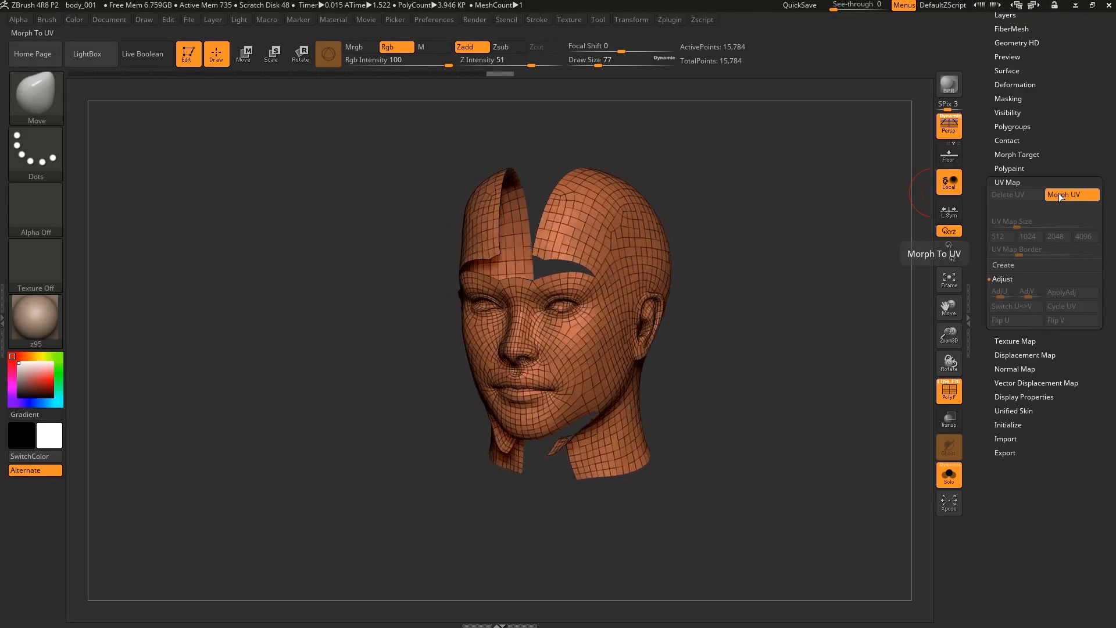
{"action": "left_click", "coordinate": [1070, 194]}
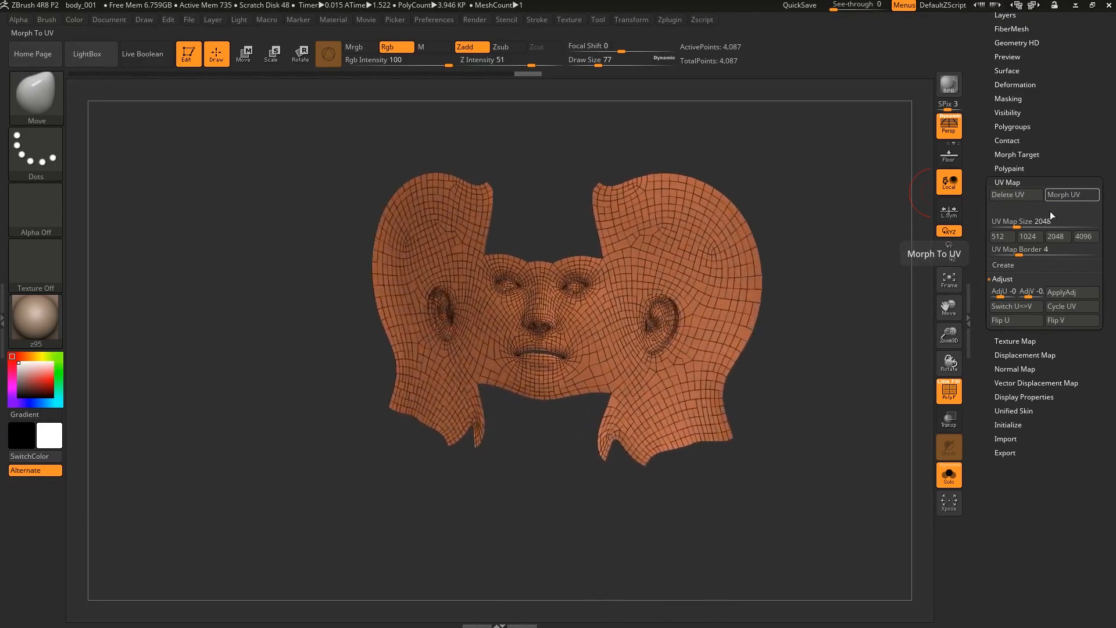
{"action": "left_click", "coordinate": [1071, 195]}
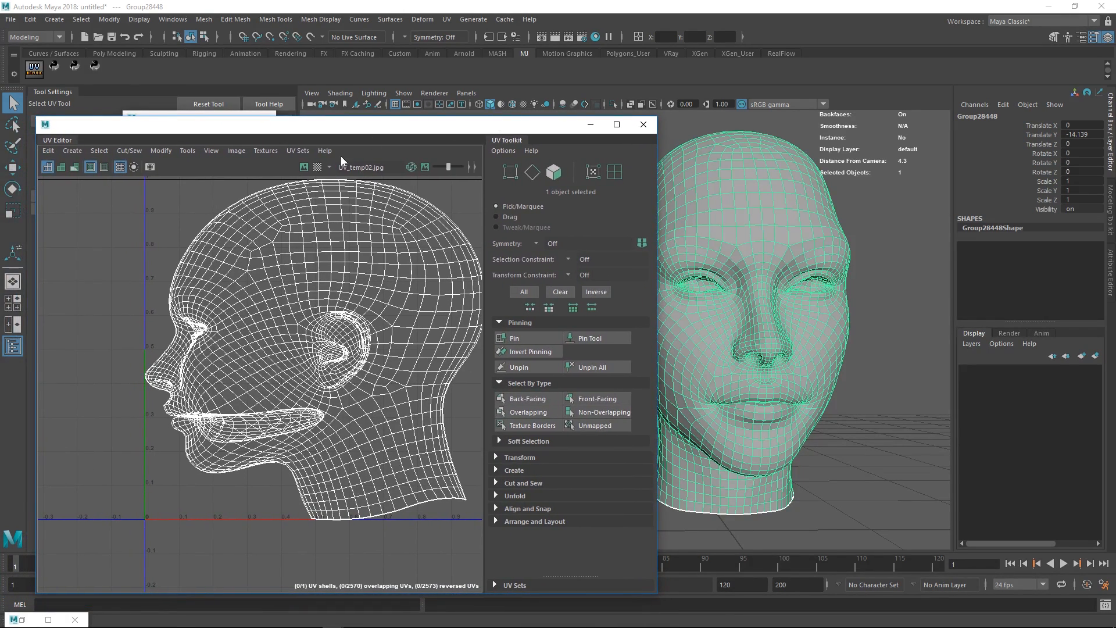
- From the UV menu and UV Toolkit, select all faces of the head mesh
{"action": "left_click", "coordinate": [446, 19]}
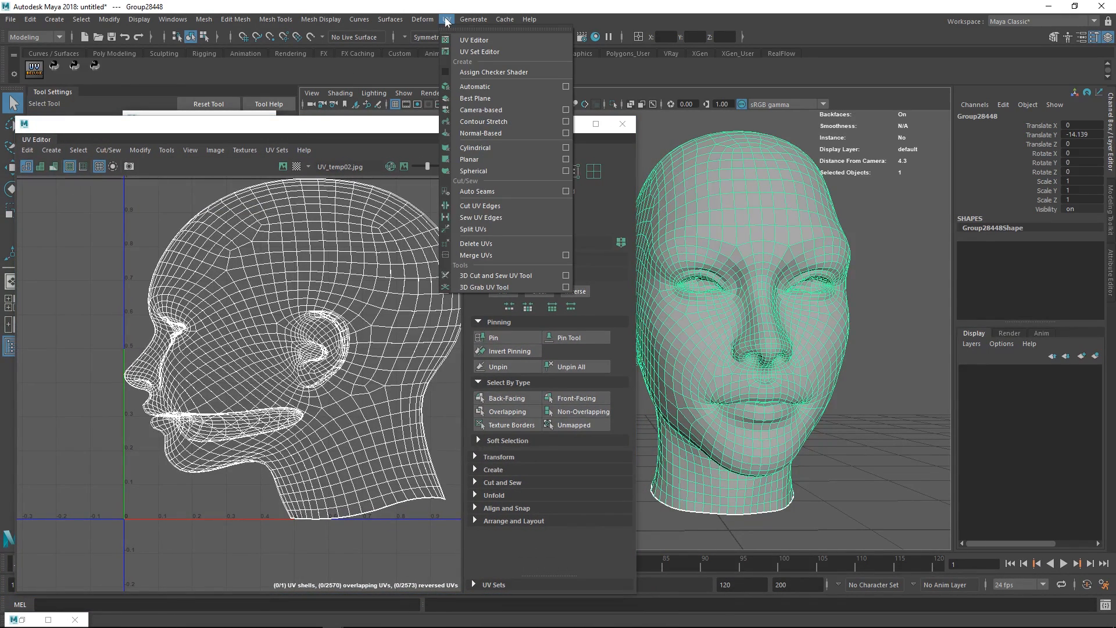
{"action": "mouse_move", "coordinate": [488, 40]}
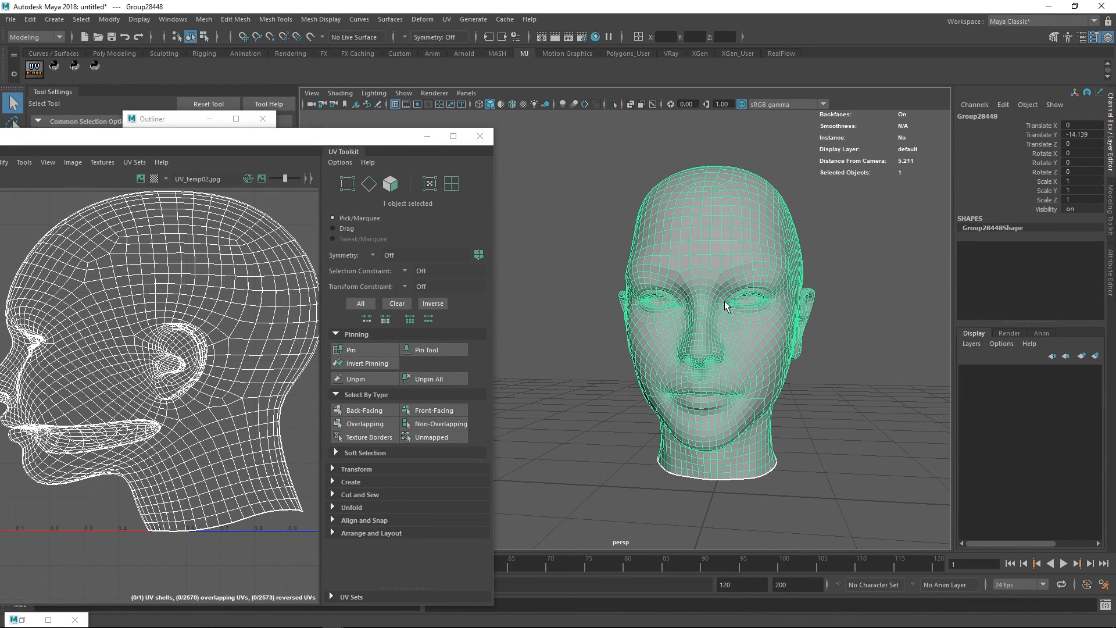
{"action": "mouse_move", "coordinate": [710, 270]}
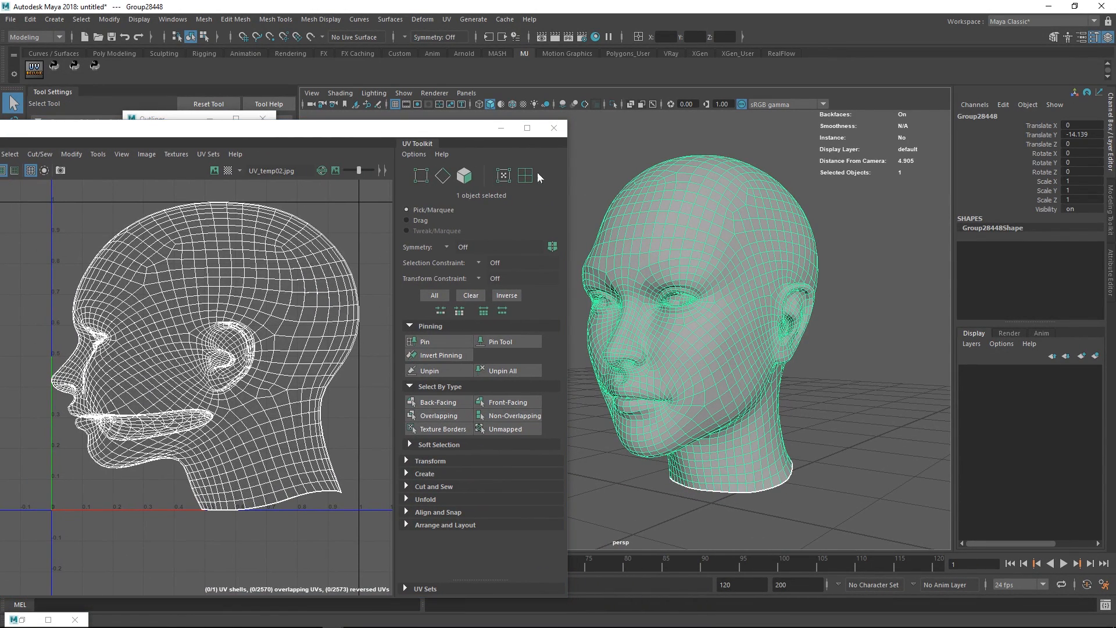
{"action": "left_click", "coordinate": [446, 20]}
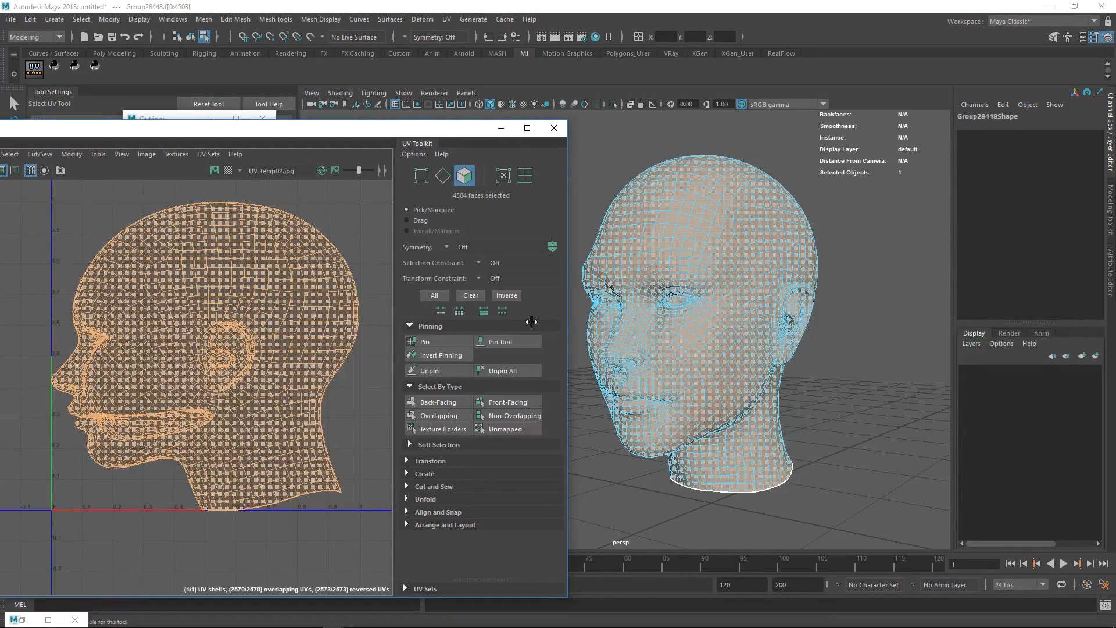
- Return to object mode and preview the head with the Checker Map
{"action": "left_click", "coordinate": [743, 243]}
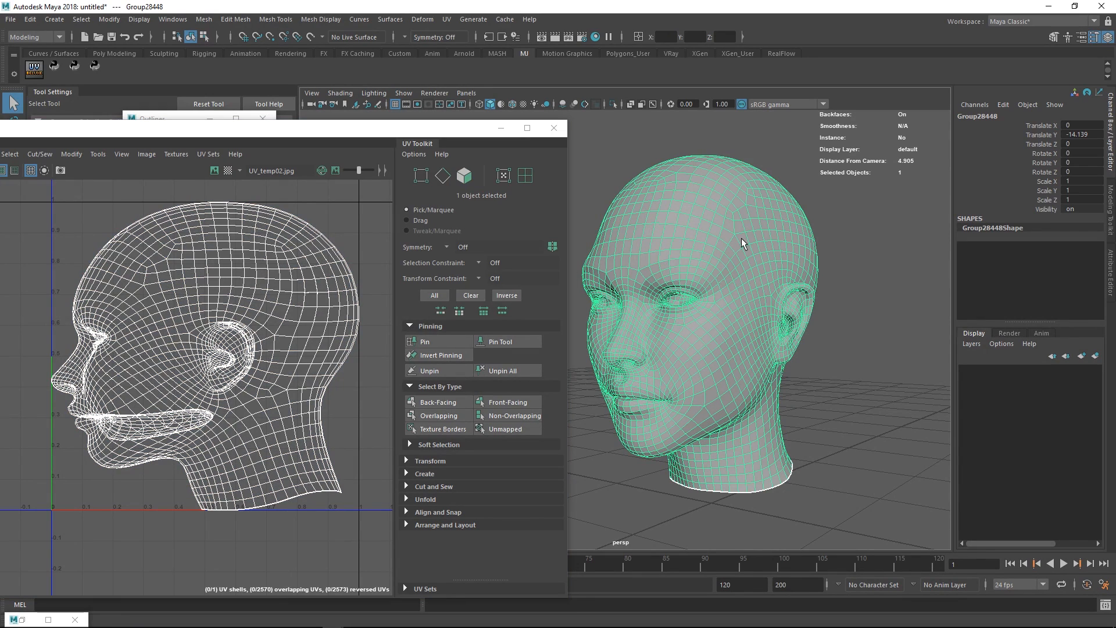
{"action": "mouse_move", "coordinate": [714, 234]}
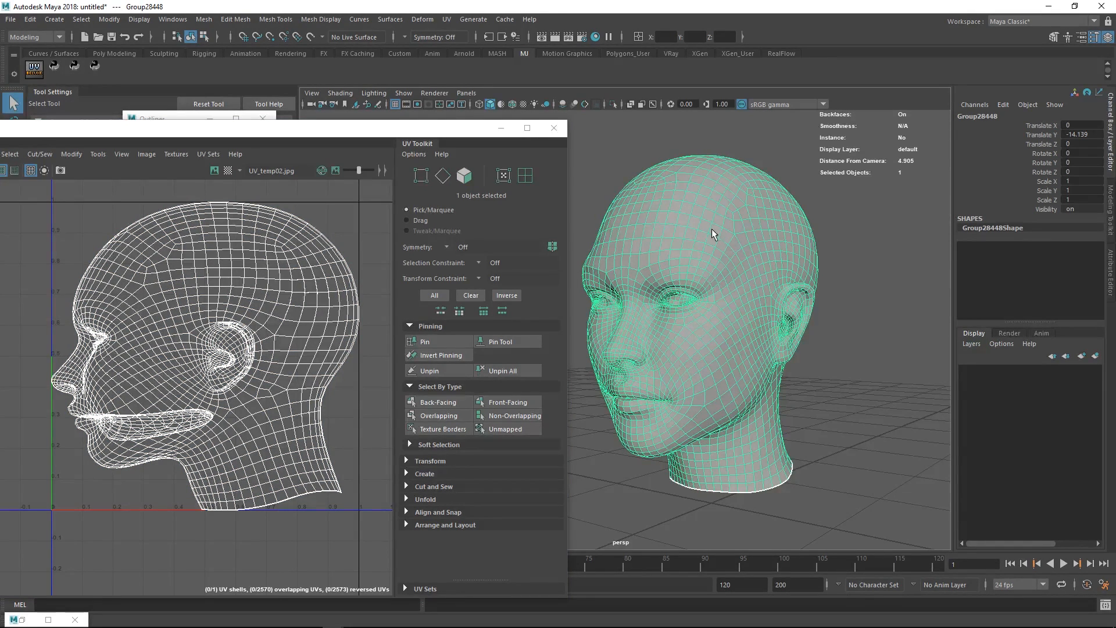
{"action": "left_click", "coordinate": [228, 171]}
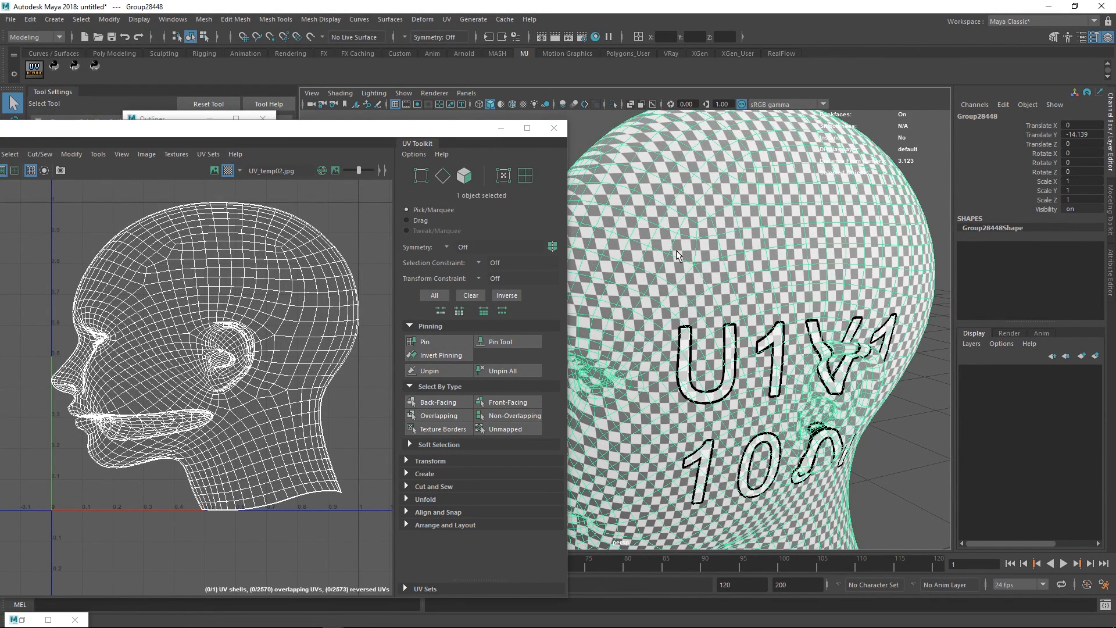
{"action": "mouse_move", "coordinate": [228, 171]}
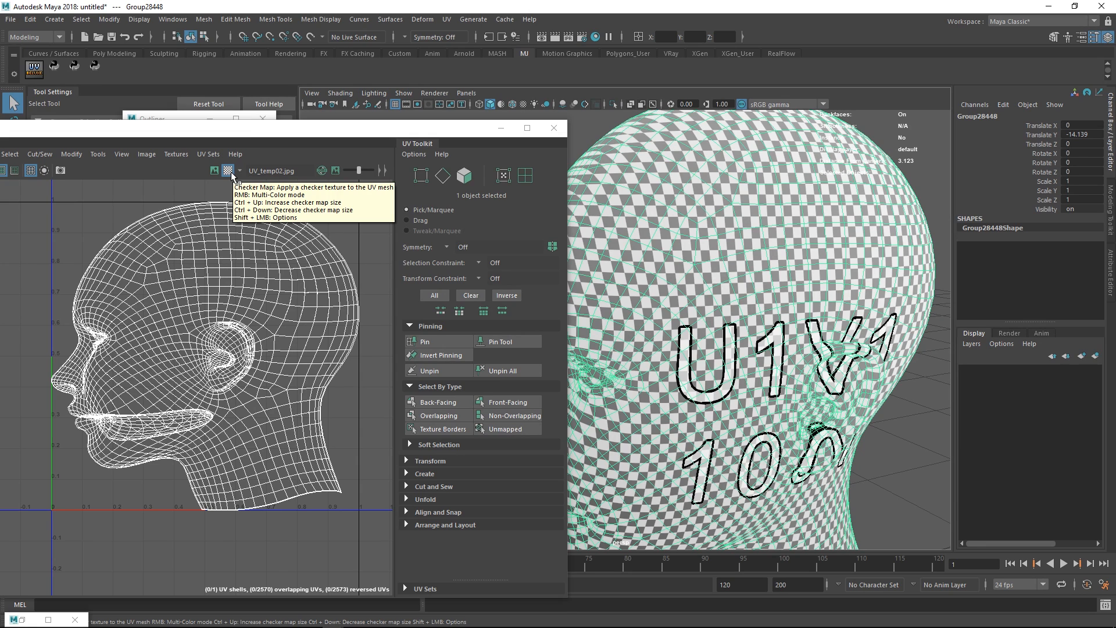
{"action": "left_click", "coordinate": [229, 176]}
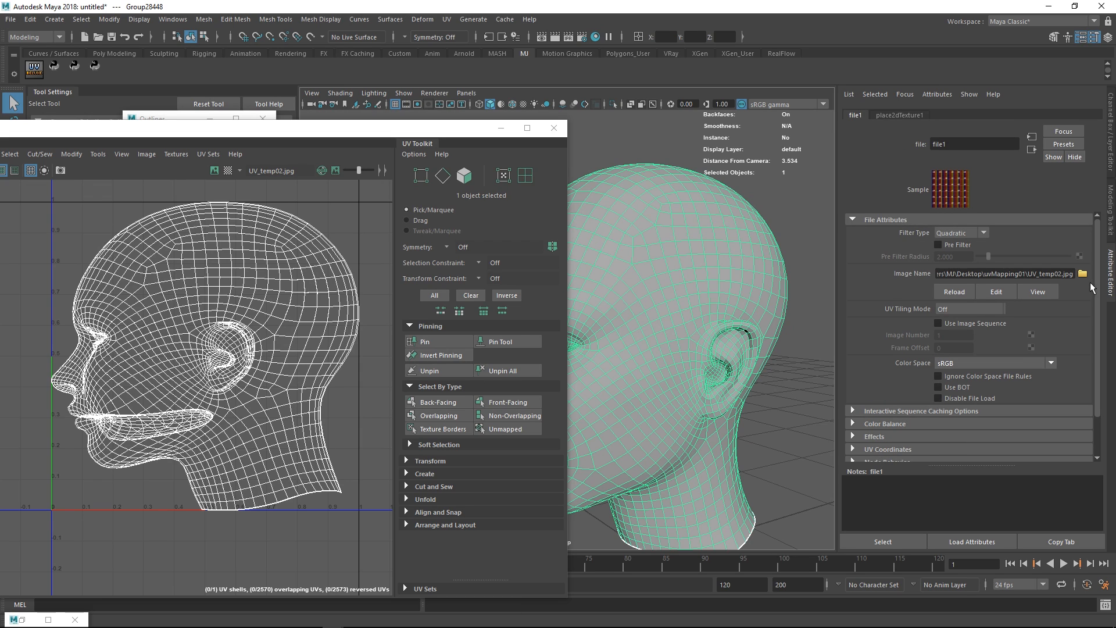
{"action": "mouse_move", "coordinate": [1082, 273]}
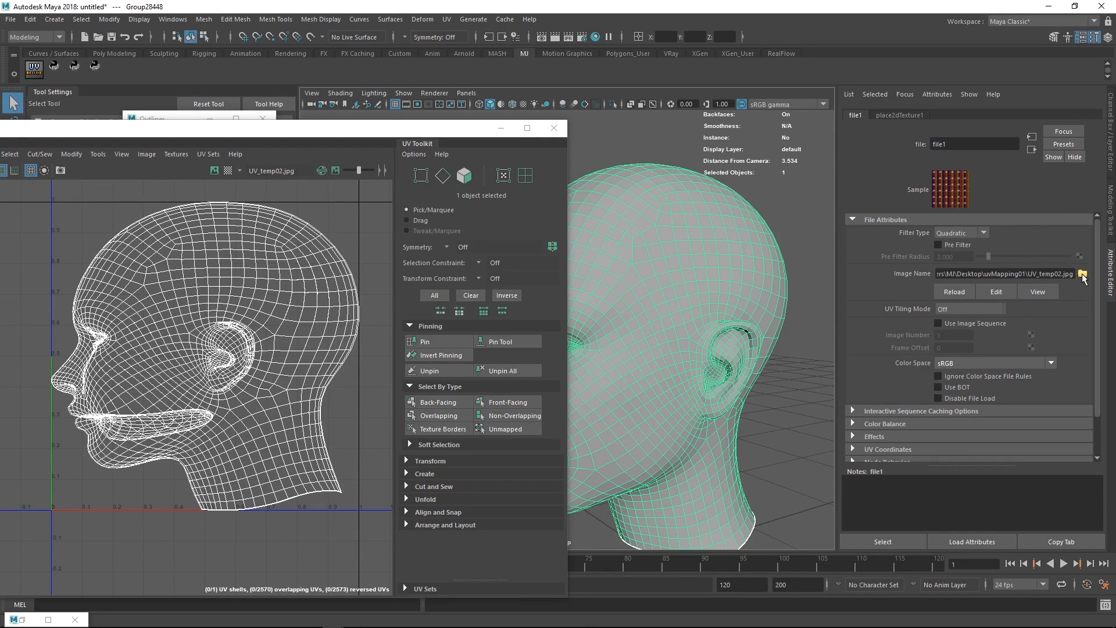
- Load UV_temp02.jpg into file1 and select place2dTexture1's Repeat UV value to edit
{"action": "left_click", "coordinate": [1082, 273]}
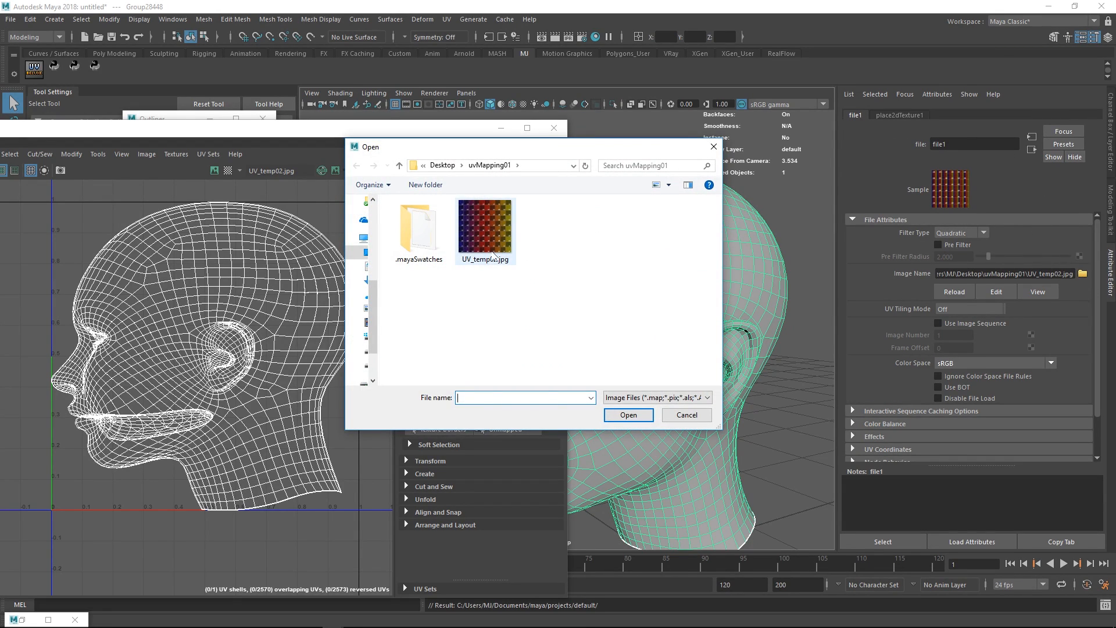
{"action": "mouse_move", "coordinate": [486, 228]}
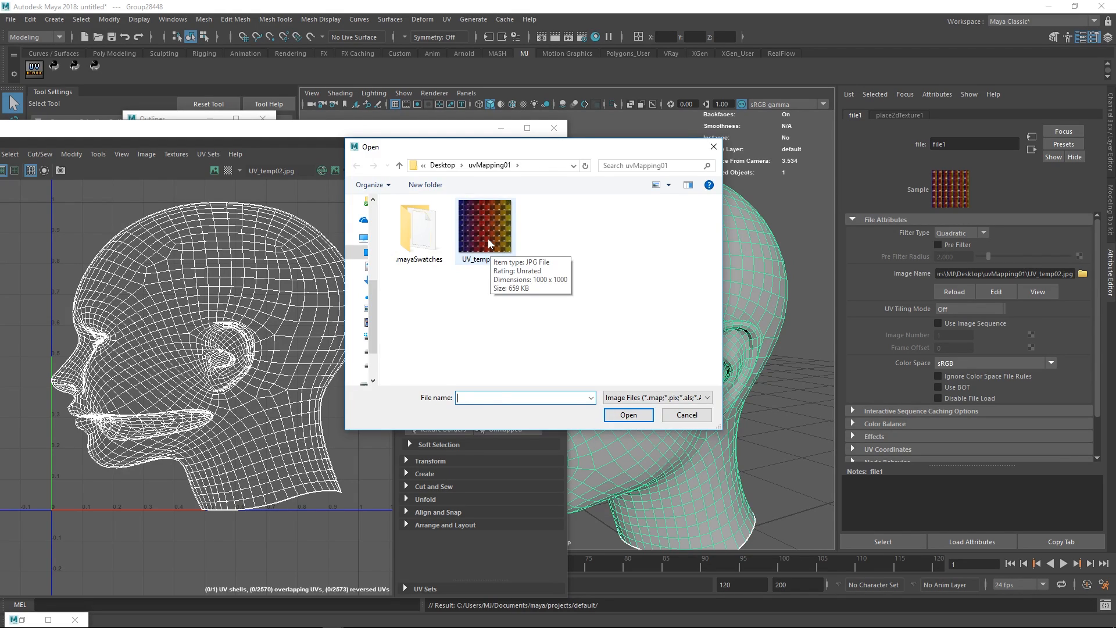
{"action": "left_click", "coordinate": [686, 416]}
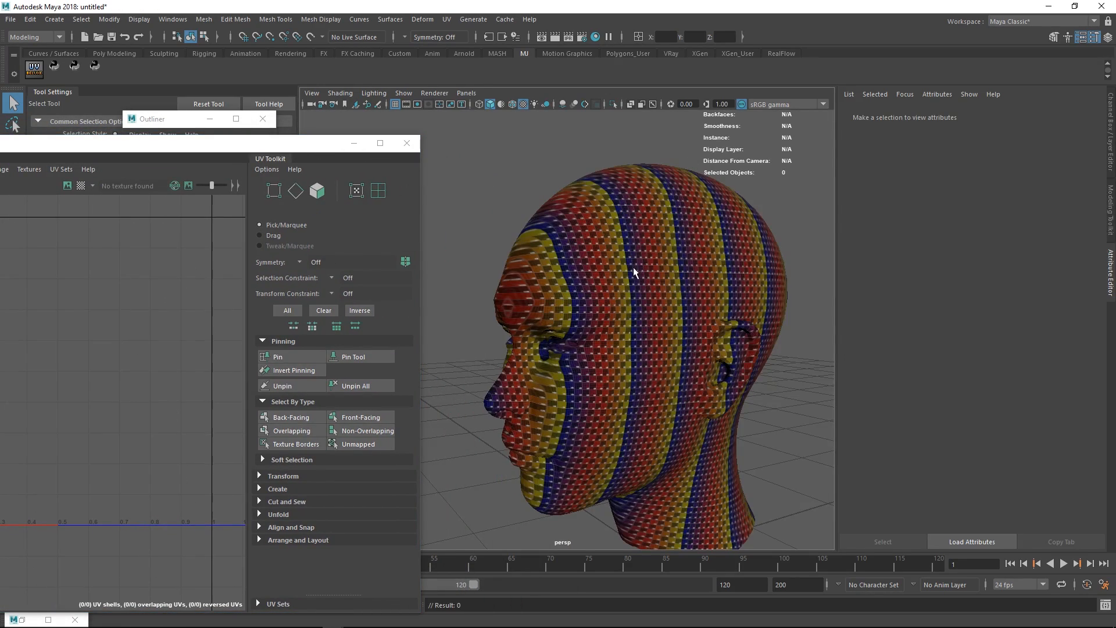
{"action": "left_click", "coordinate": [634, 285]}
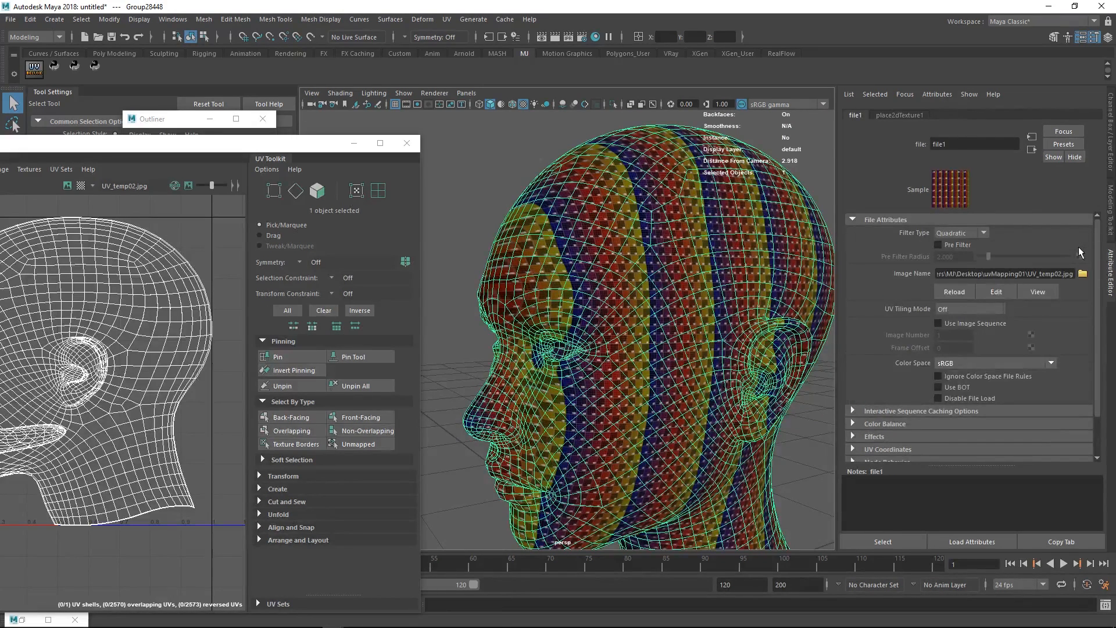
{"action": "left_click", "coordinate": [899, 115]}
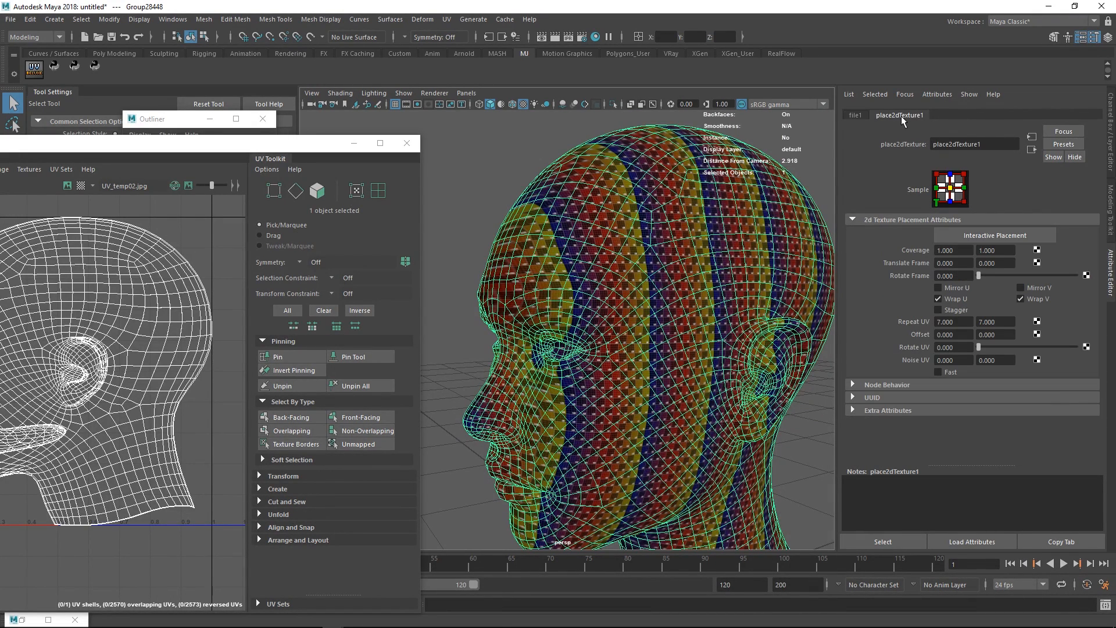
{"action": "triple_click", "coordinate": [953, 321]}
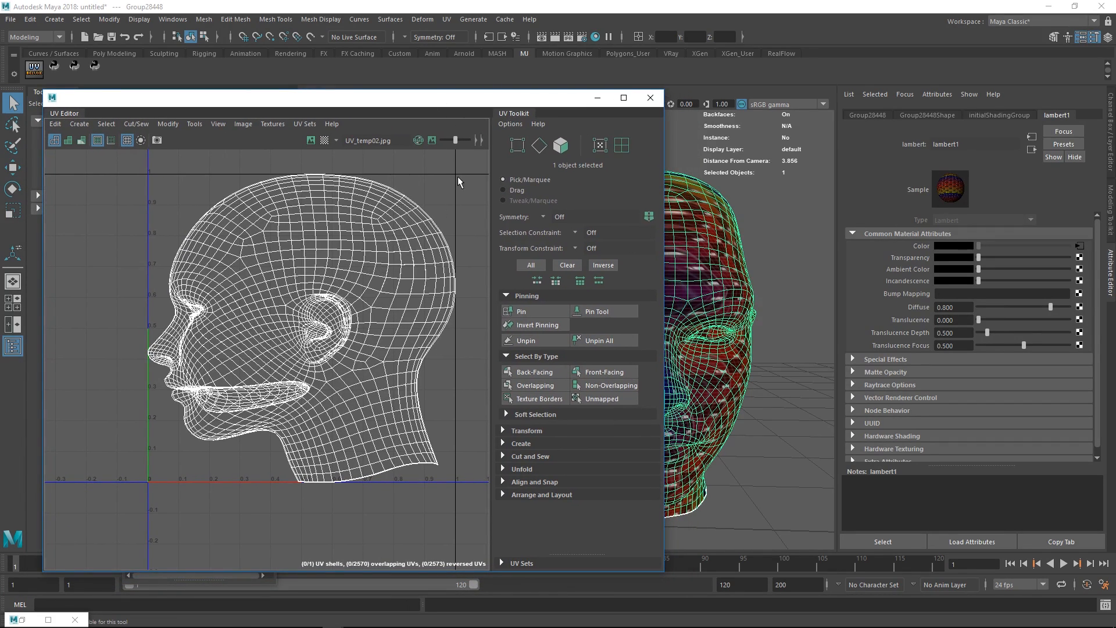
{"action": "mouse_move", "coordinate": [143, 489]}
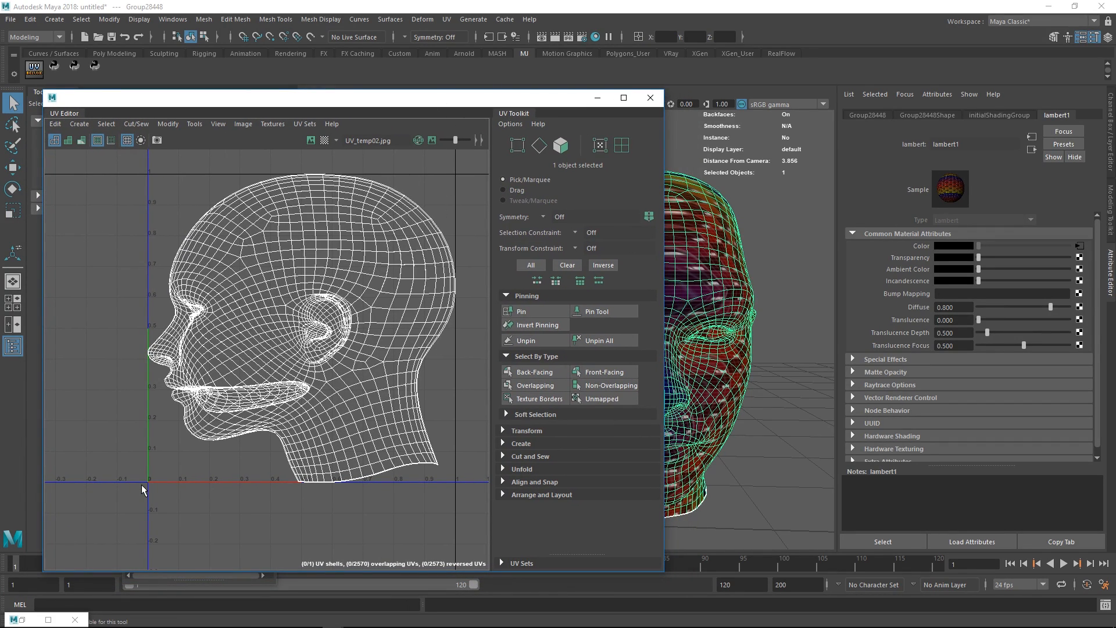
{"action": "mouse_move", "coordinate": [464, 197]}
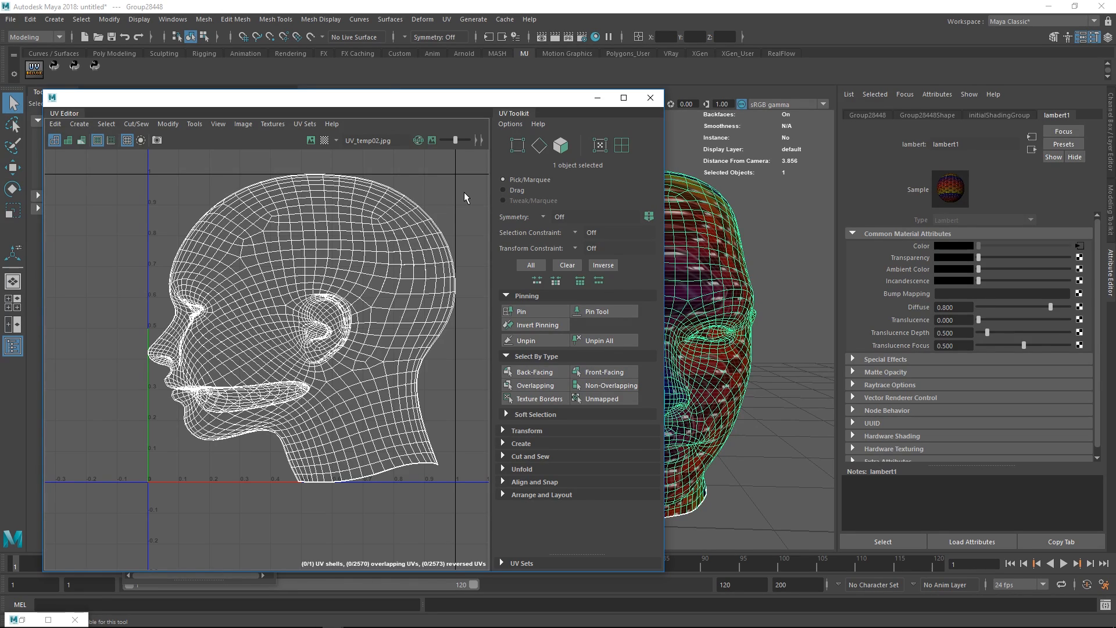
{"action": "mouse_move", "coordinate": [467, 187]}
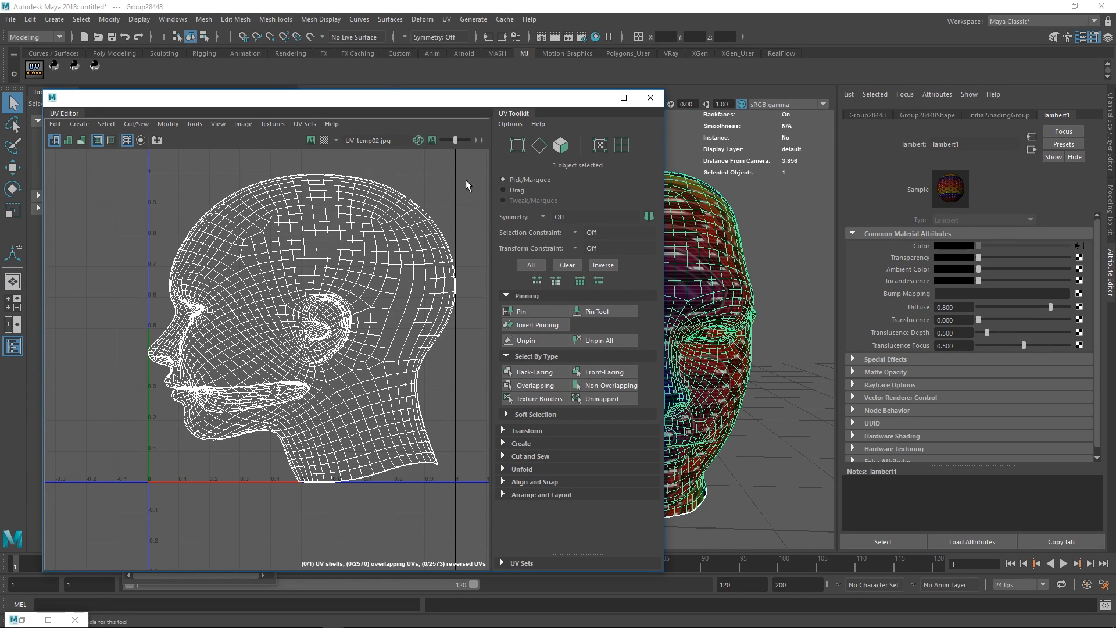
{"action": "mouse_move", "coordinate": [378, 346]}
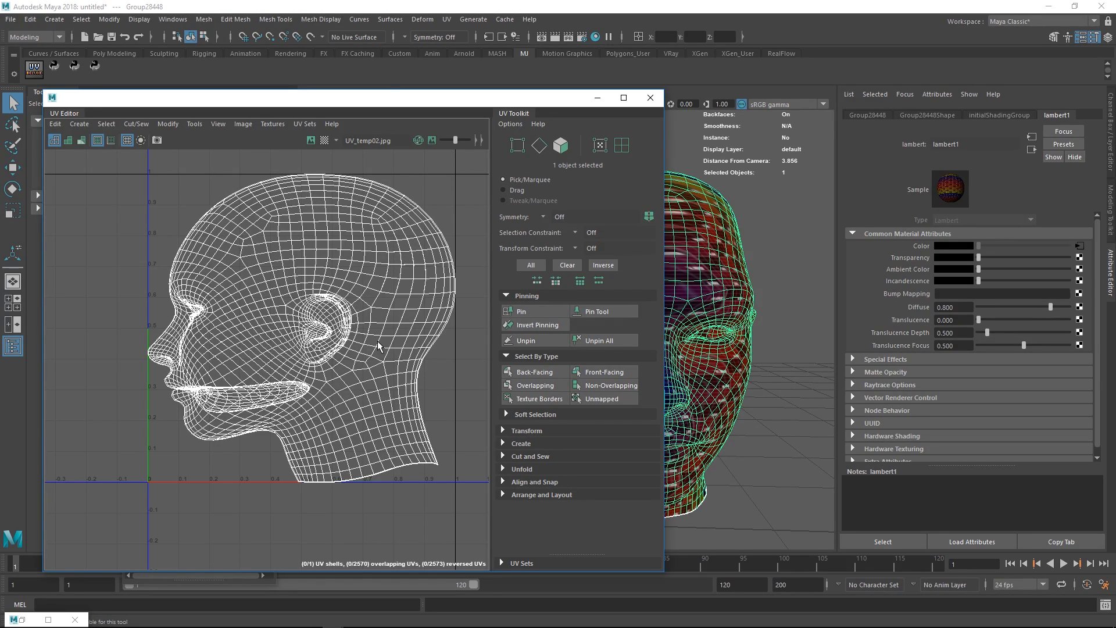
{"action": "mouse_move", "coordinate": [539, 103]}
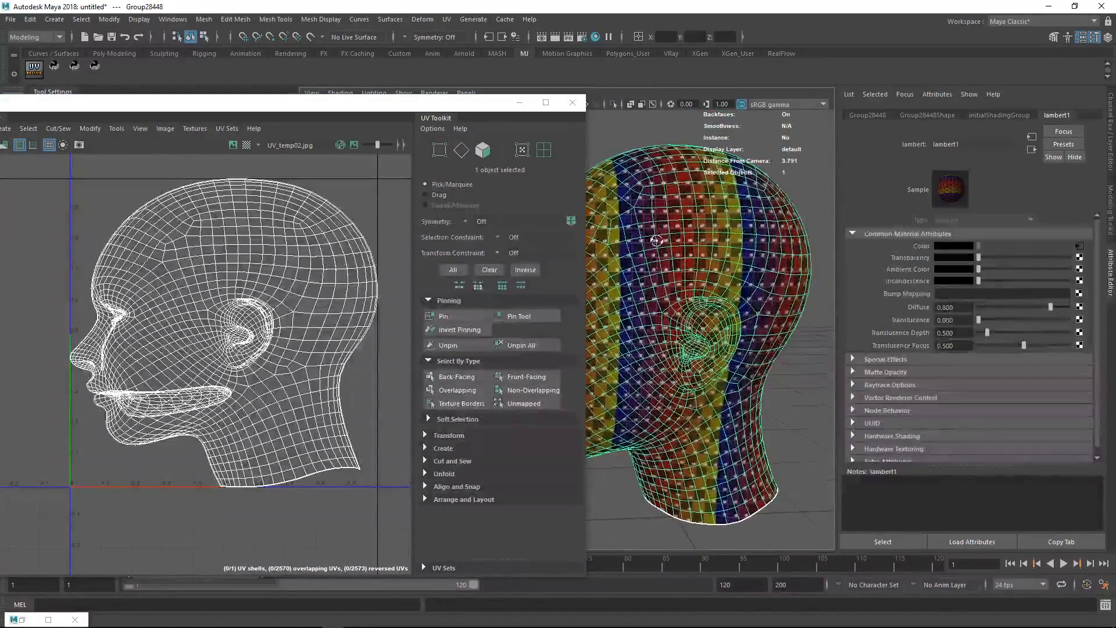
- Deselect the head to inspect the texture bands across the face
{"action": "left_click", "coordinate": [221, 258]}
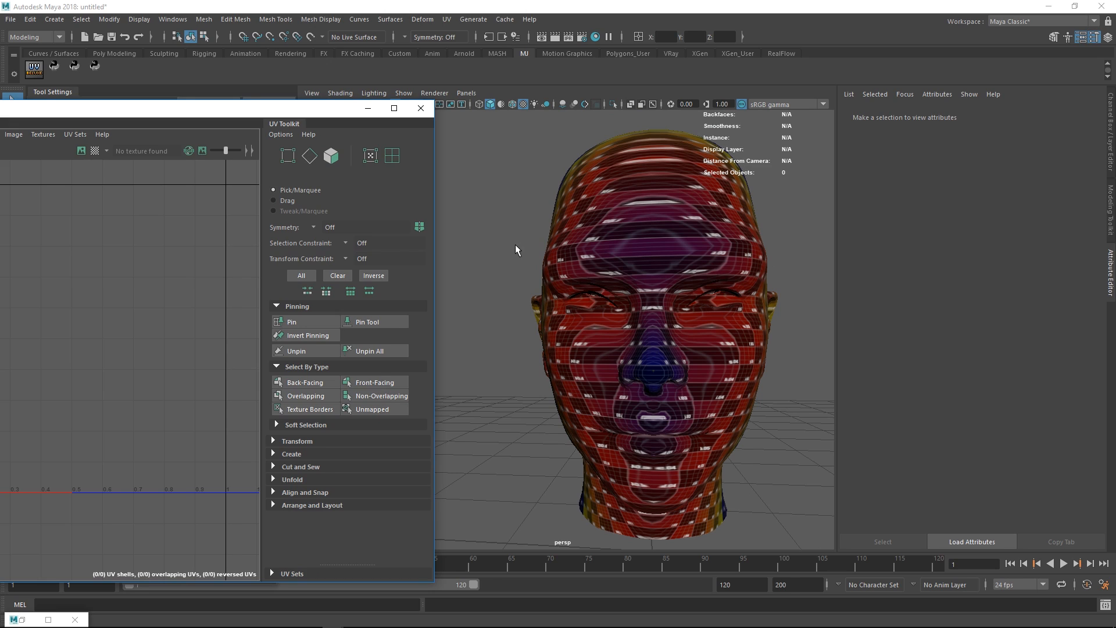
{"action": "mouse_move", "coordinate": [517, 255]}
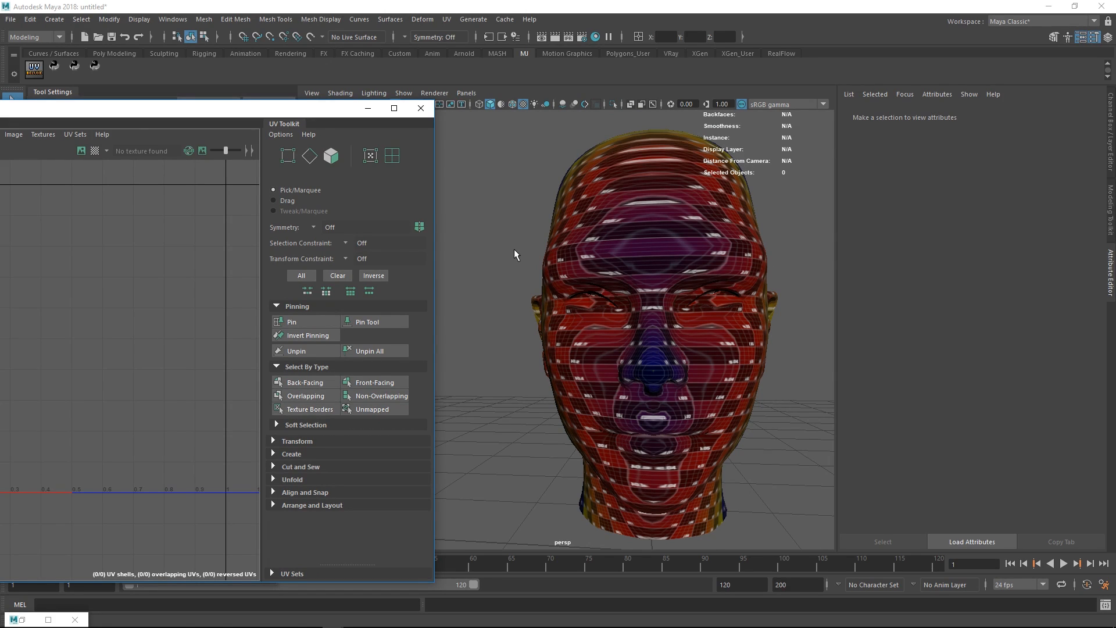
{"action": "mouse_move", "coordinate": [611, 258]}
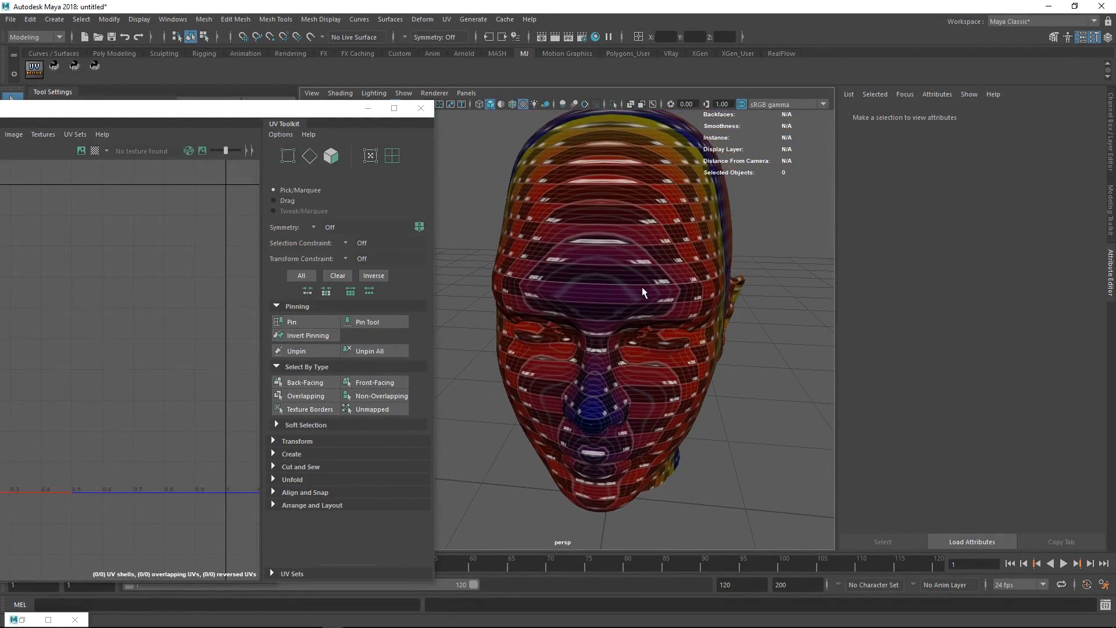
- Select the head model in the viewport
{"action": "left_click", "coordinate": [641, 292]}
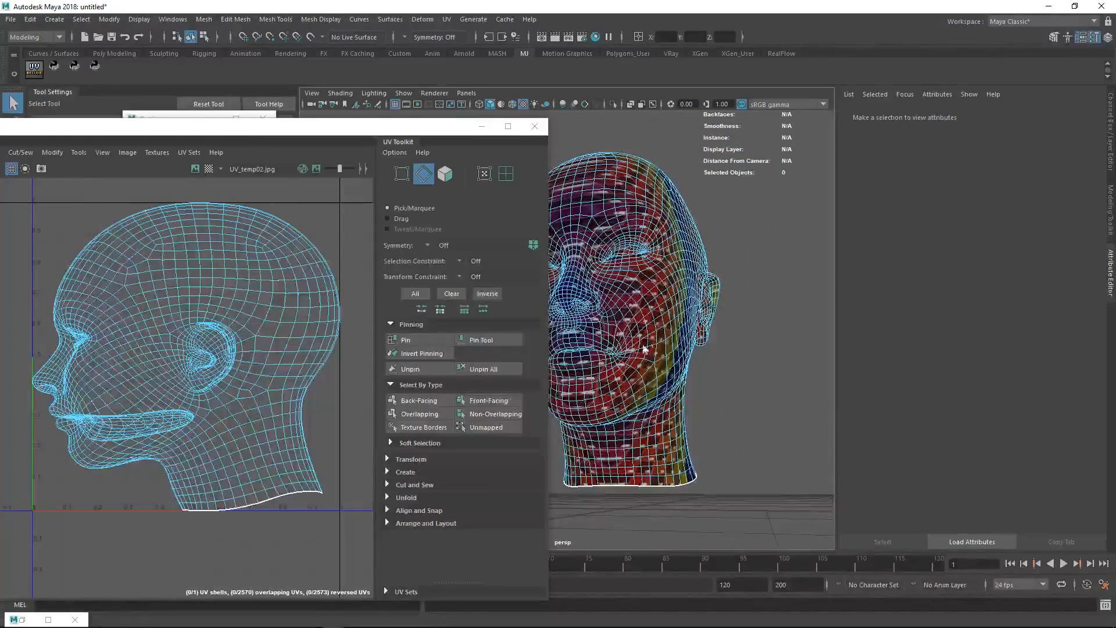
{"action": "left_click", "coordinate": [640, 349]}
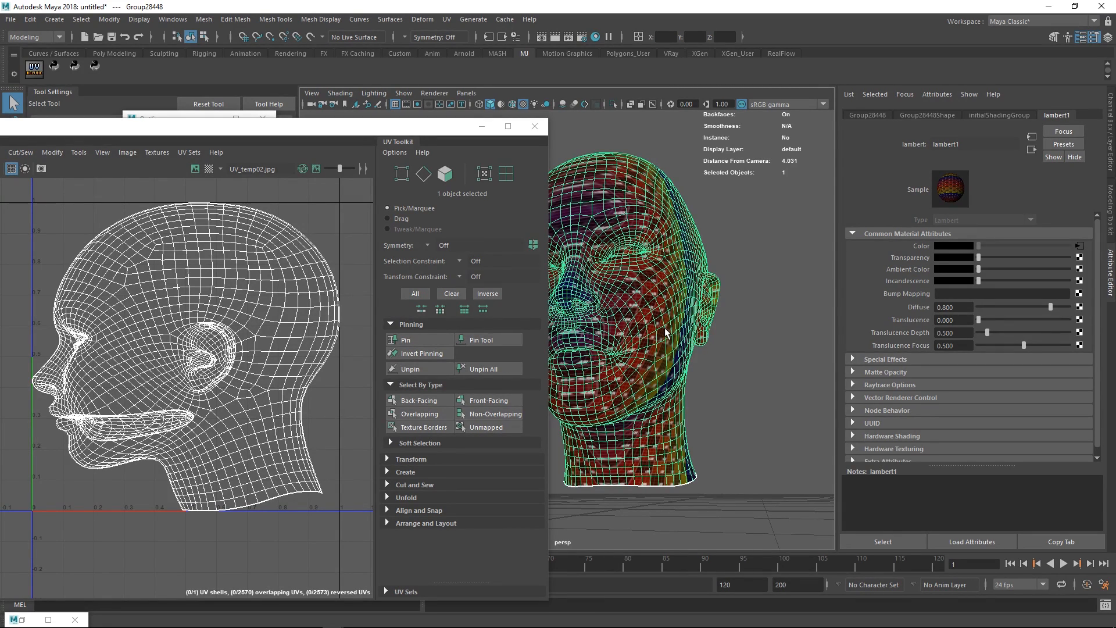
{"action": "mouse_move", "coordinate": [656, 319]}
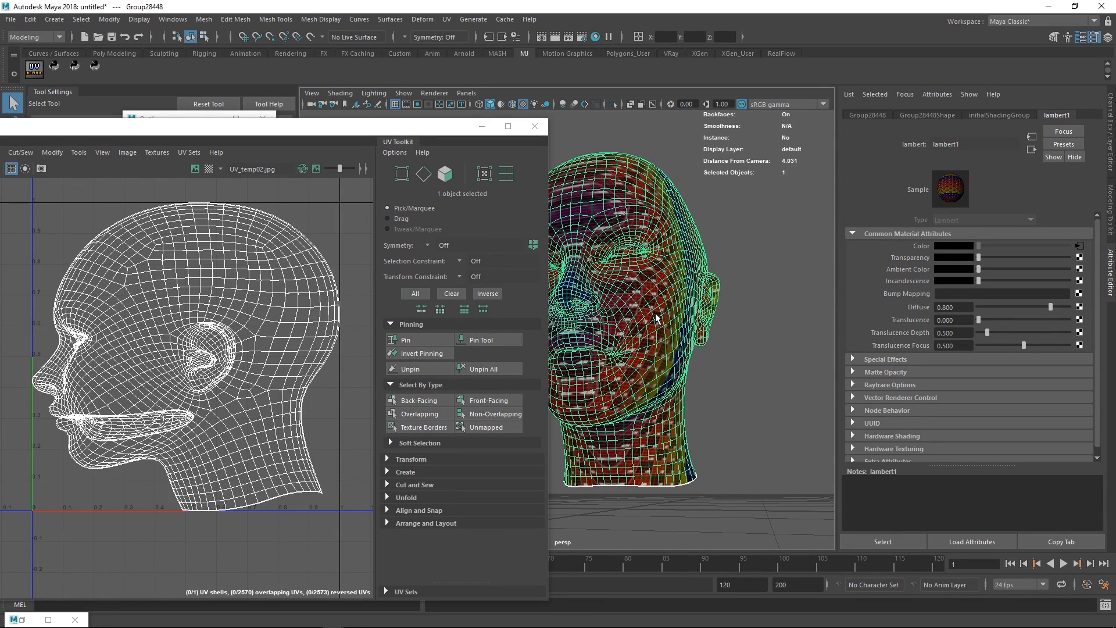
{"action": "mouse_move", "coordinate": [646, 330]}
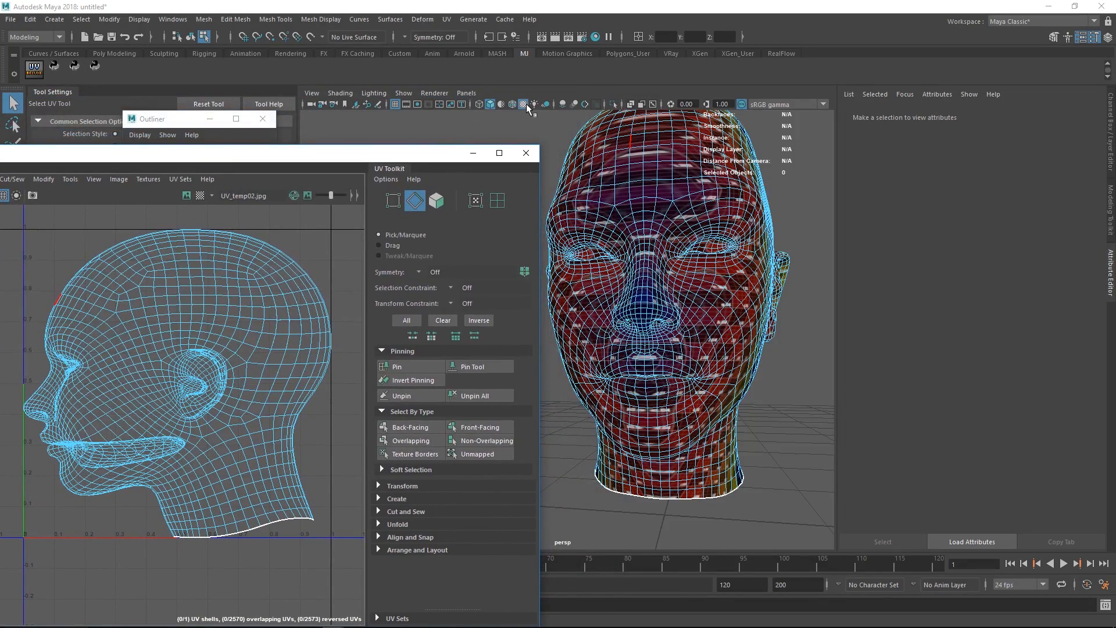
- Hide the texture and cut the UVs along the 44-edge loop around the lower neck
{"action": "left_click", "coordinate": [526, 105]}
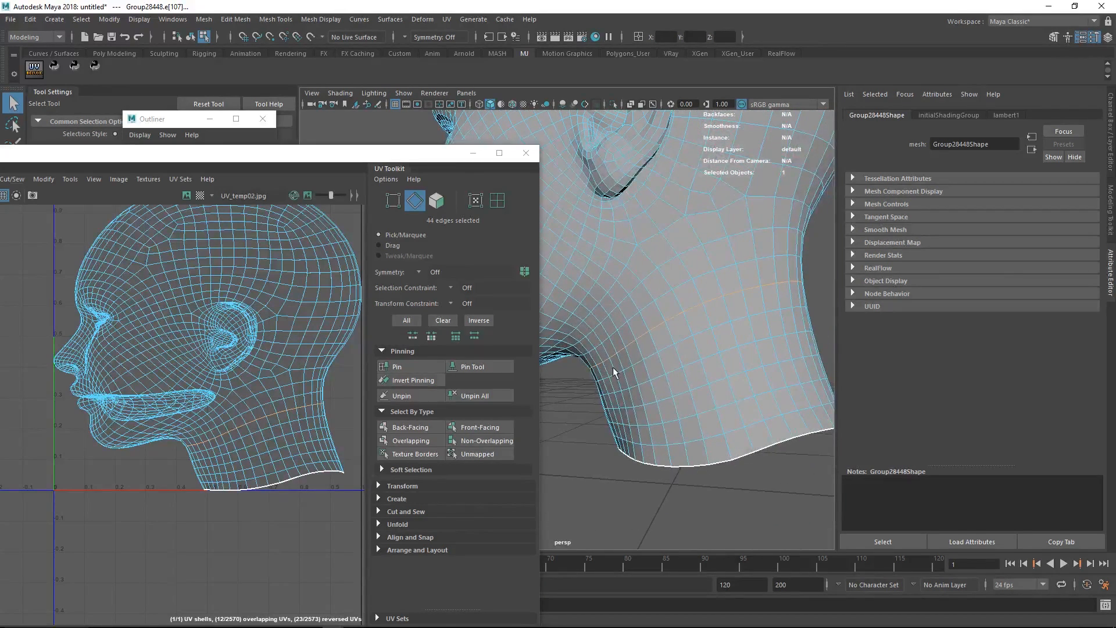
{"action": "right_click", "coordinate": [254, 420]}
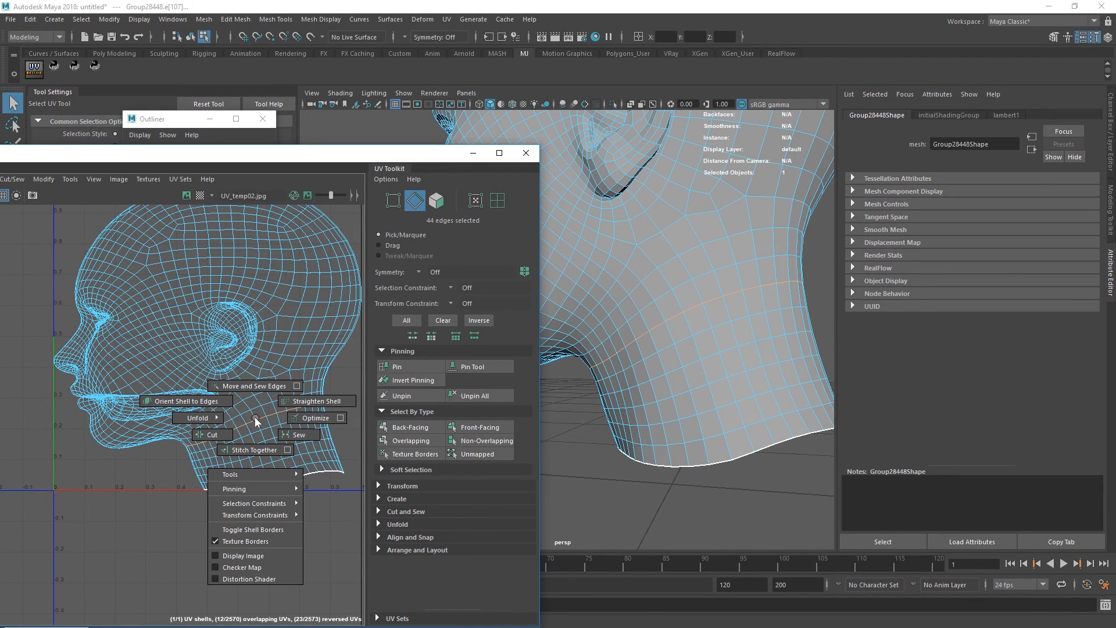
{"action": "mouse_move", "coordinate": [210, 435]}
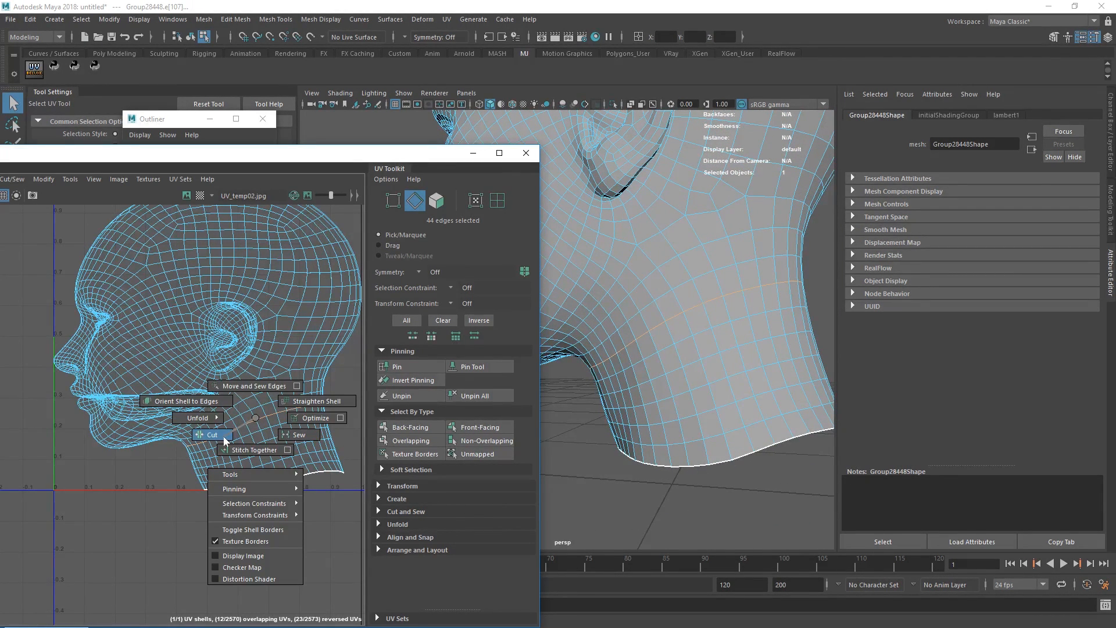
{"action": "left_click", "coordinate": [209, 434]}
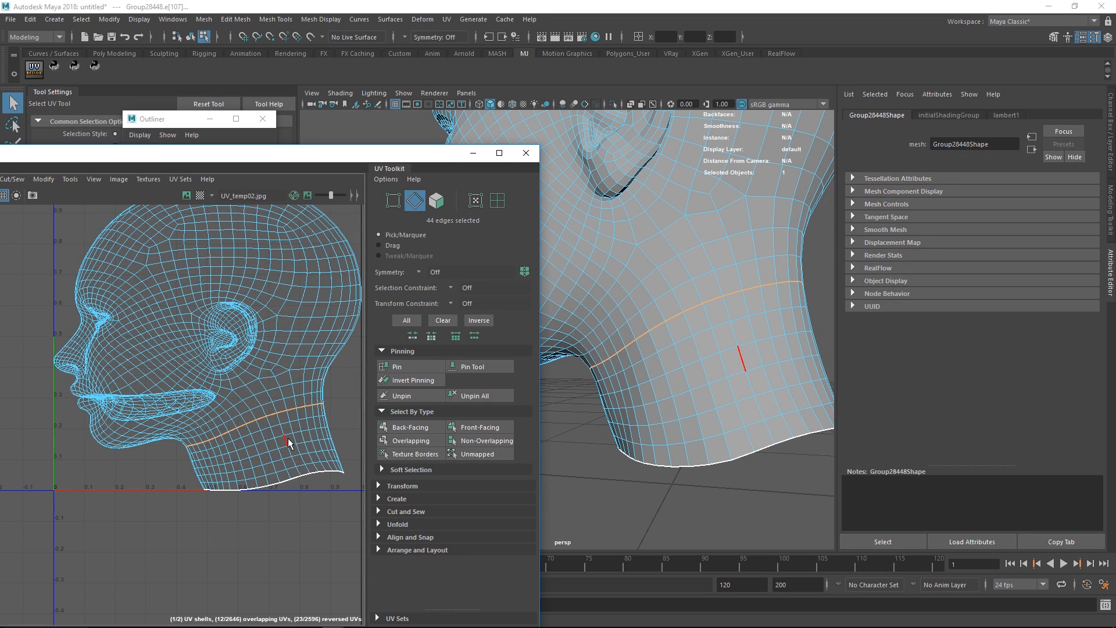
{"action": "left_click", "coordinate": [274, 417]}
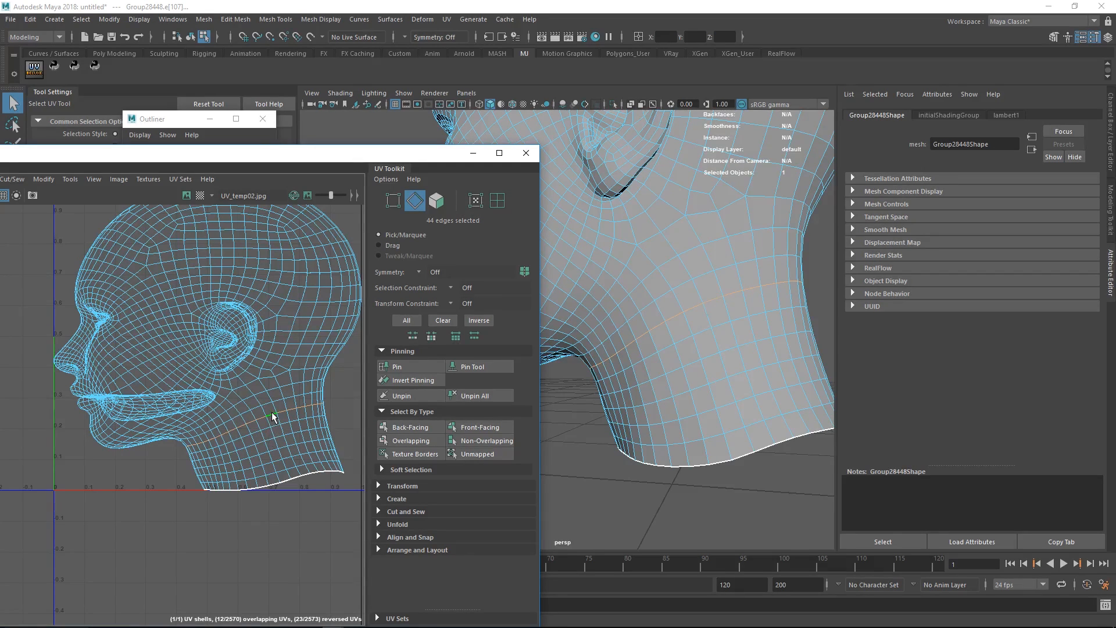
{"action": "right_click", "coordinate": [270, 418]}
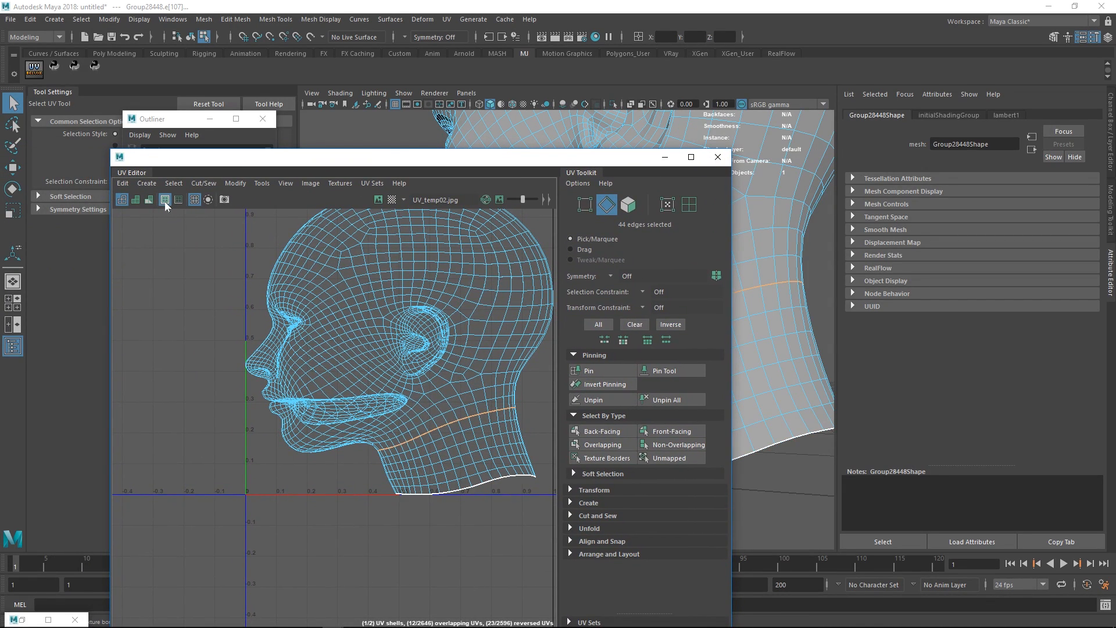
{"action": "mouse_move", "coordinate": [164, 199]}
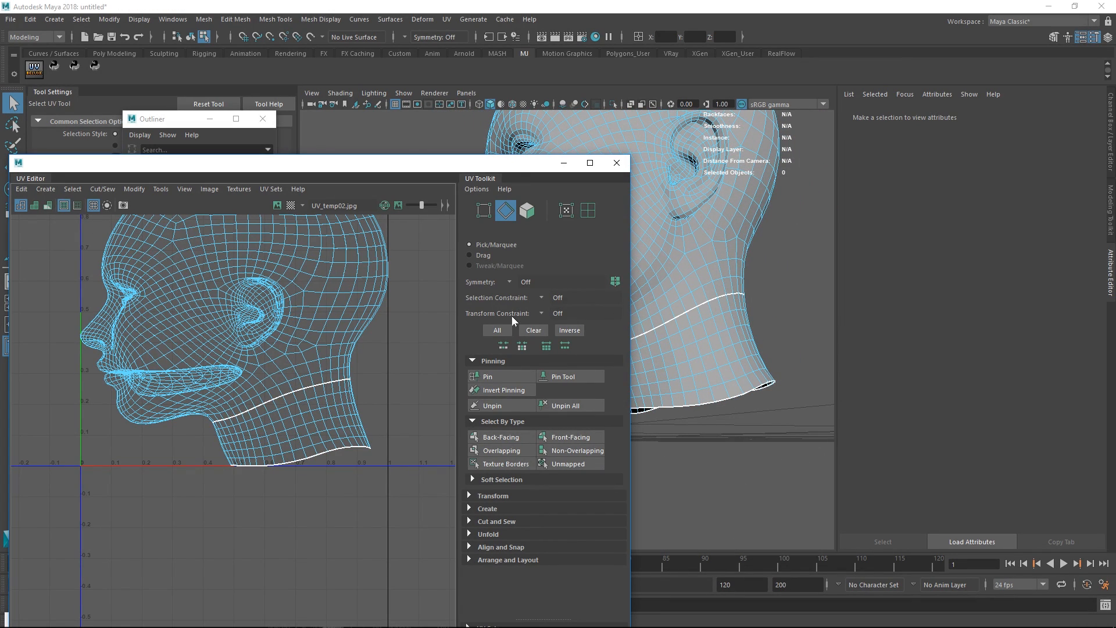
- Select the lower neck strip faces and switch to UV Shell selection
{"action": "left_click", "coordinate": [304, 442]}
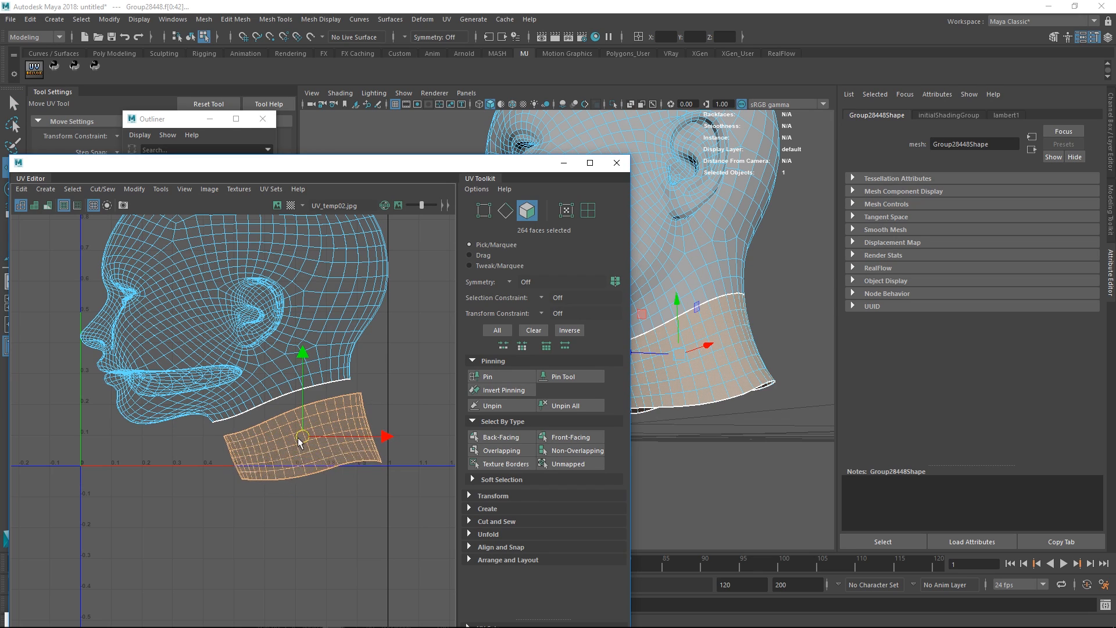
{"action": "right_click", "coordinate": [326, 425]}
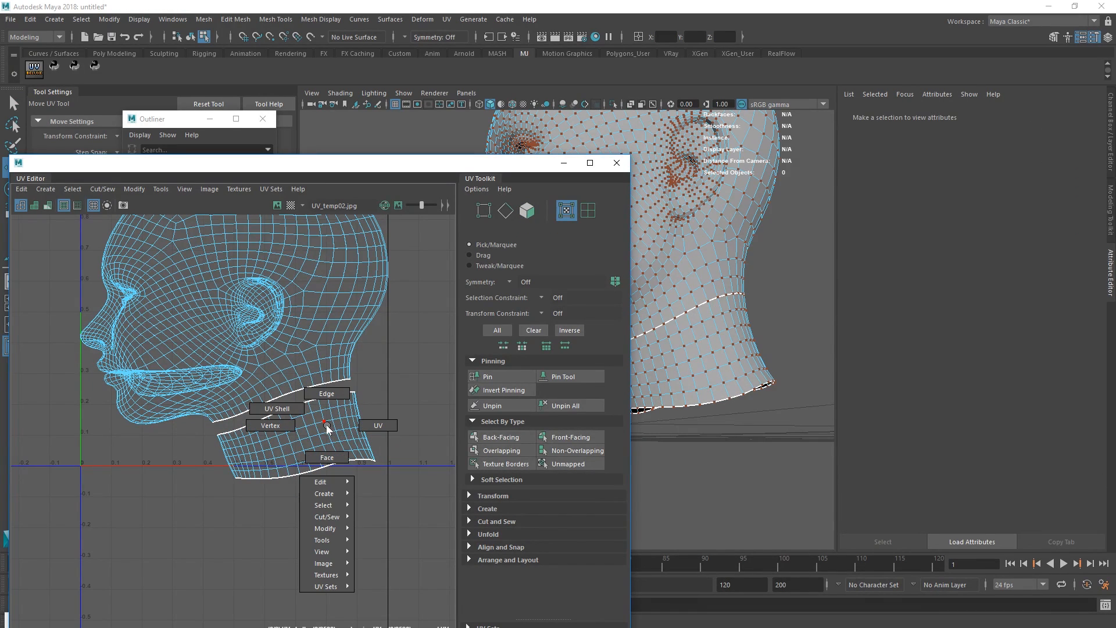
{"action": "mouse_move", "coordinate": [276, 409]}
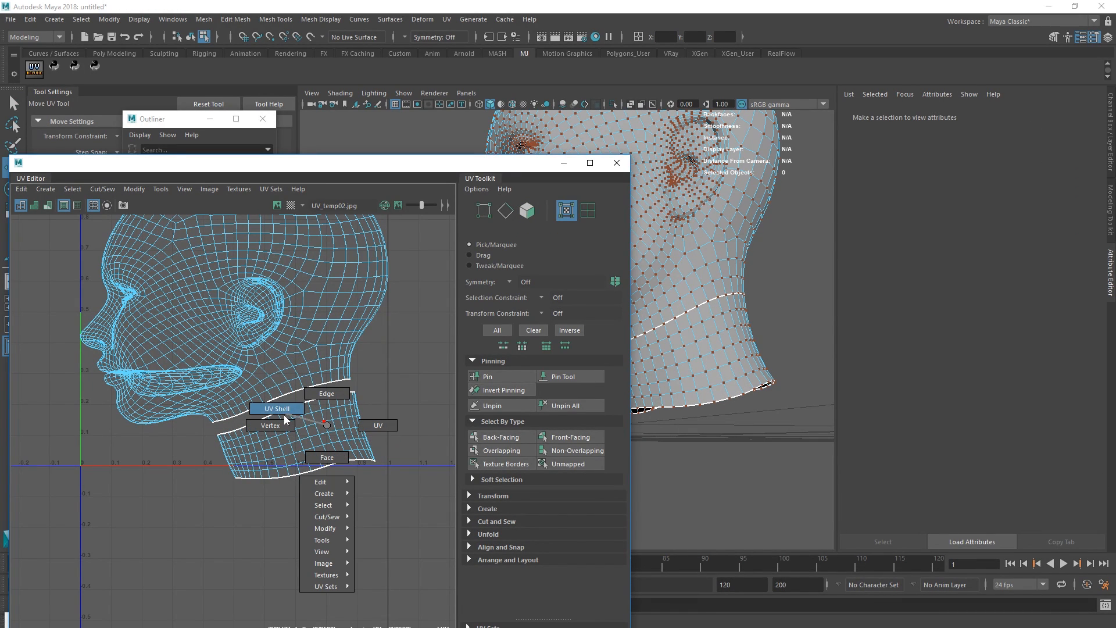
{"action": "left_click", "coordinate": [283, 408]}
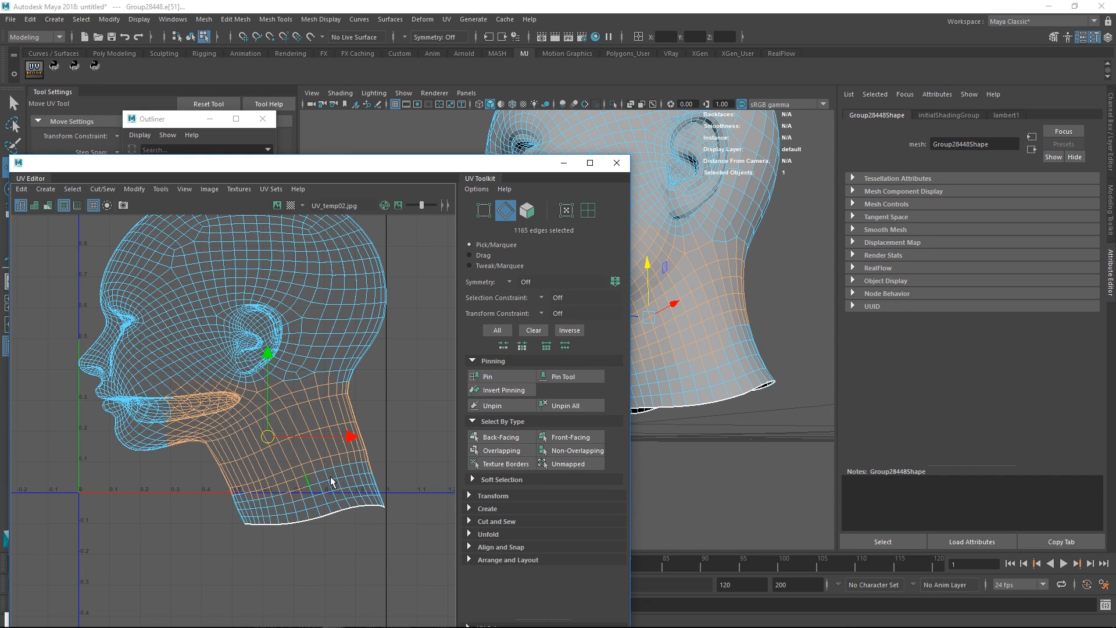
- Stitch the neck seam UVs back onto the head shell
{"action": "right_click", "coordinate": [331, 467]}
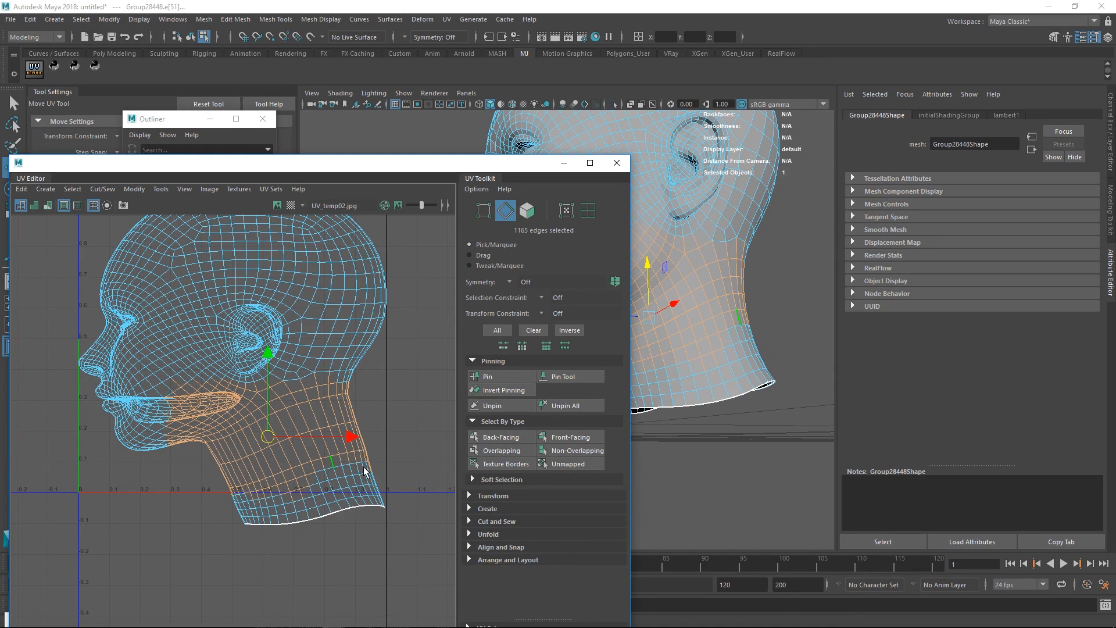
{"action": "right_click", "coordinate": [331, 466]}
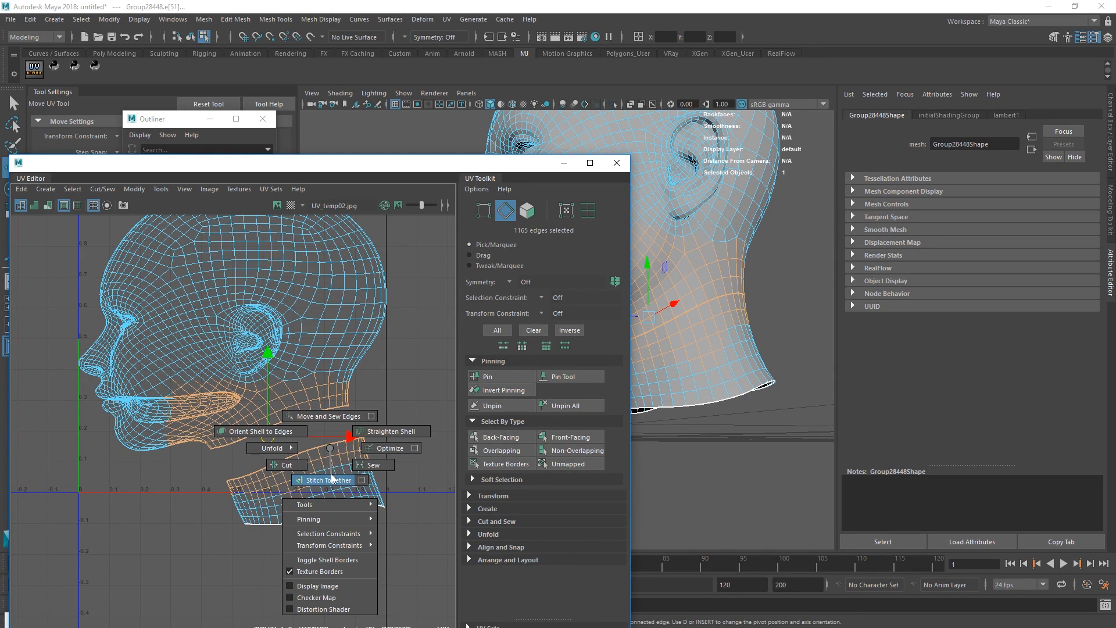
{"action": "left_click", "coordinate": [328, 479]}
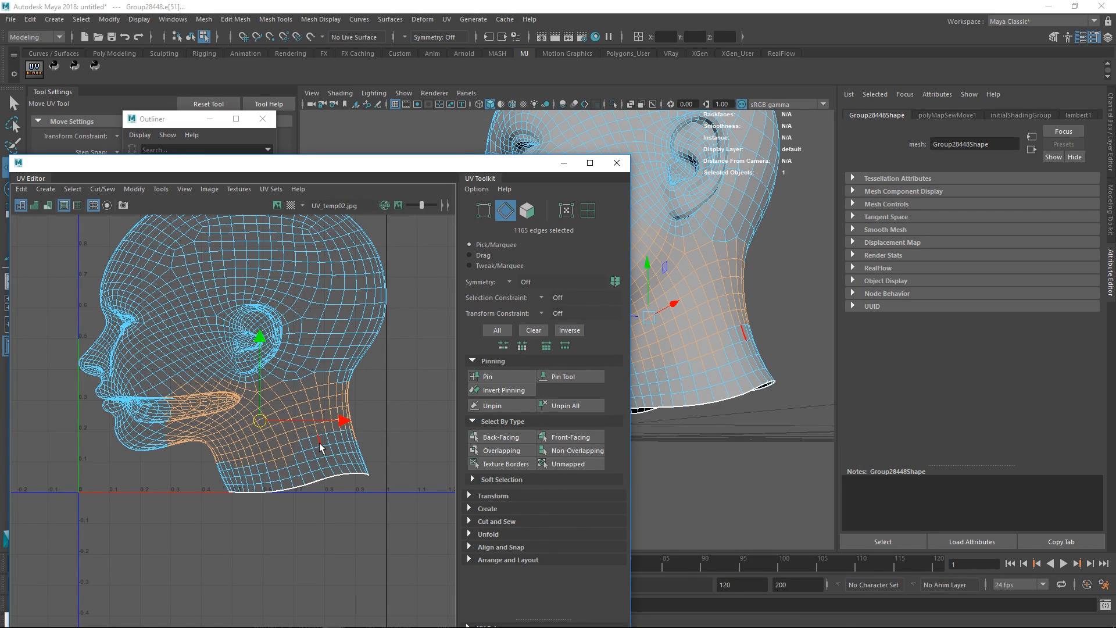
- Cut the UVs along the neck edges again and select the whole head
{"action": "right_click", "coordinate": [320, 445]}
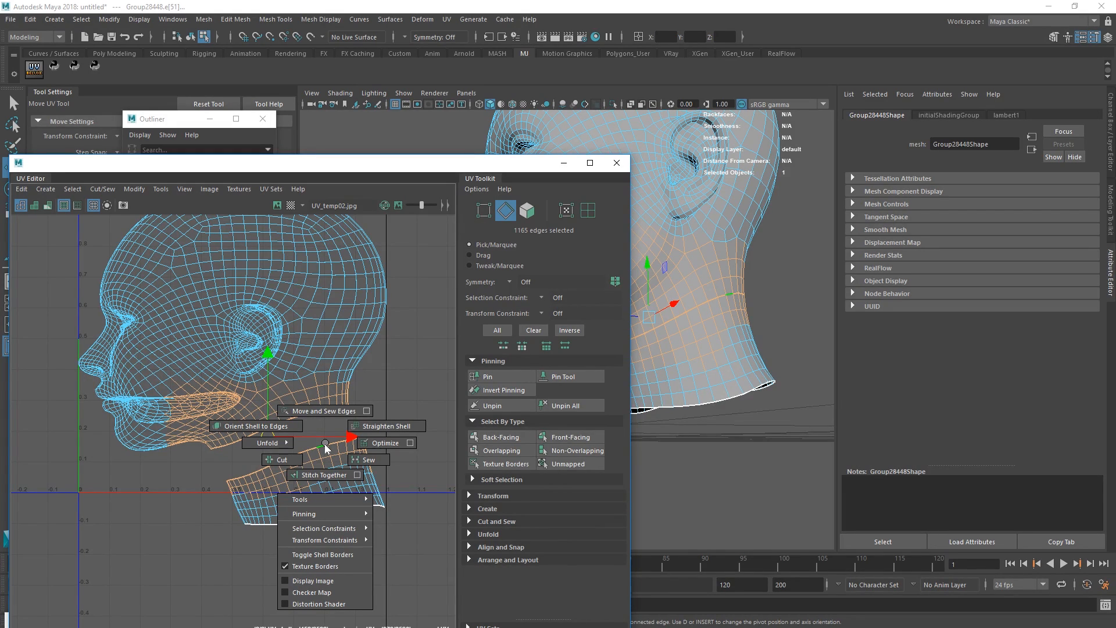
{"action": "left_click", "coordinate": [321, 411]}
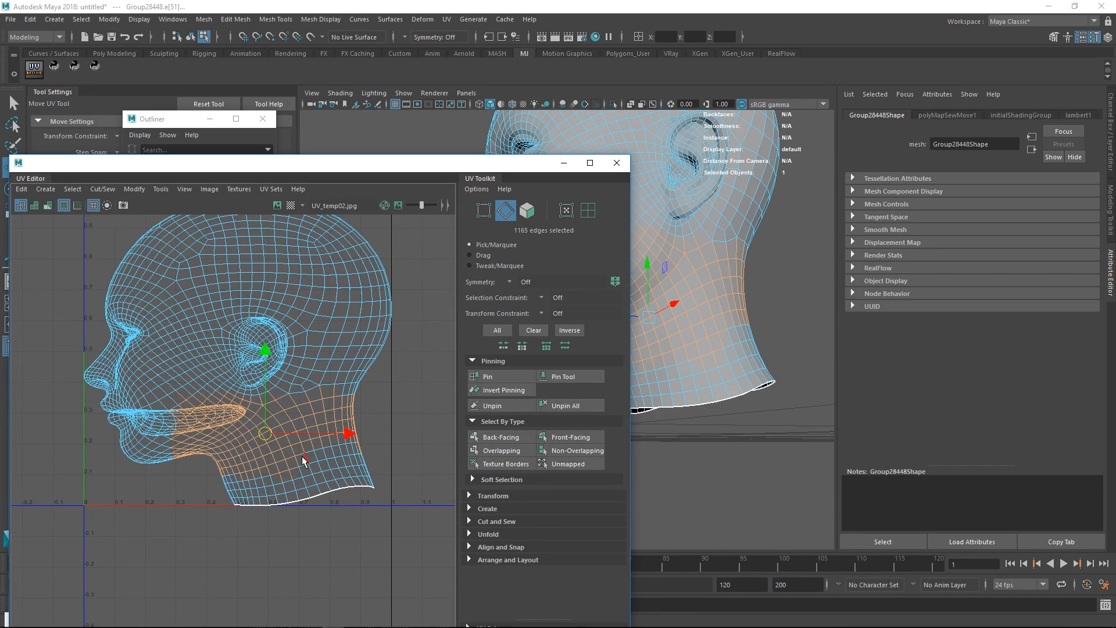
{"action": "right_click", "coordinate": [302, 461]}
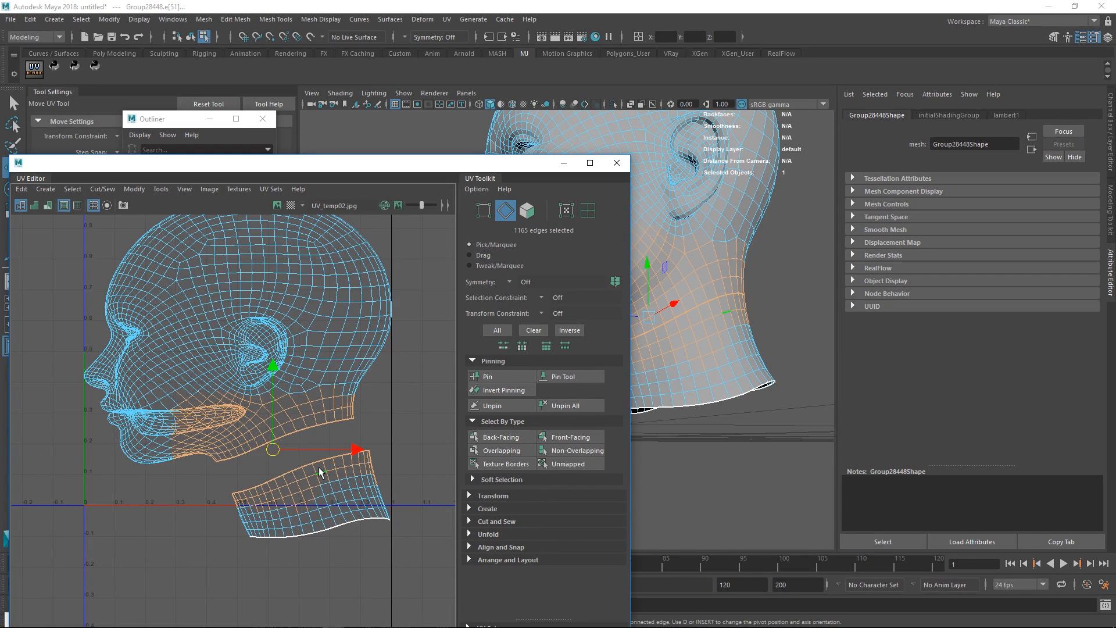
{"action": "left_click", "coordinate": [526, 209]}
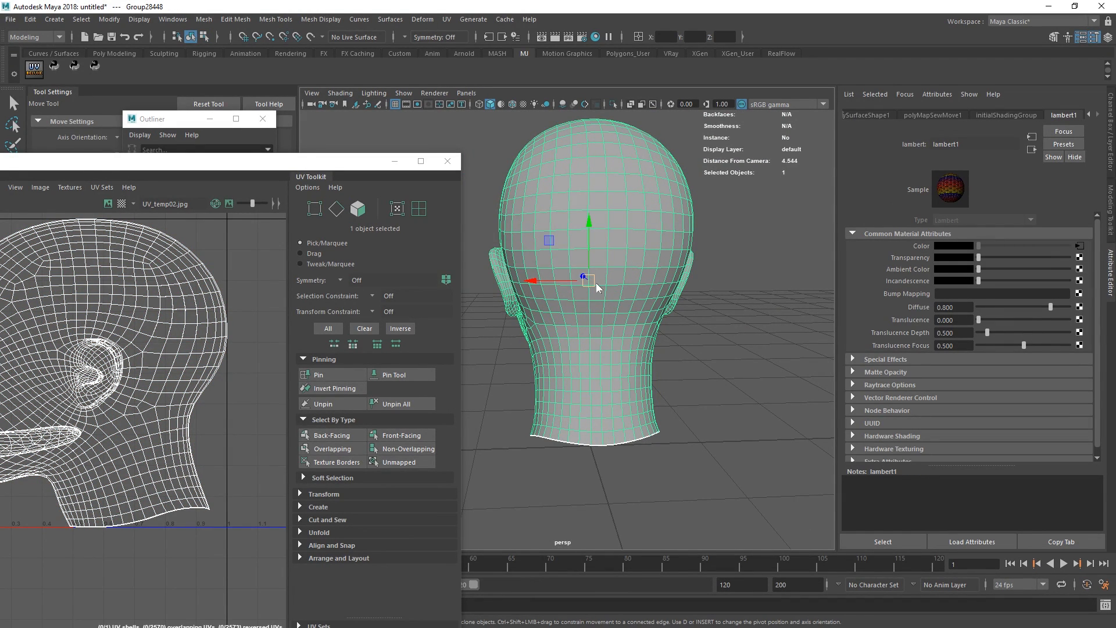
- Enable Object X symmetry from the Move tool's marking menu
{"action": "right_click", "coordinate": [594, 285]}
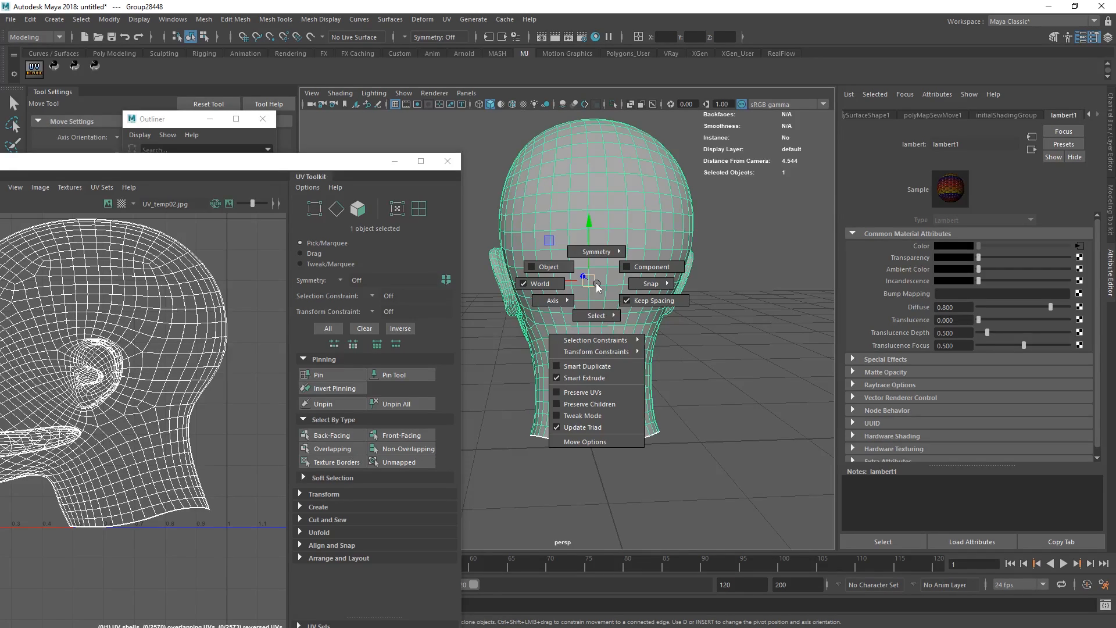
{"action": "mouse_move", "coordinate": [594, 281]}
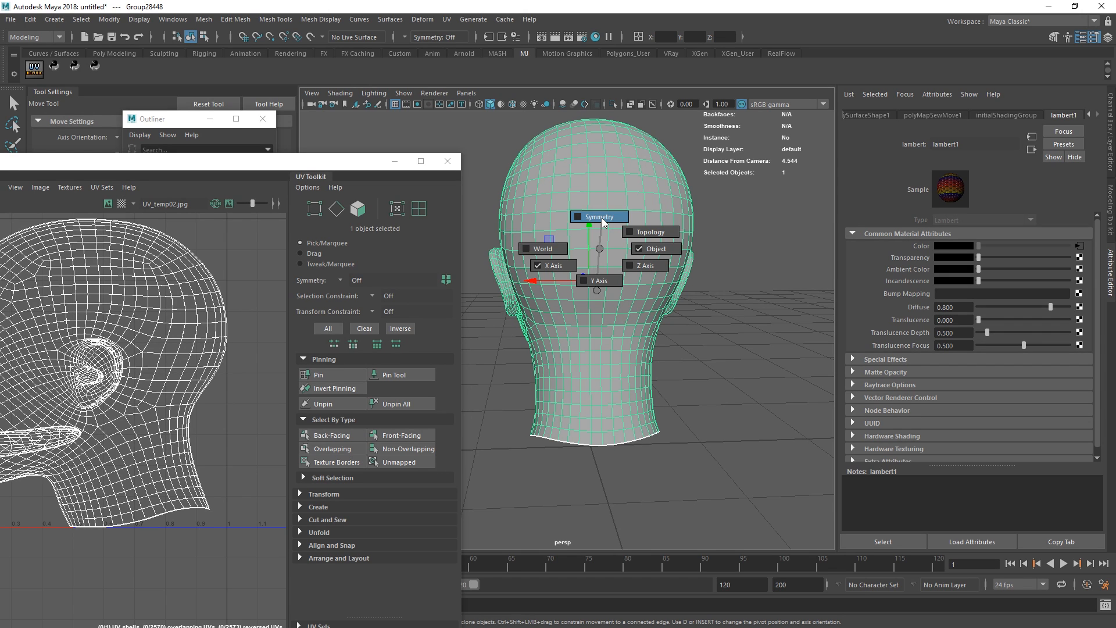
{"action": "mouse_move", "coordinate": [603, 219]}
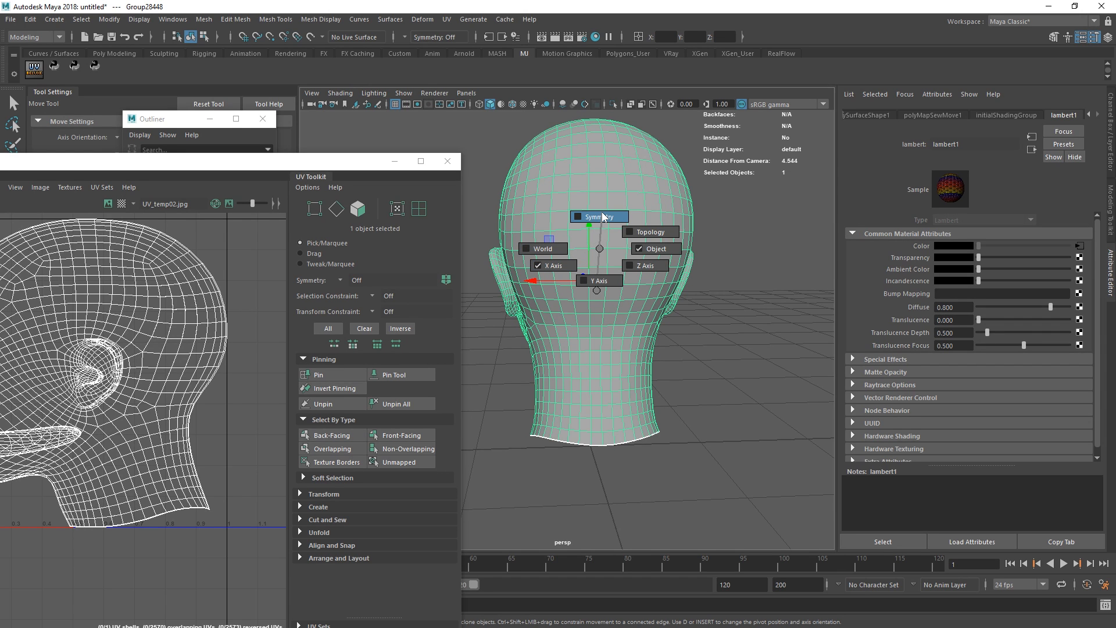
{"action": "left_click", "coordinate": [653, 249]}
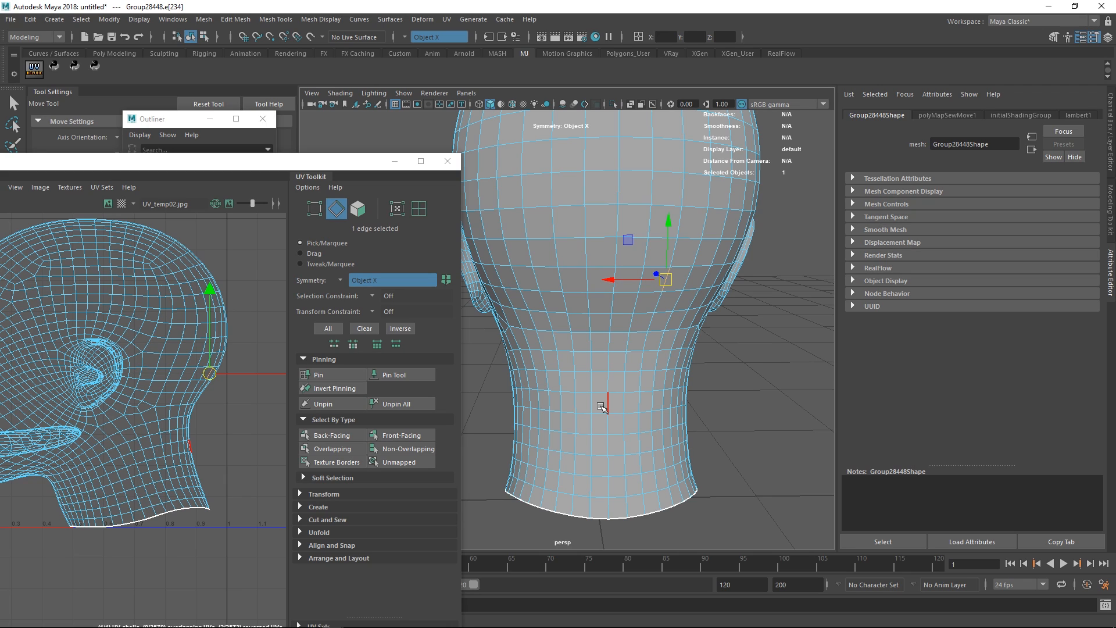
{"action": "mouse_move", "coordinate": [611, 406]}
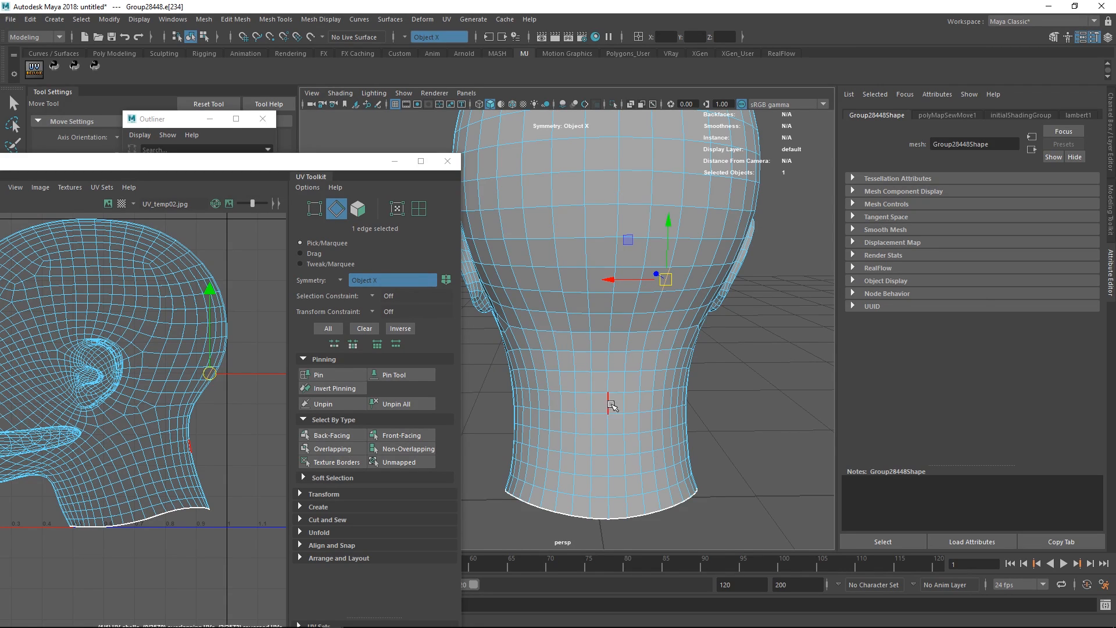
- Select an edge behind the ear at the back of the head, mirrored by symmetry
{"action": "left_click", "coordinate": [624, 419]}
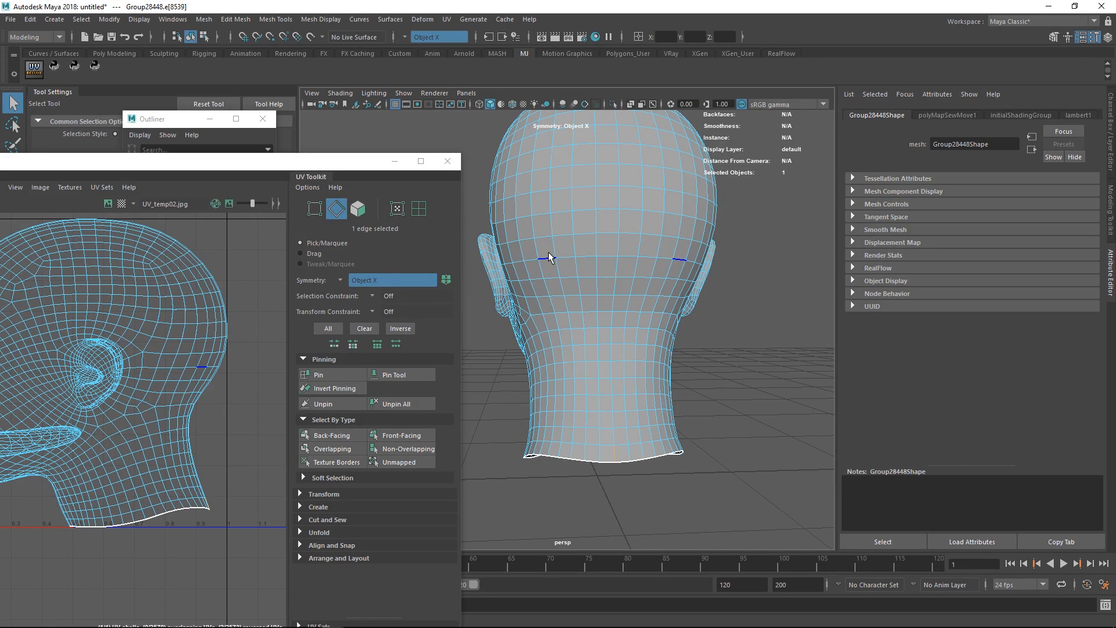
- Select the edge loop behind the ears, 18 edges with X symmetry, for a UV cut
{"action": "left_click", "coordinate": [555, 246]}
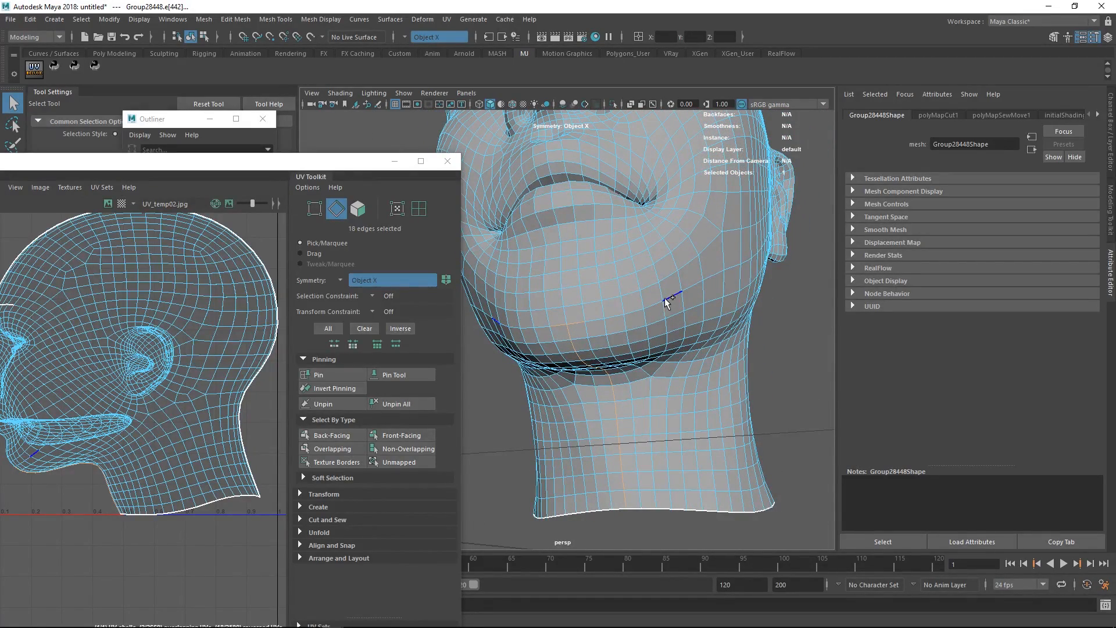
- Add two edges under the jaw to the seam selection
{"action": "left_click", "coordinate": [600, 327]}
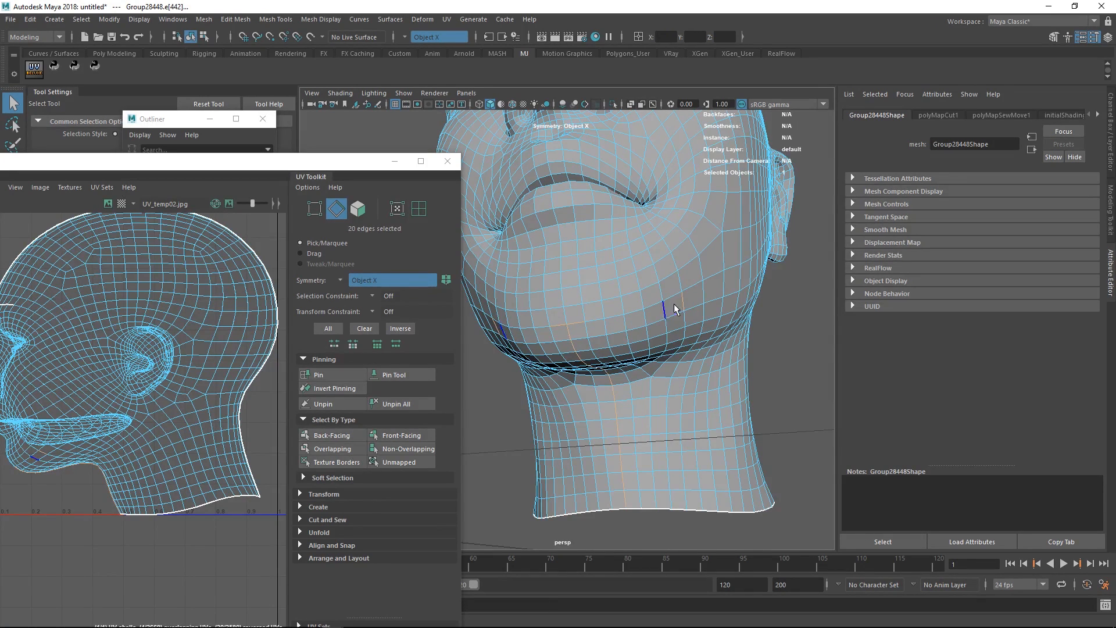
{"action": "left_click", "coordinate": [602, 329]}
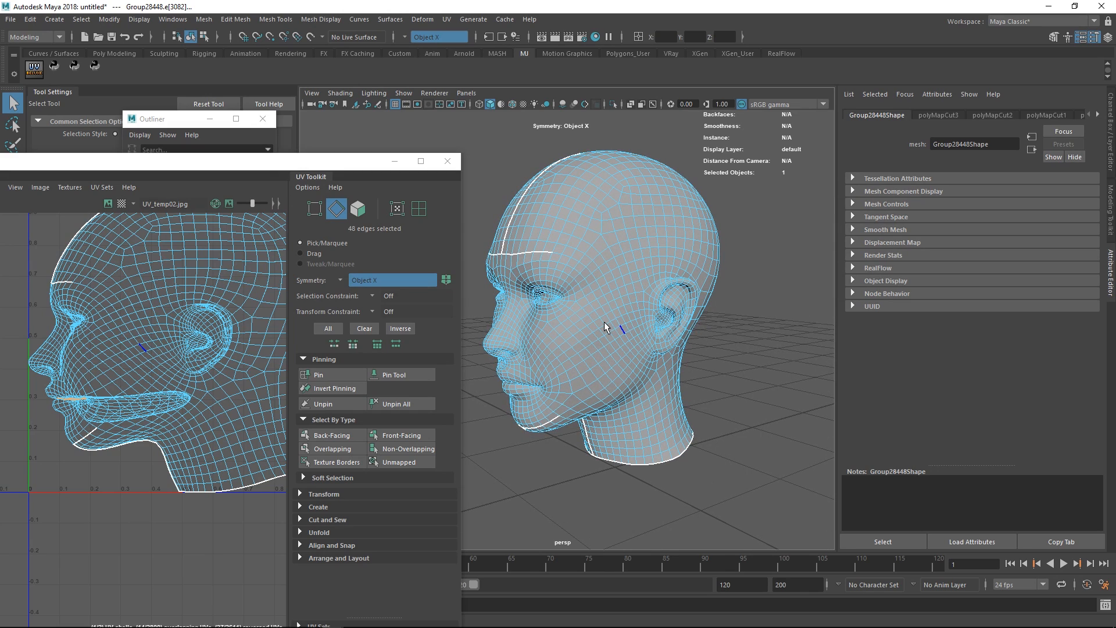
{"action": "mouse_move", "coordinate": [600, 327]}
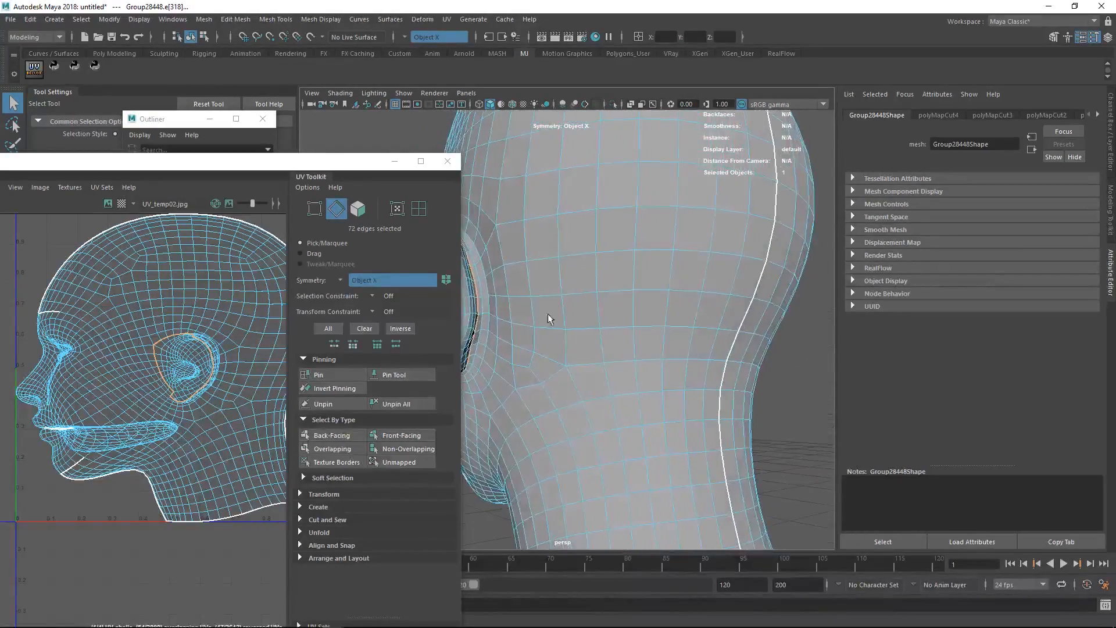
- Cut the vertical edge loop behind the ear down the neck, splitting UVs into four shells
{"action": "left_click", "coordinate": [772, 296]}
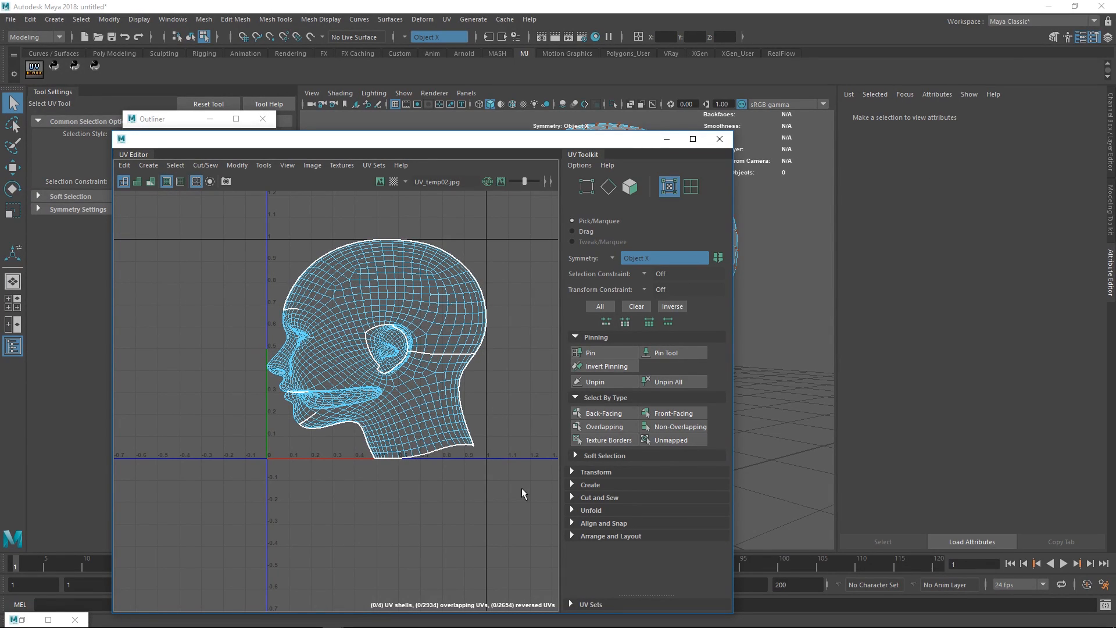
- Select the head's 3214 faces and set Symmetry to Off in the Move marking menu
{"action": "left_click", "coordinate": [423, 434]}
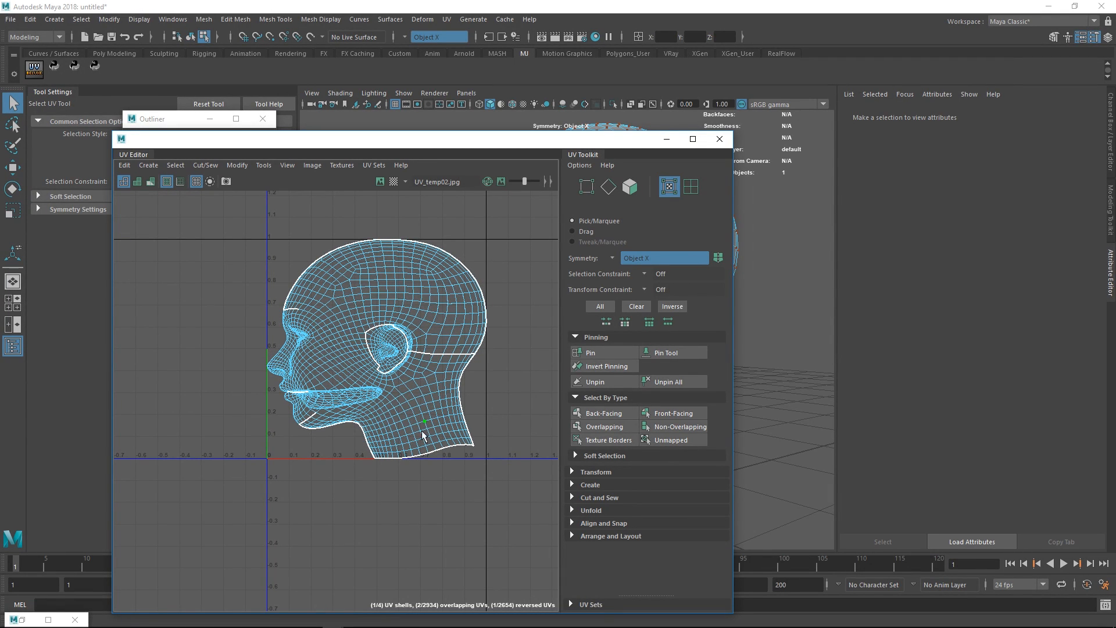
{"action": "mouse_move", "coordinate": [421, 417]}
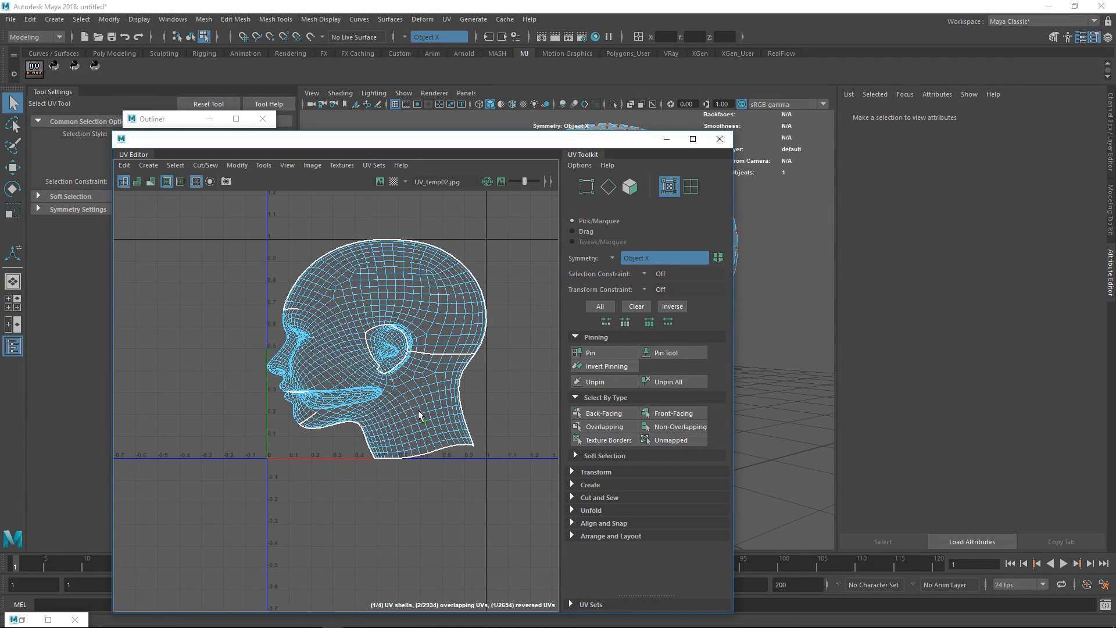
{"action": "left_click", "coordinate": [599, 306]}
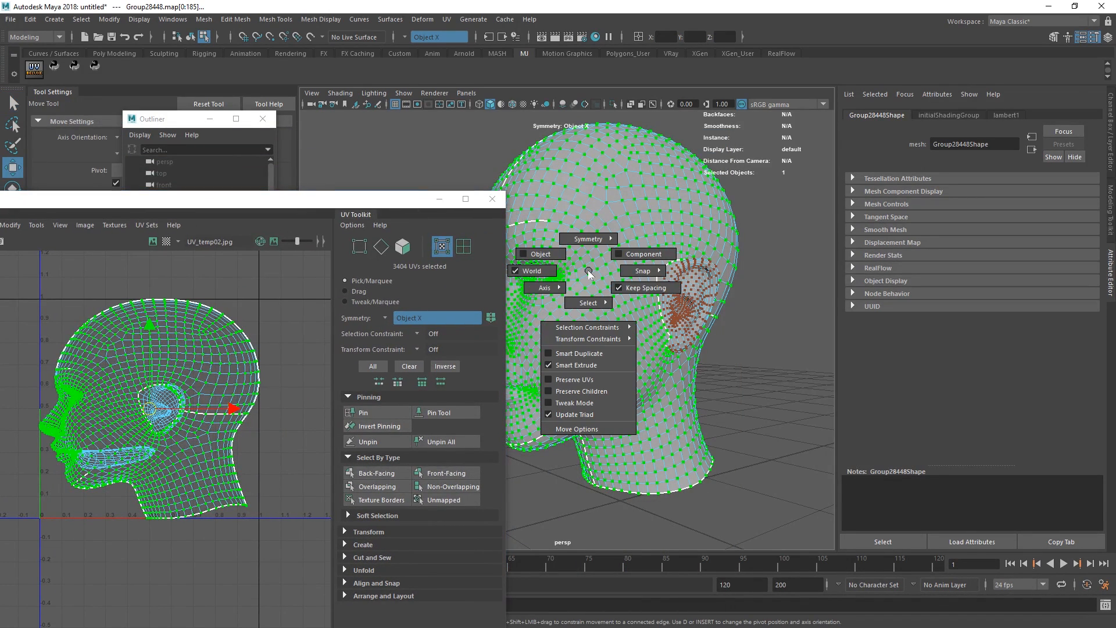
{"action": "mouse_move", "coordinate": [587, 238]}
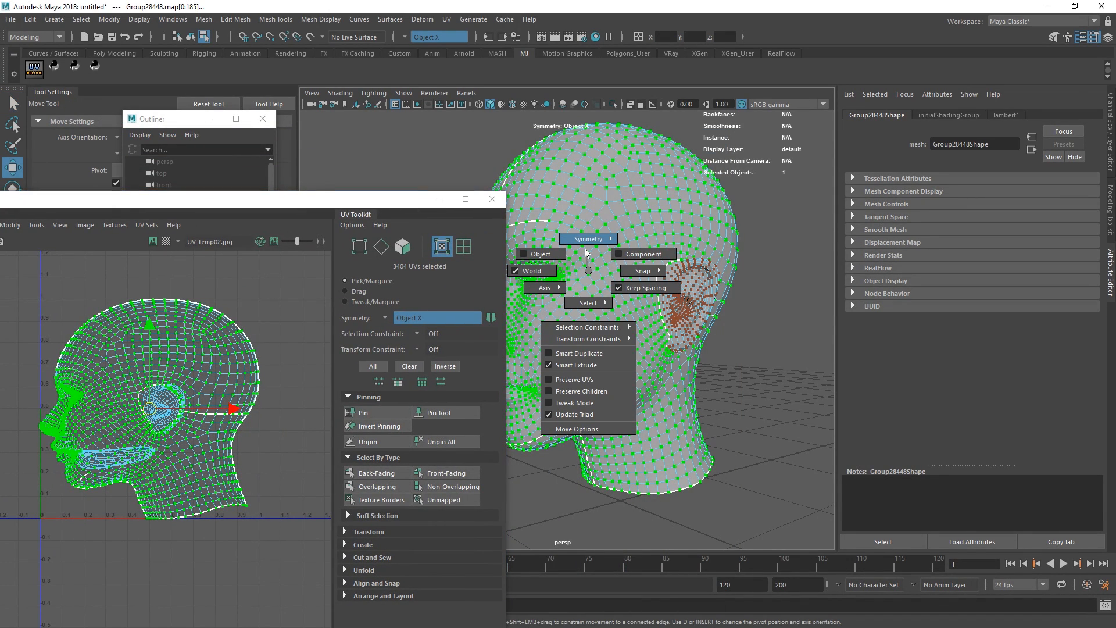
{"action": "left_click", "coordinate": [588, 238]}
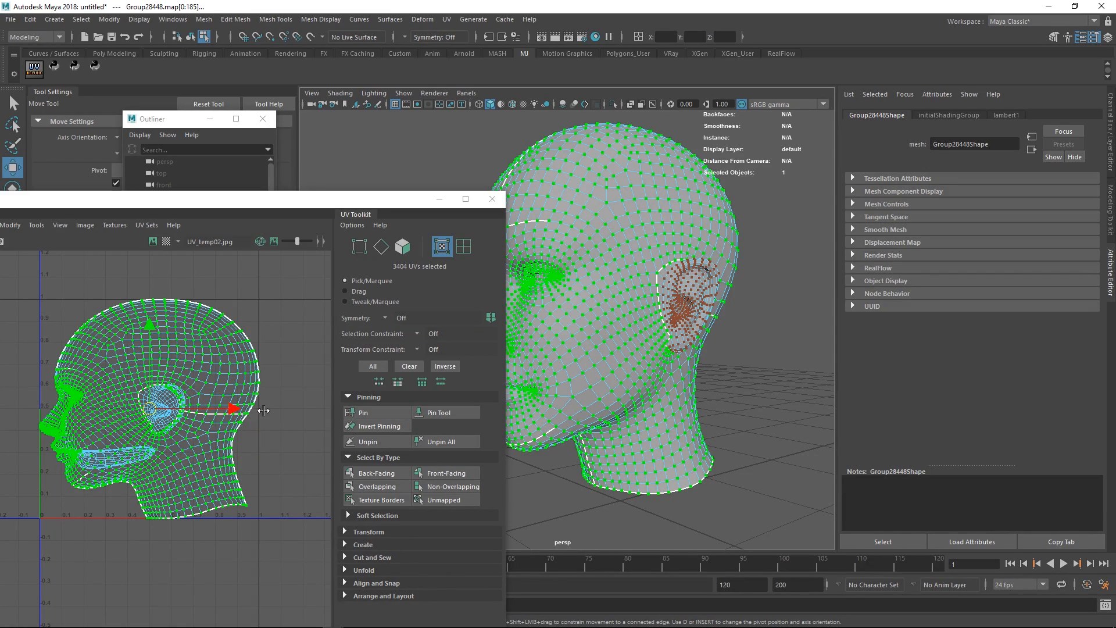
{"action": "left_click", "coordinate": [402, 246]}
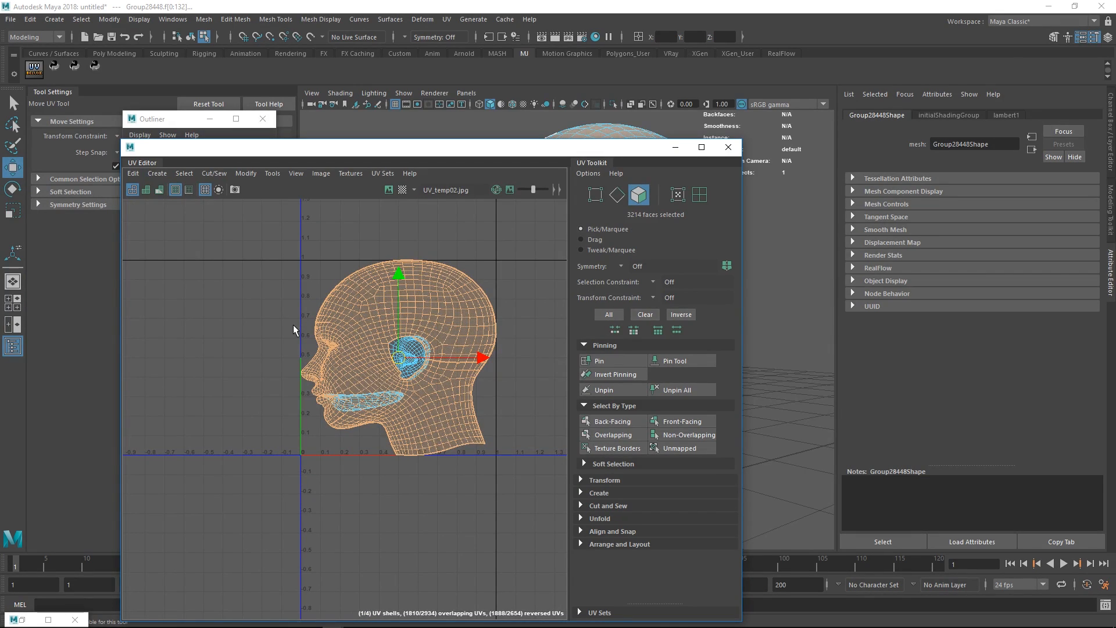
- Convert the head selection to UVs and run Unfold from the marking menu
{"action": "right_click", "coordinate": [293, 326]}
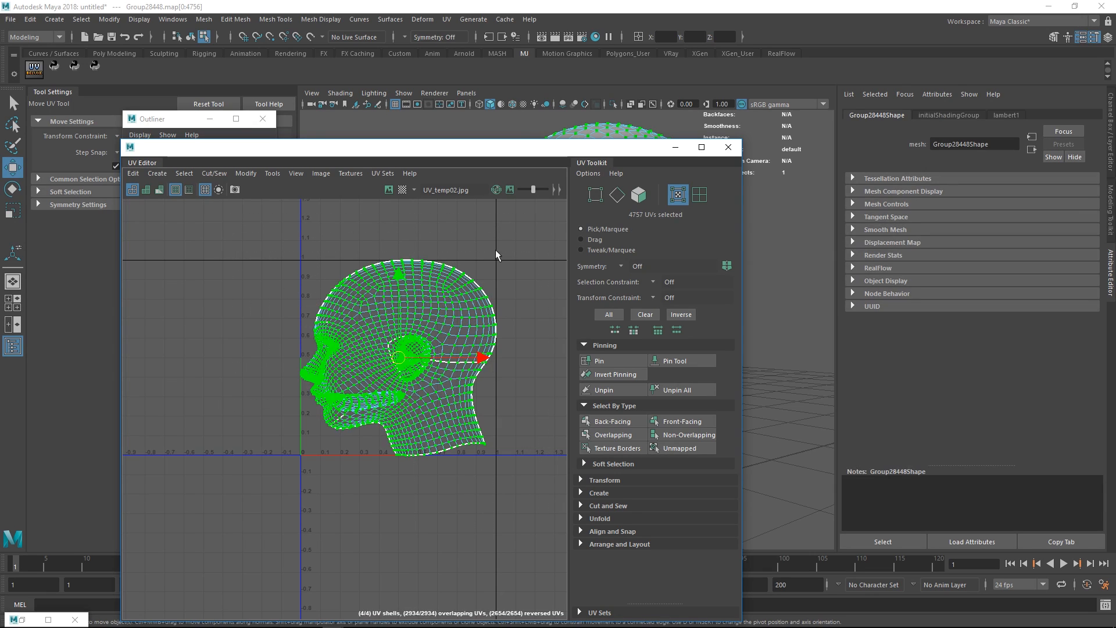
{"action": "right_click", "coordinate": [434, 320]}
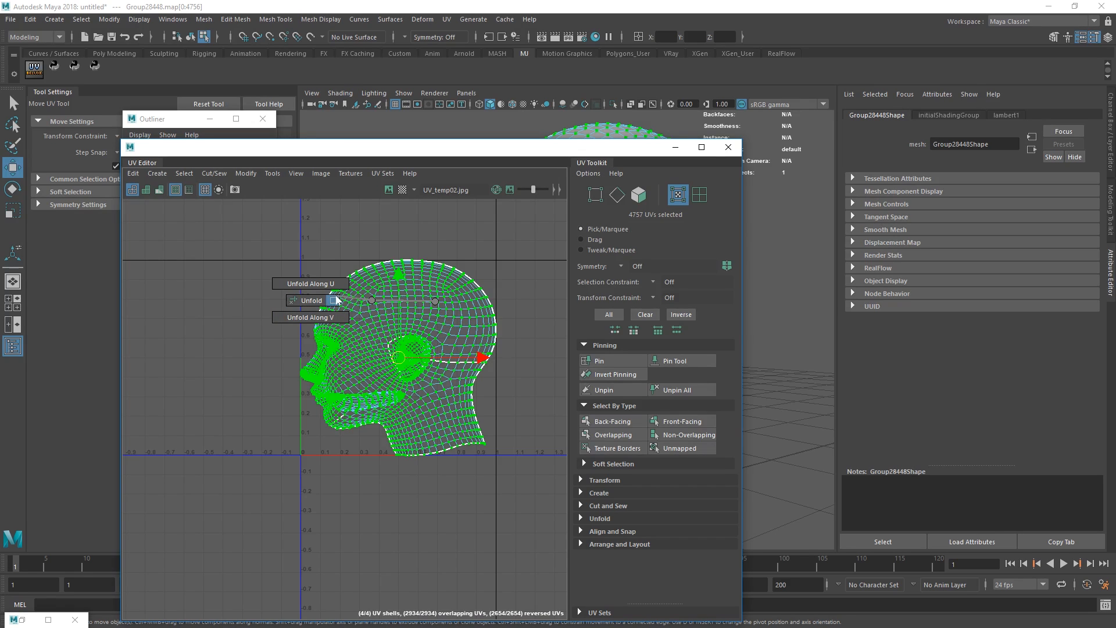
{"action": "mouse_move", "coordinate": [308, 300]}
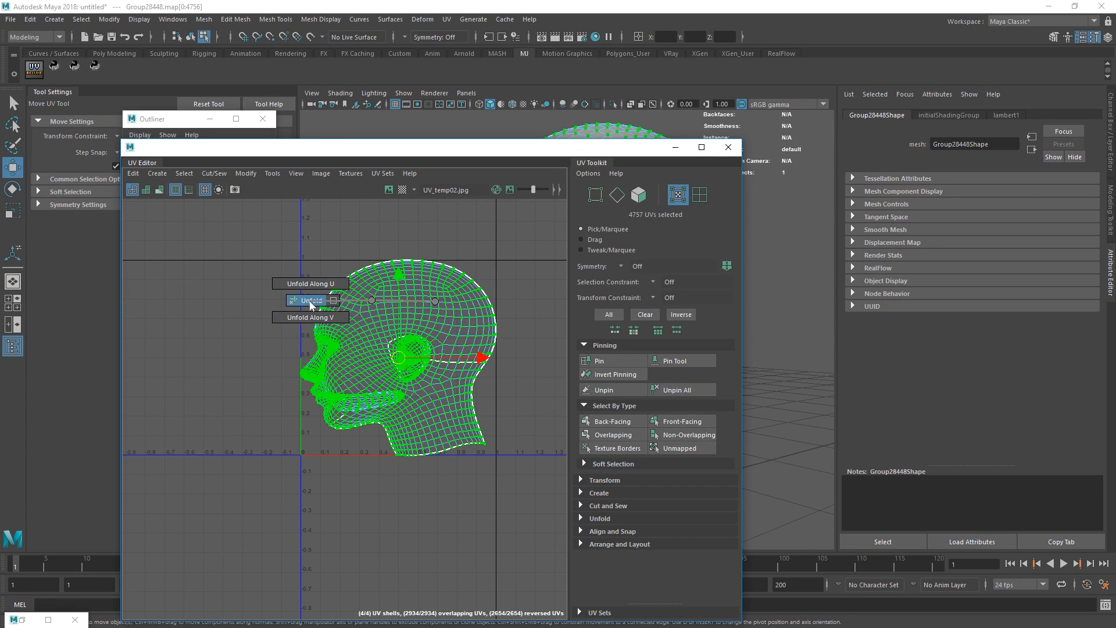
{"action": "left_click", "coordinate": [306, 300]}
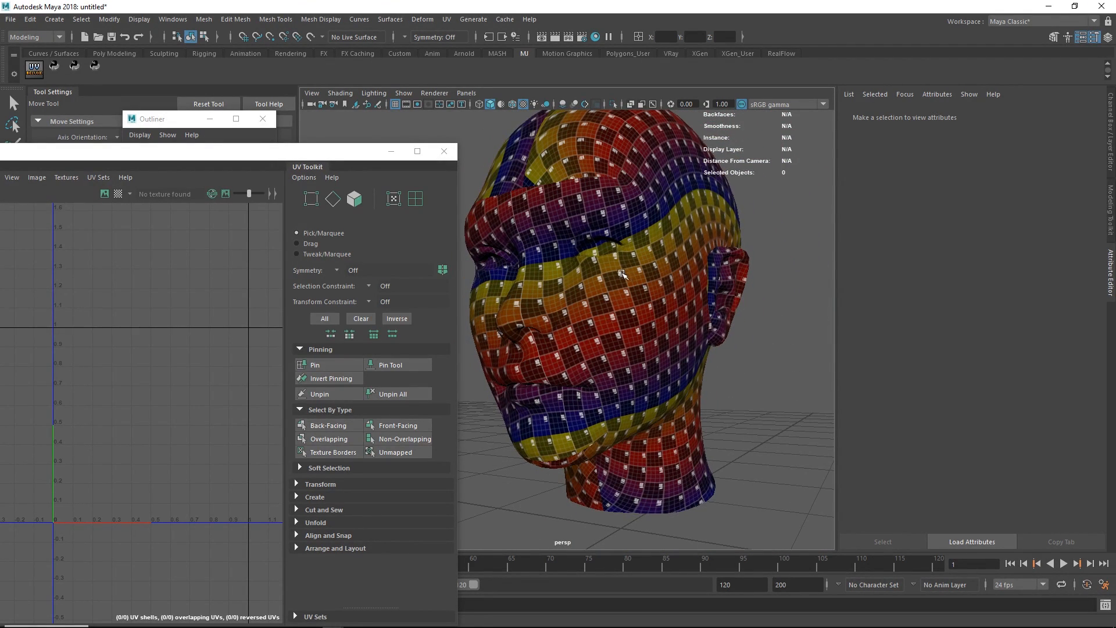
- Select the face shell's 3404 UVs in the UV Editor for checker inspection
{"action": "left_click", "coordinate": [622, 274]}
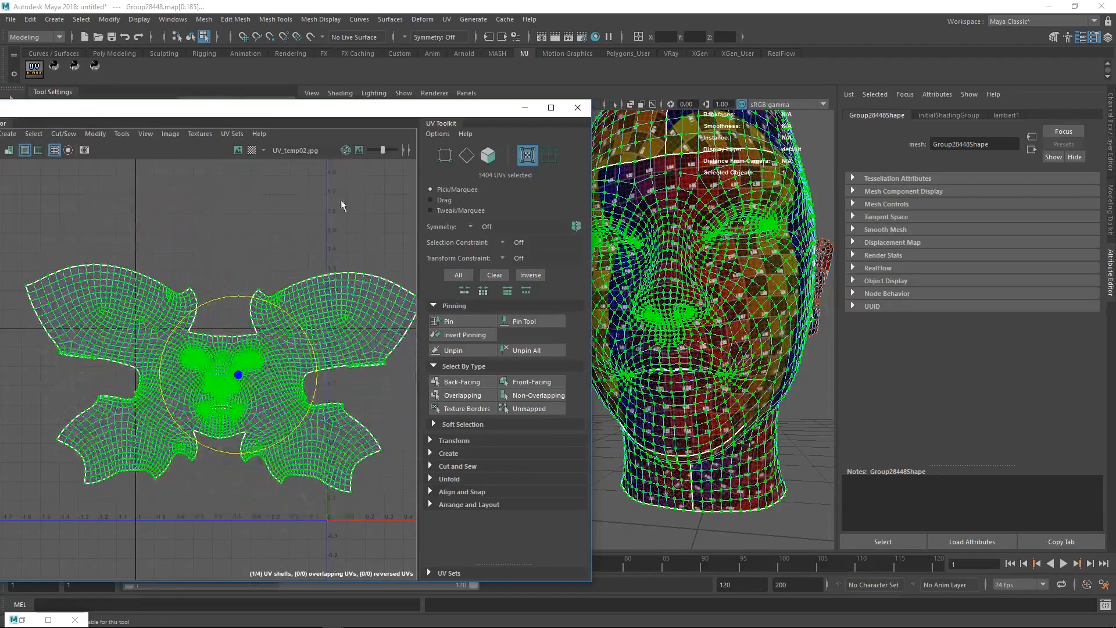
- Apply Optimize from the UV marking menu to smooth the selected face shell
{"action": "right_click", "coordinate": [235, 317]}
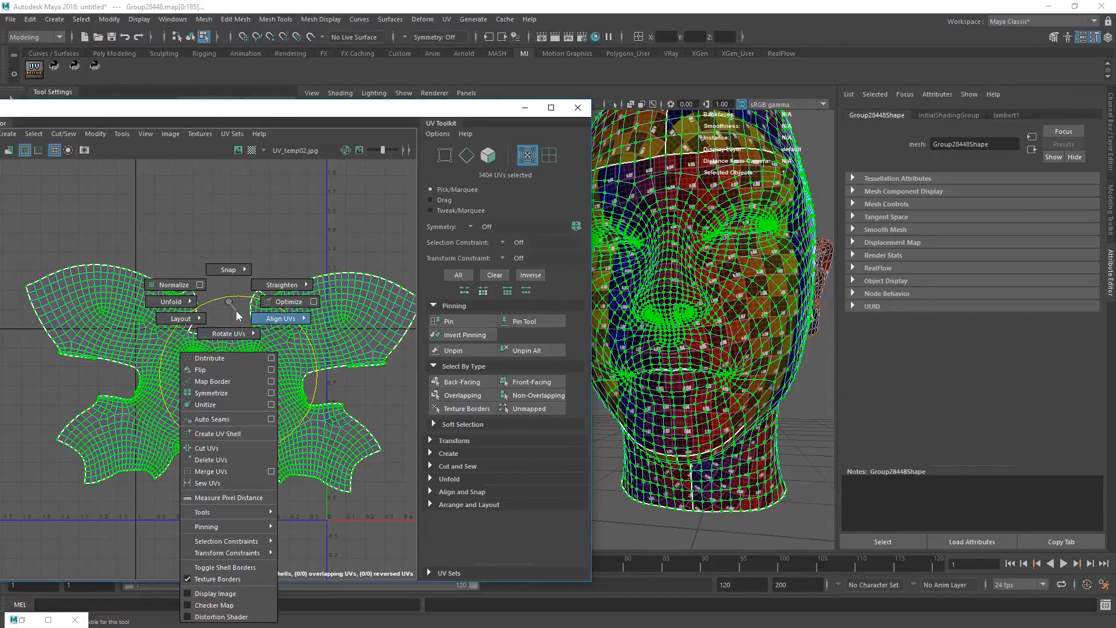
{"action": "left_click", "coordinate": [282, 318]}
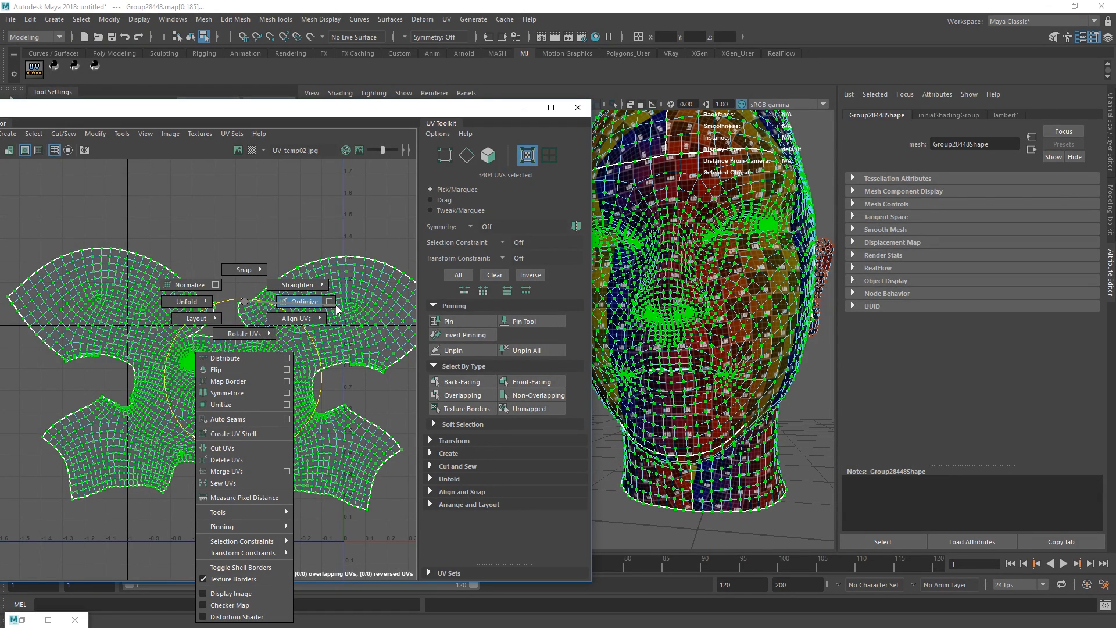
- Open the Optimize UVs Options for the selected face shell
{"action": "left_click", "coordinate": [330, 301]}
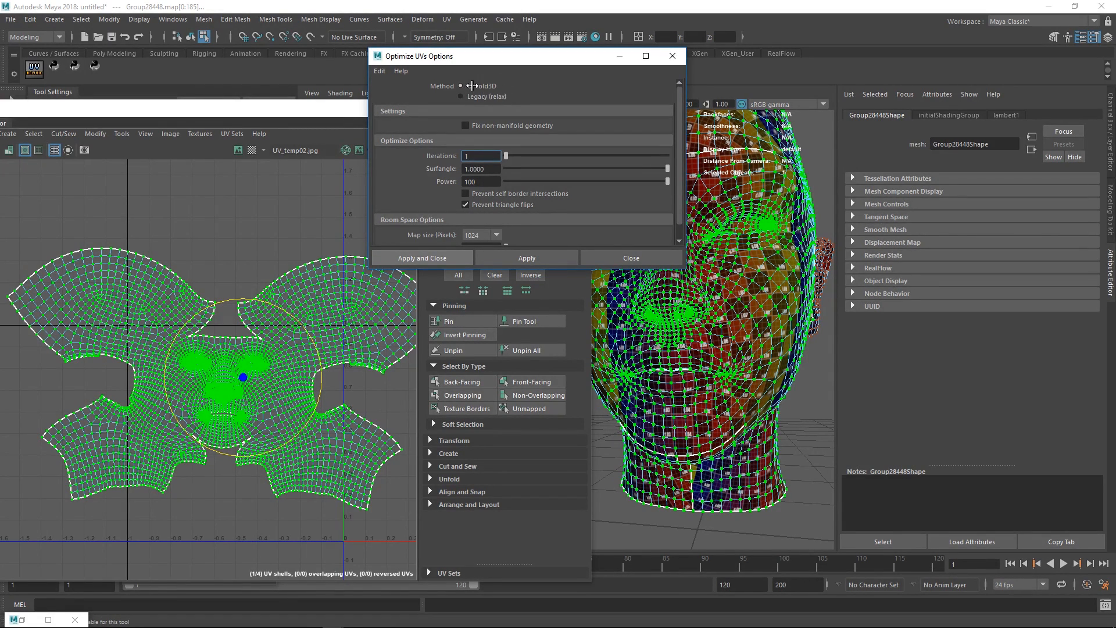
{"action": "mouse_move", "coordinate": [476, 98]}
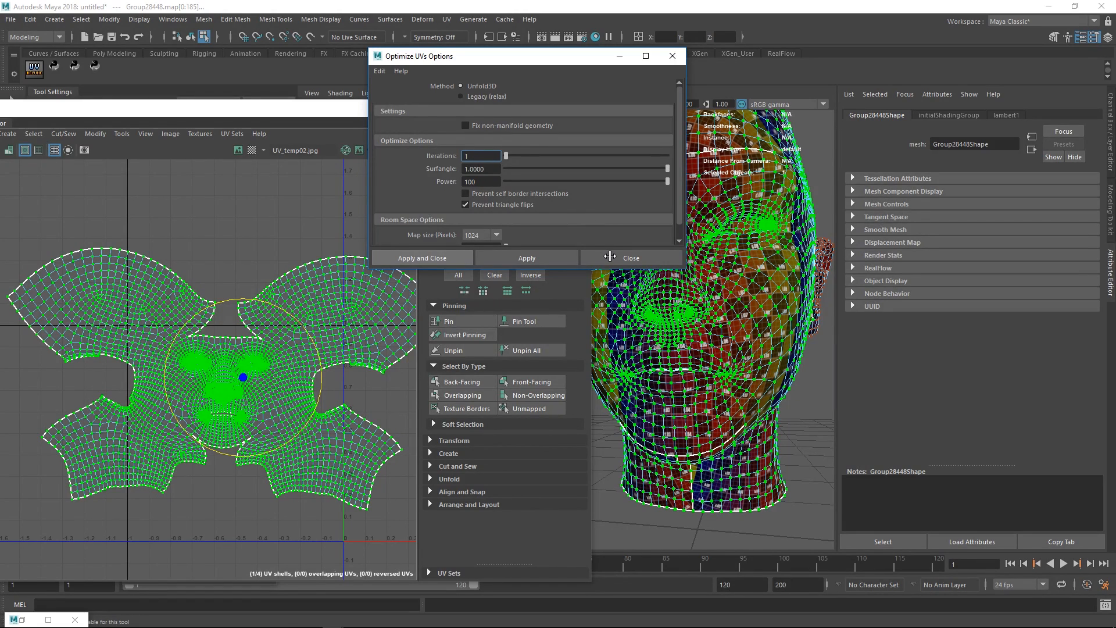
- Close Optimize UVs Options without applying, keeping the 3404 face UVs selected
{"action": "left_click", "coordinate": [629, 257]}
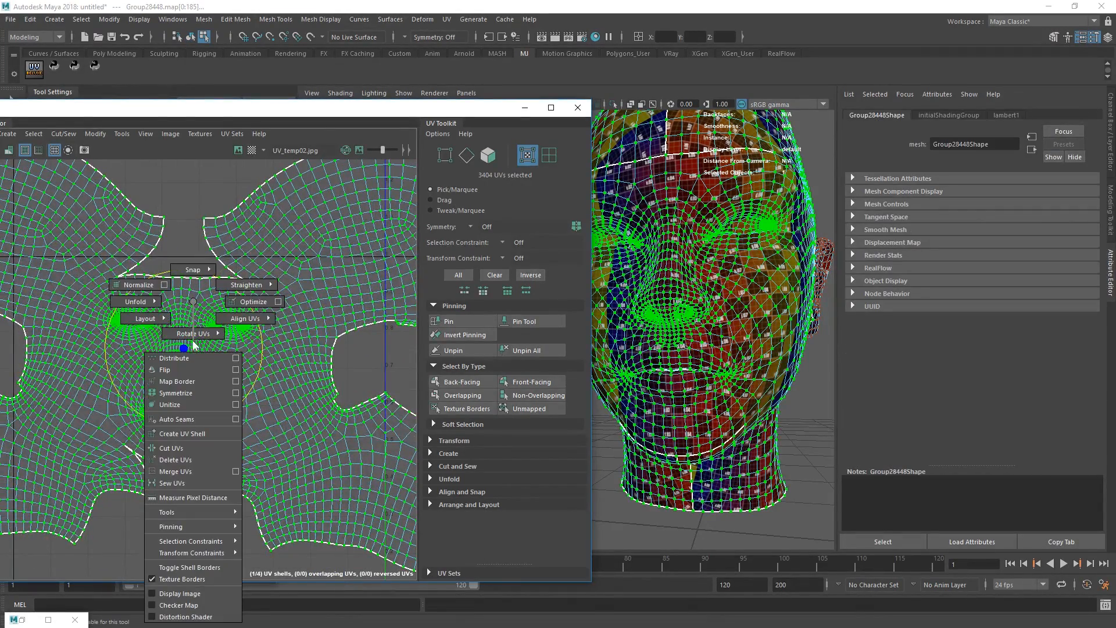
{"action": "left_click", "coordinate": [278, 302]}
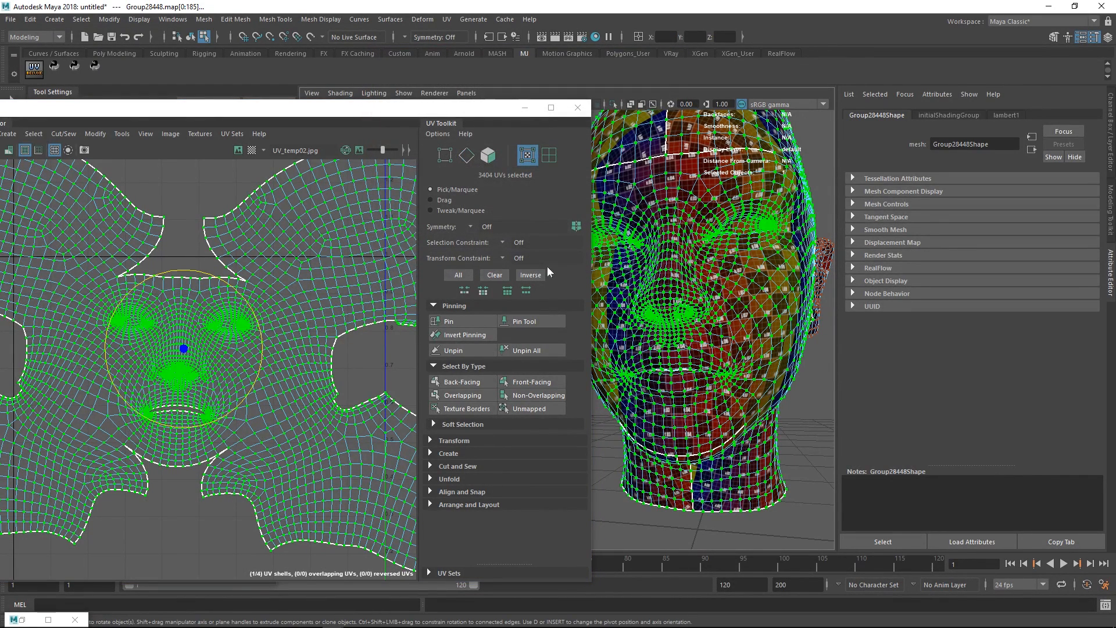
{"action": "mouse_move", "coordinate": [282, 307]}
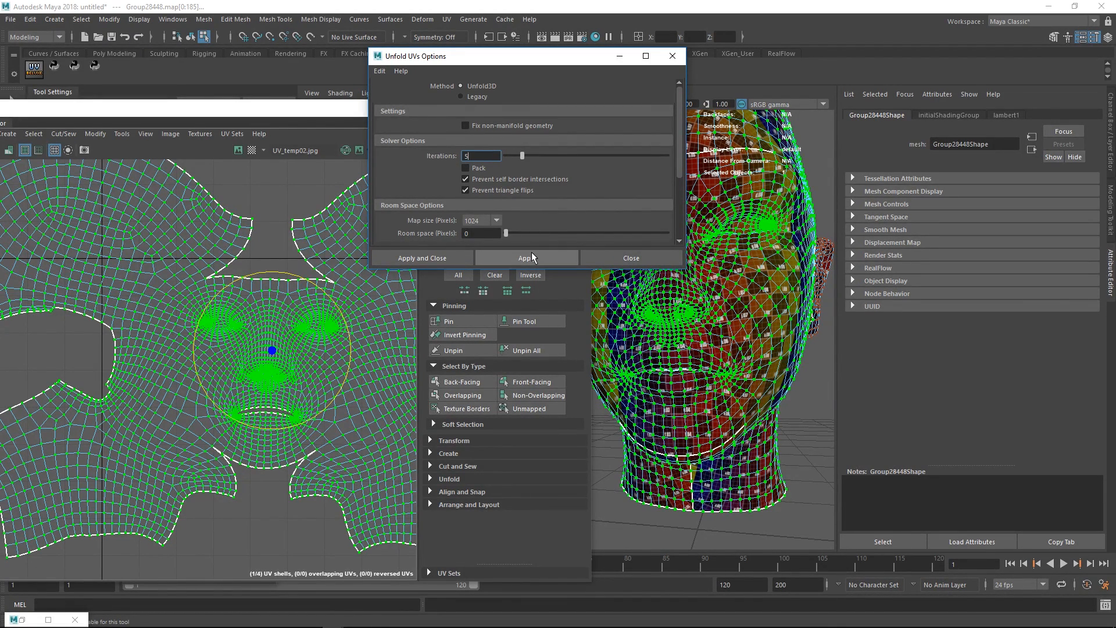
- Rerun Unfold UVs on the face shell with Pack left unchecked
{"action": "left_click", "coordinate": [526, 258]}
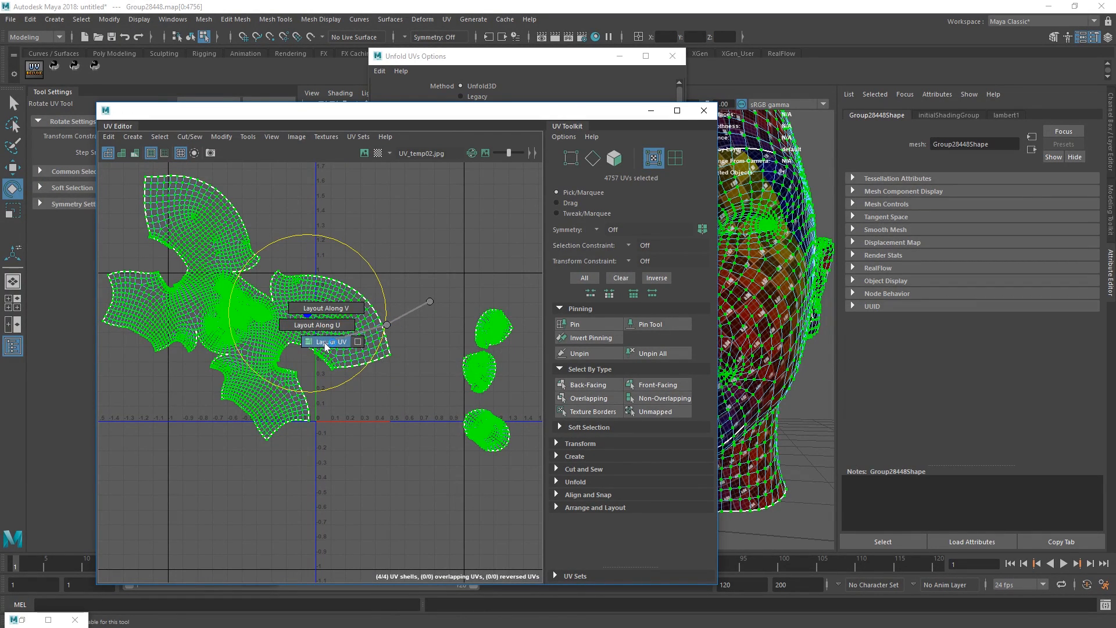
- Lay out all head UV shells, unfold and pack them inside the 0–1 square, then deselect
{"action": "left_click", "coordinate": [327, 342]}
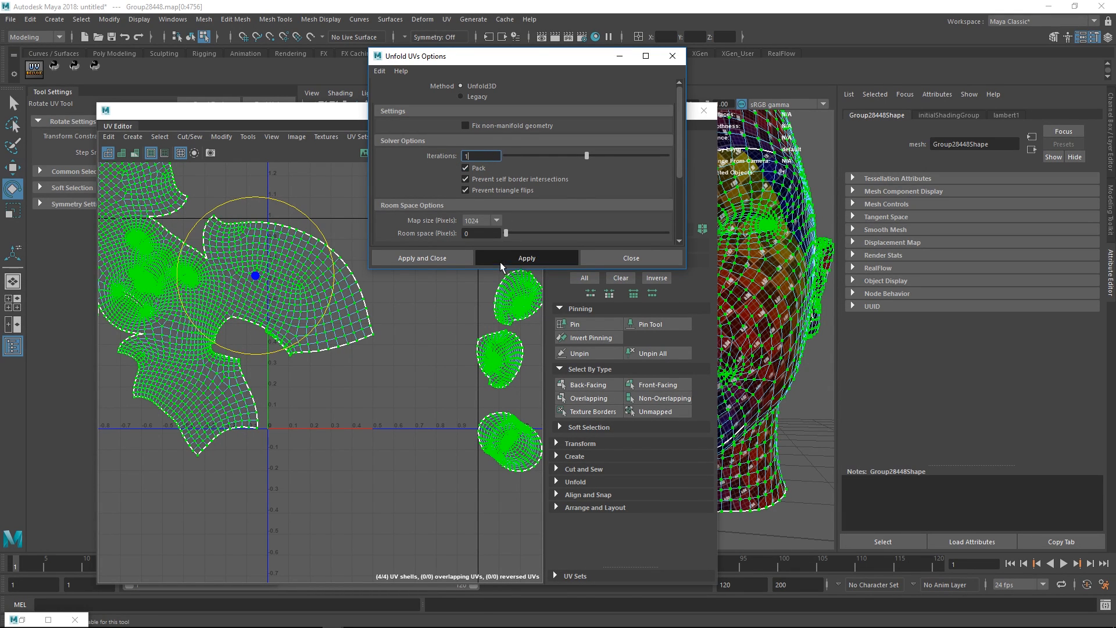
{"action": "left_click", "coordinate": [527, 258]}
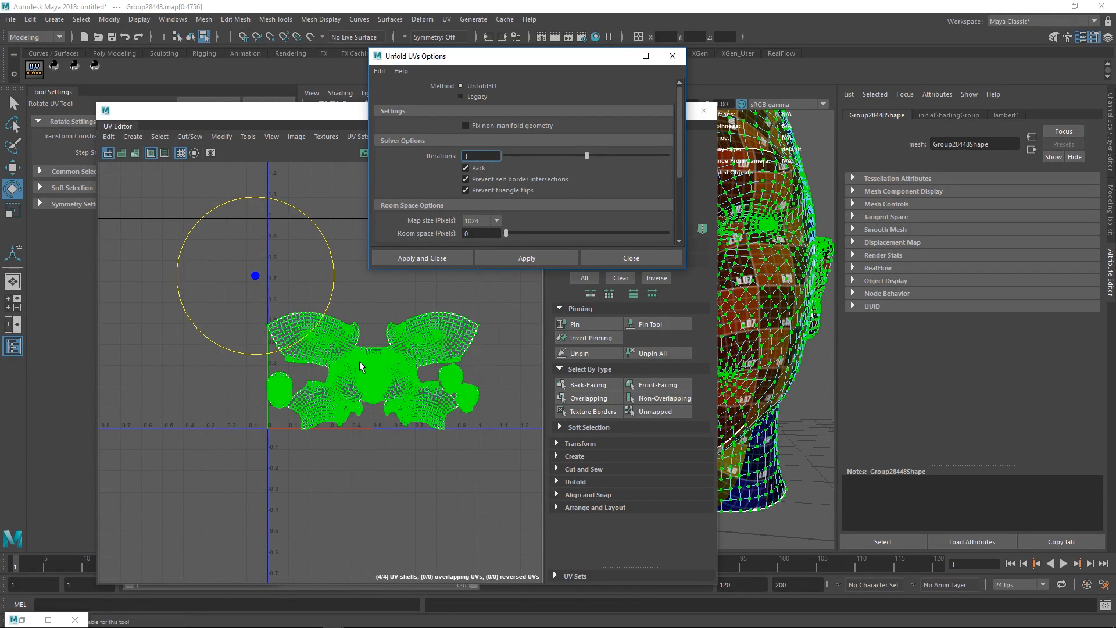
{"action": "left_click", "coordinate": [526, 258]}
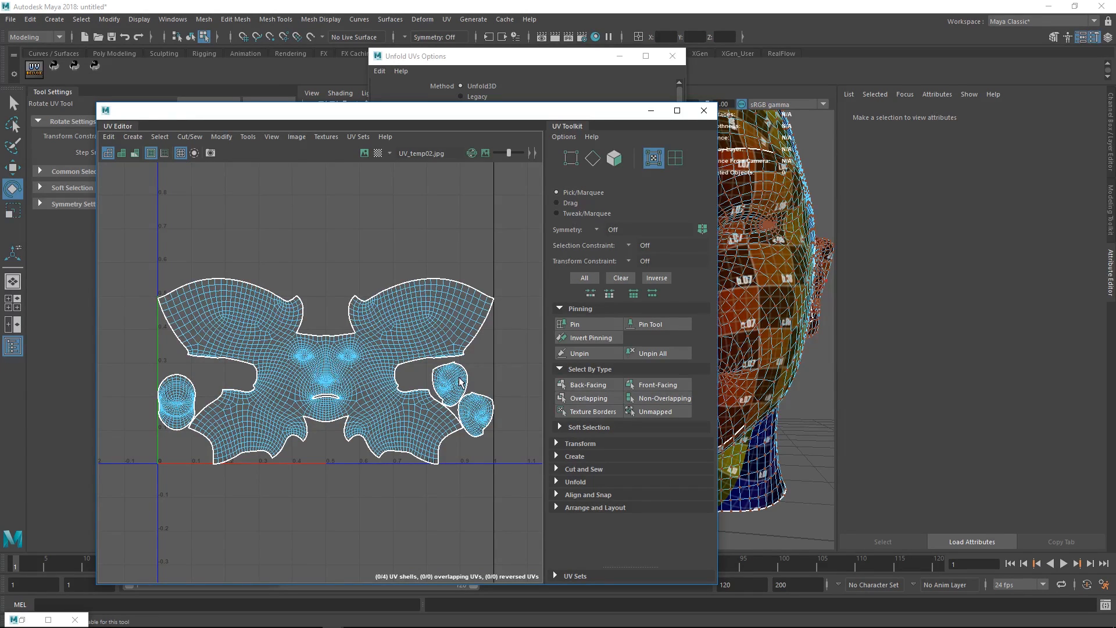
- Select an ear shell and bring up the selection-mode marking menu to grab the head UVs
{"action": "left_click", "coordinate": [459, 410]}
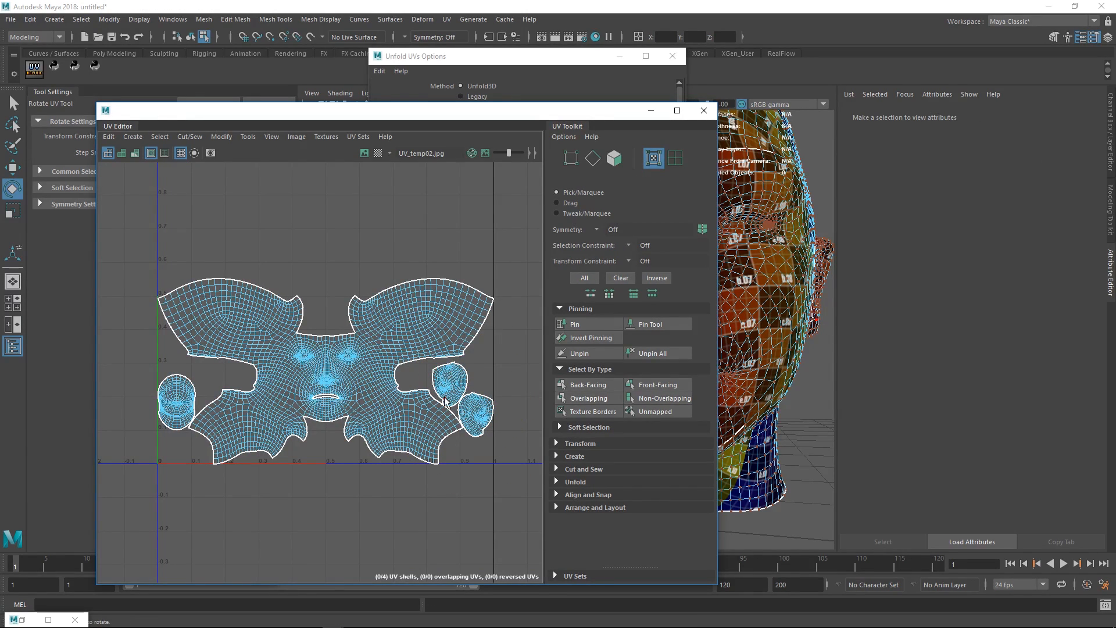
{"action": "left_click", "coordinate": [469, 413]}
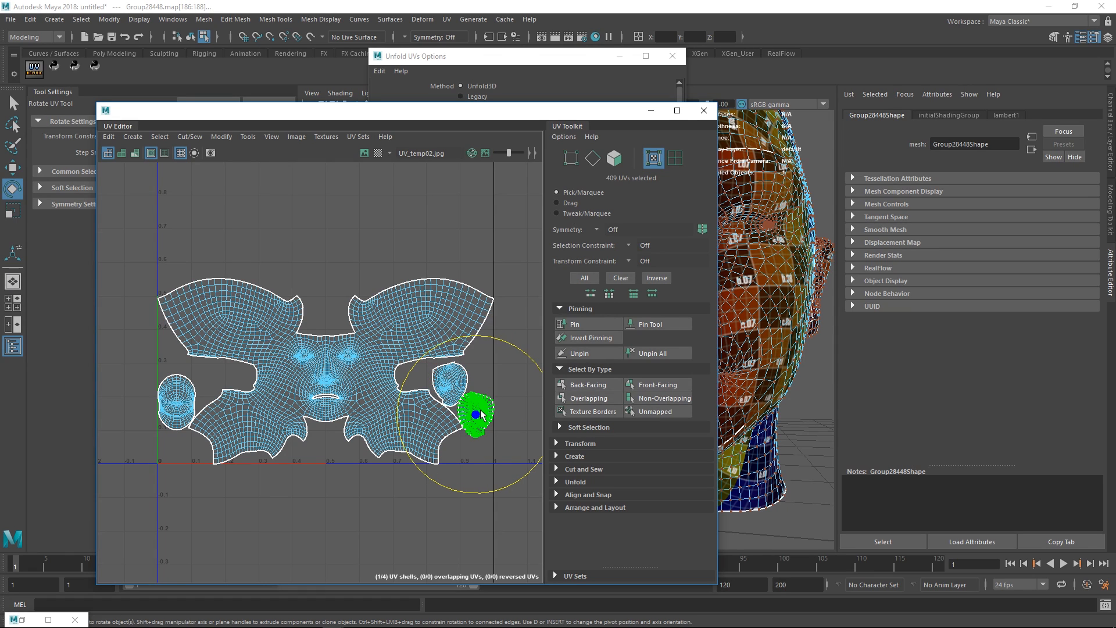
{"action": "right_click", "coordinate": [473, 413]}
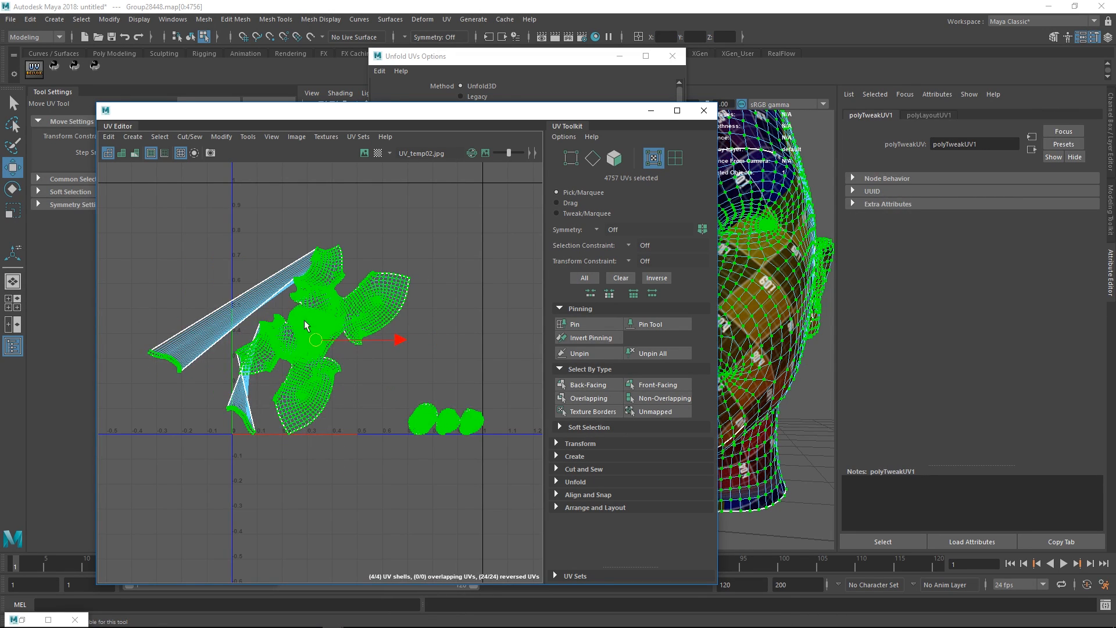
{"action": "mouse_move", "coordinate": [342, 339]}
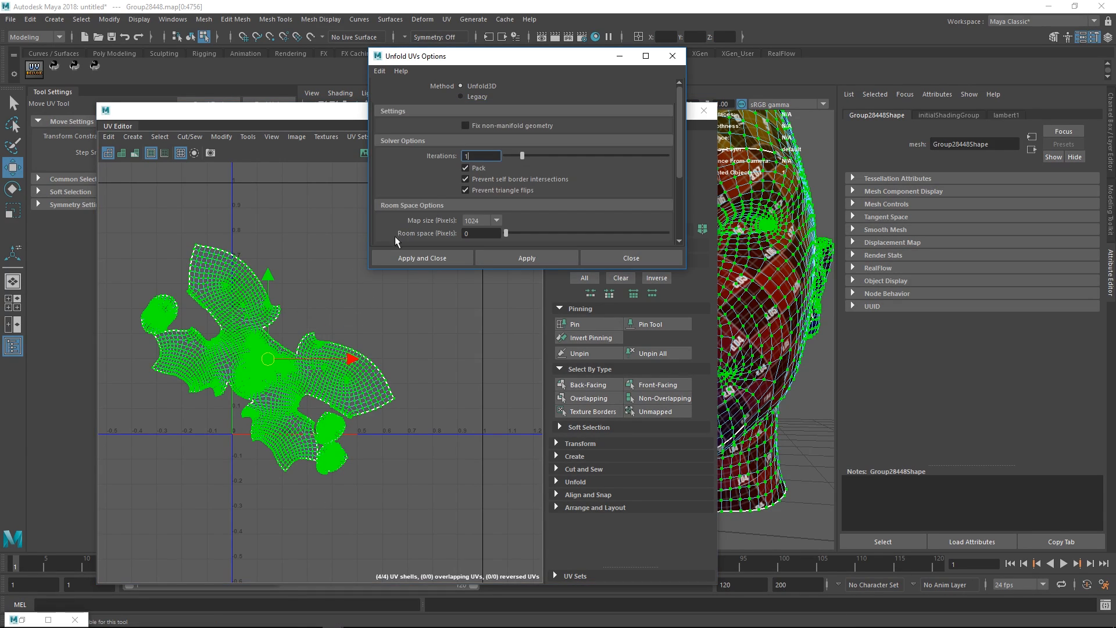
{"action": "mouse_move", "coordinate": [479, 89]}
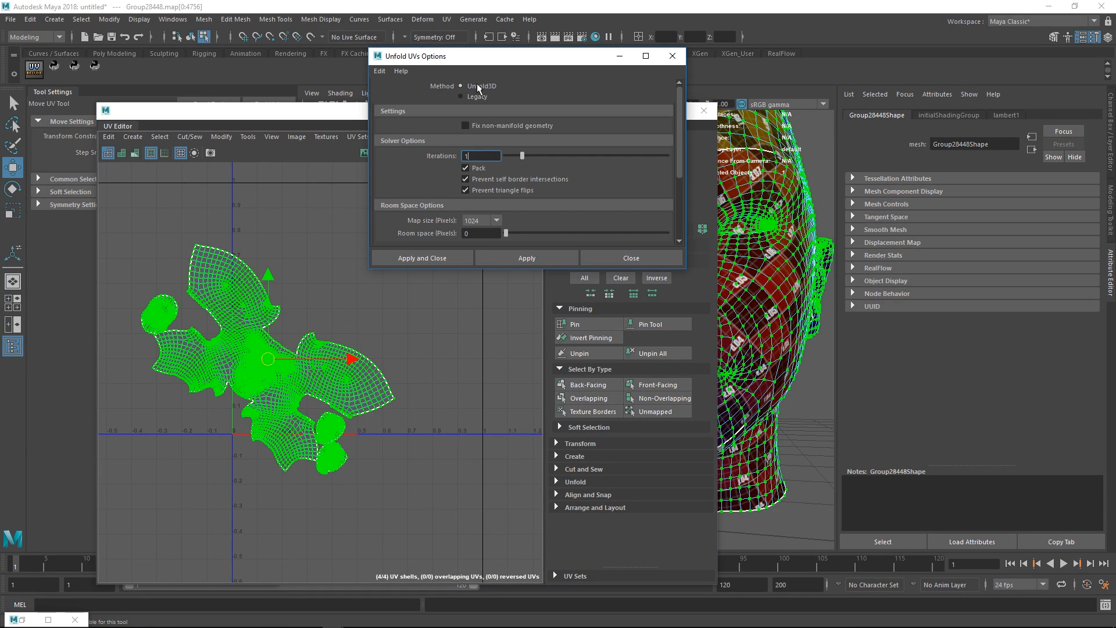
{"action": "mouse_move", "coordinate": [505, 252]}
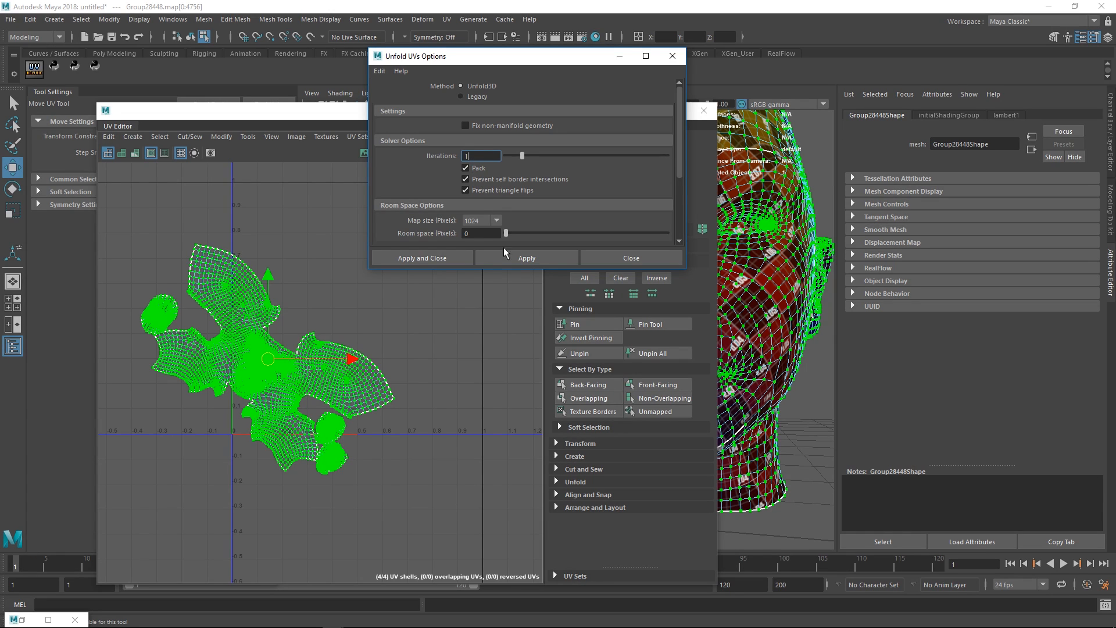
- Apply Unfold UVs with Pack enabled to restore the butterfly face-and-ear layout
{"action": "left_click", "coordinate": [526, 258]}
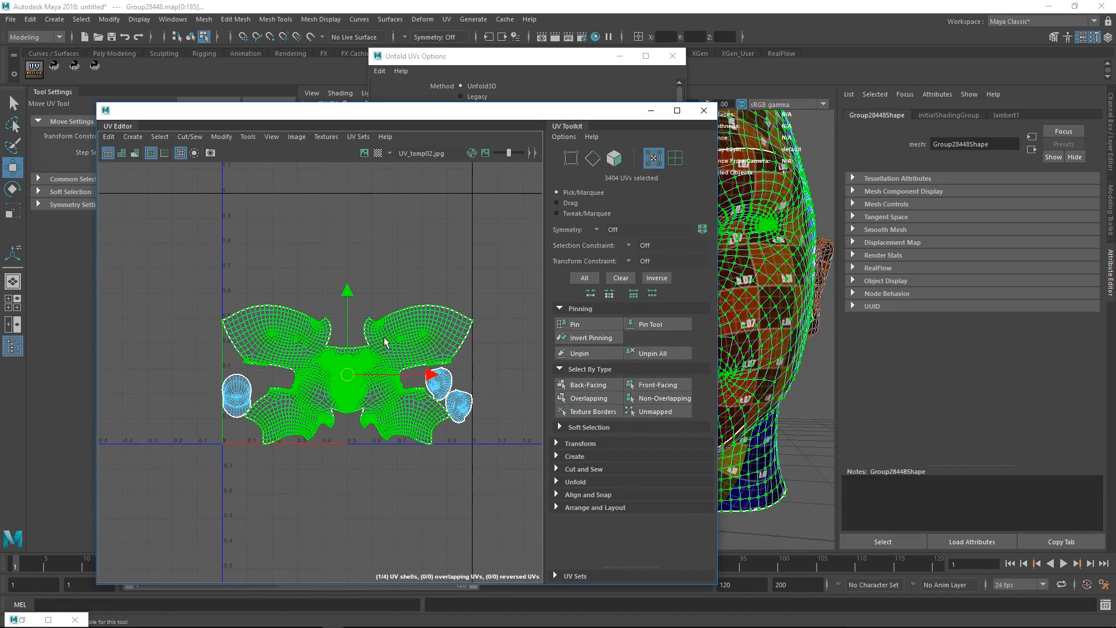
{"action": "mouse_move", "coordinate": [347, 332]}
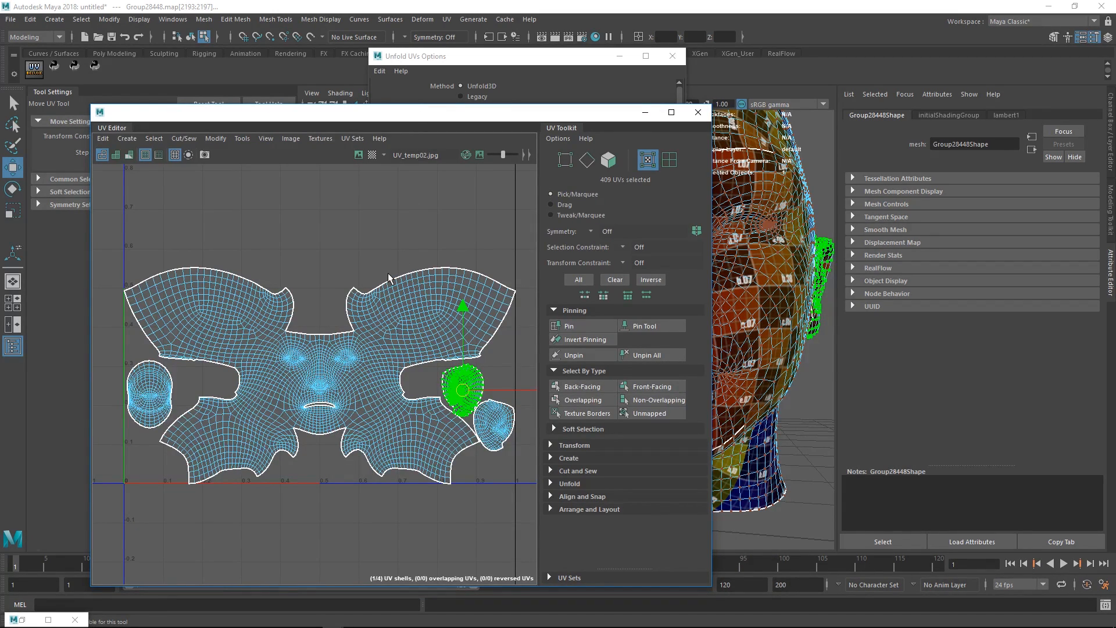
{"action": "left_click", "coordinate": [216, 139]}
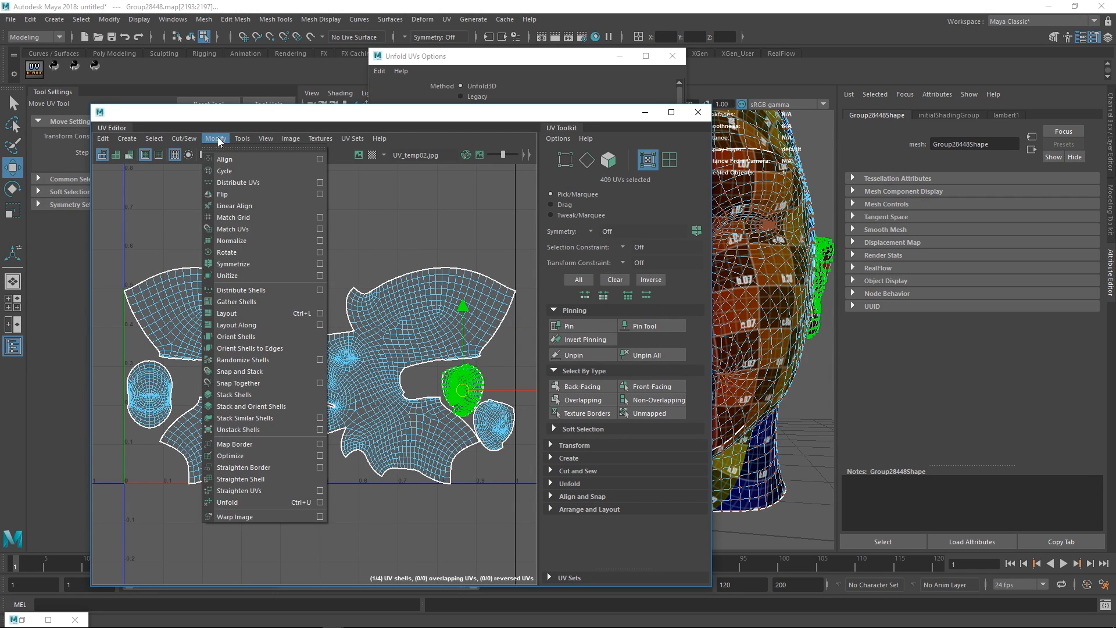
{"action": "left_click", "coordinate": [319, 138]}
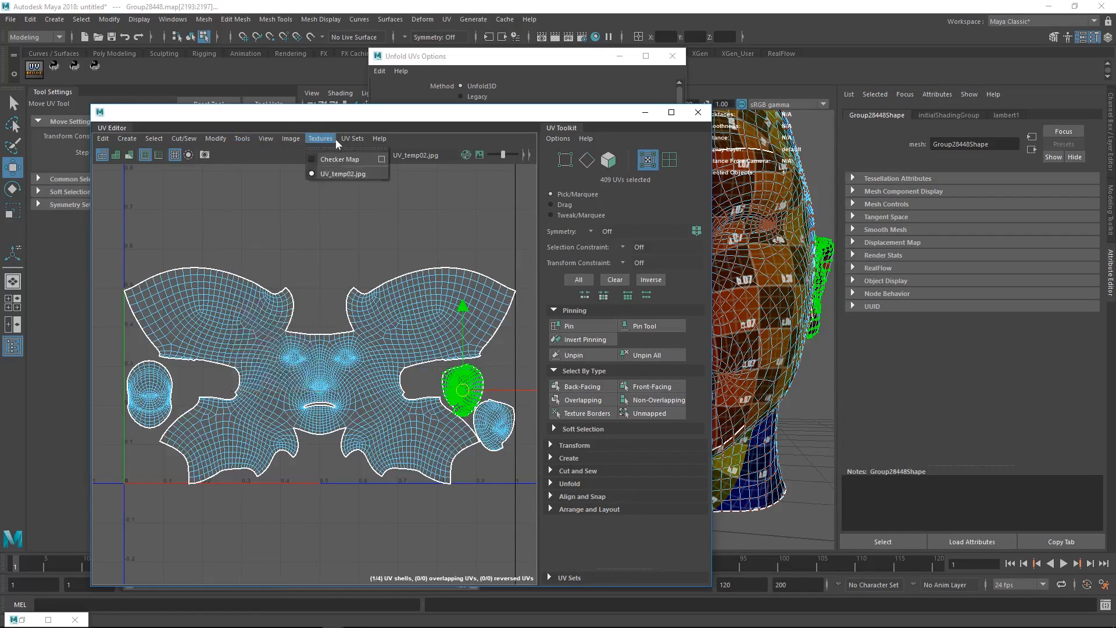
{"action": "left_click", "coordinate": [292, 138]}
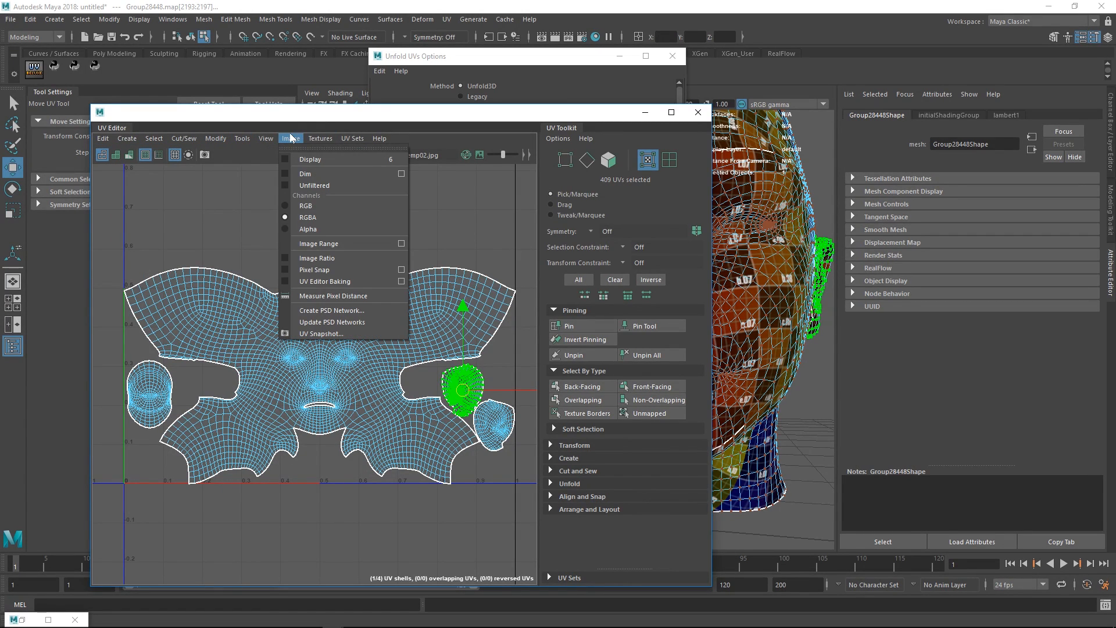
{"action": "left_click", "coordinate": [266, 139]}
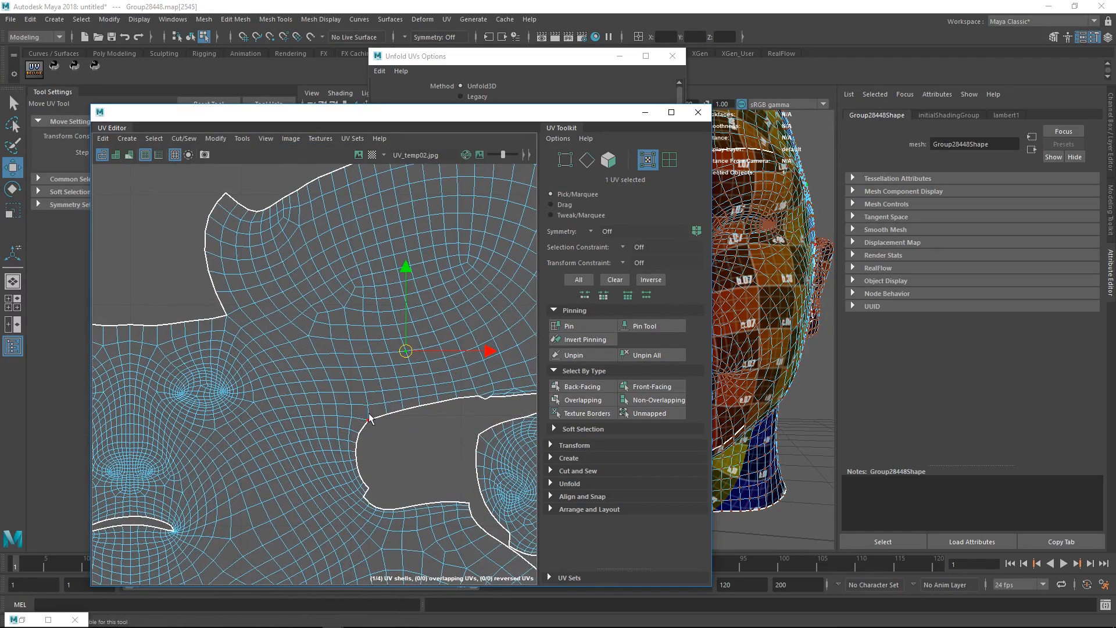
{"action": "left_click", "coordinate": [586, 159]}
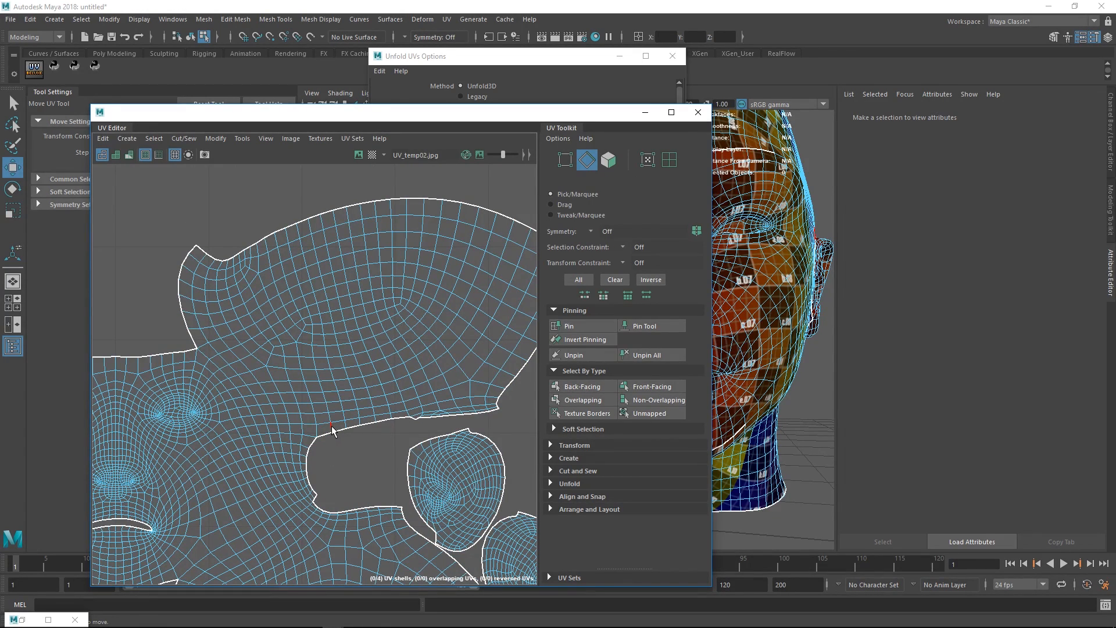
{"action": "mouse_move", "coordinate": [336, 423]}
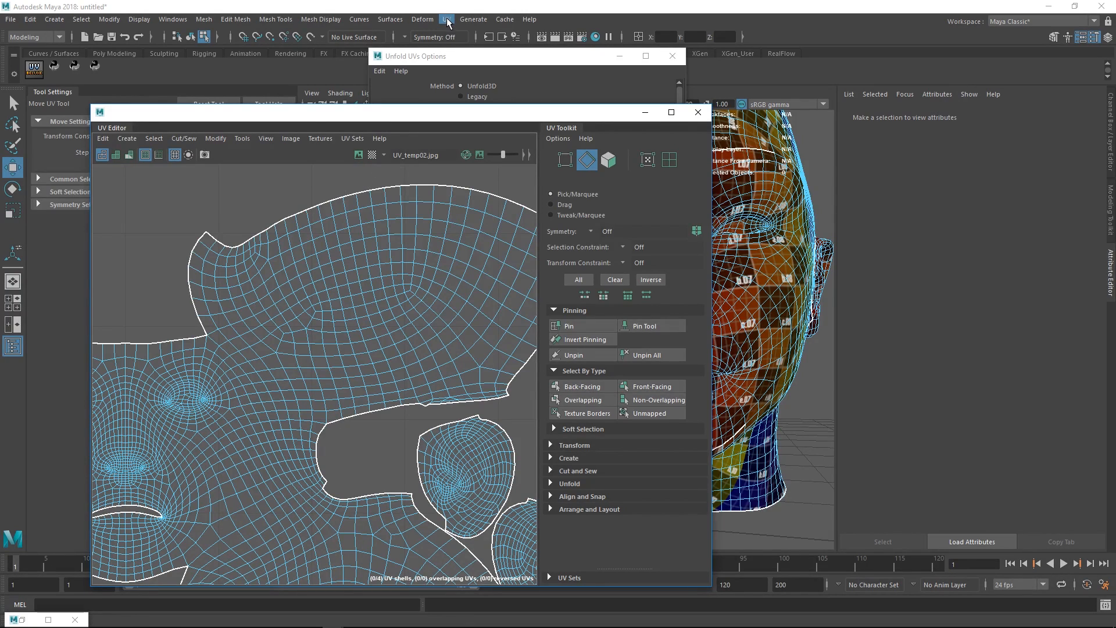
- Select the face shell's 17 lower seam edges and Cut them into a separate strip
{"action": "left_click", "coordinate": [447, 19]}
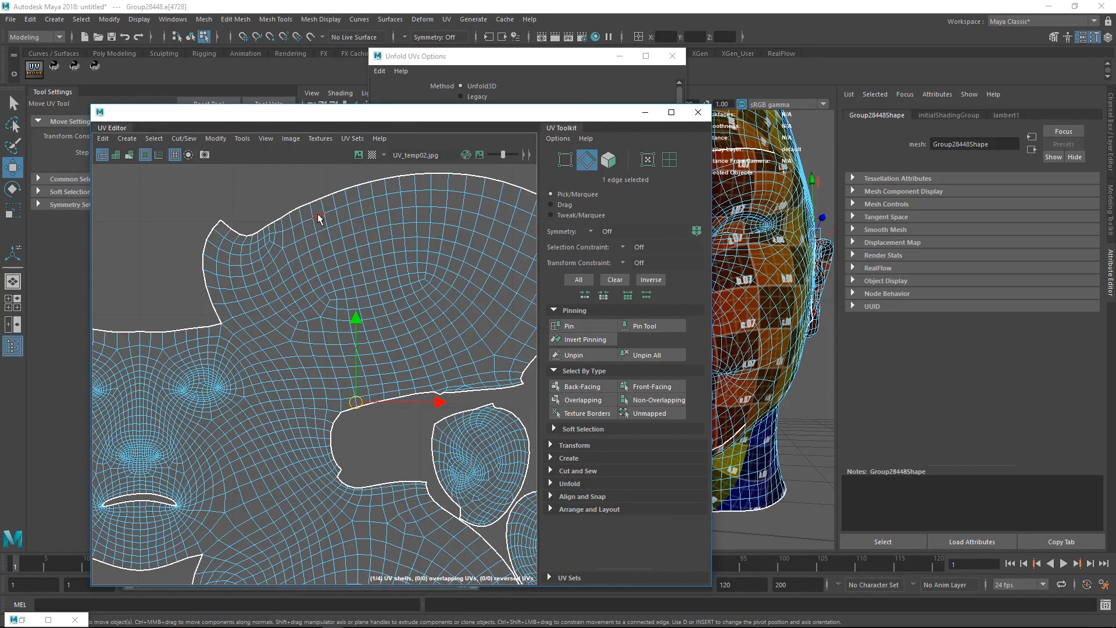
{"action": "right_click", "coordinate": [441, 285]}
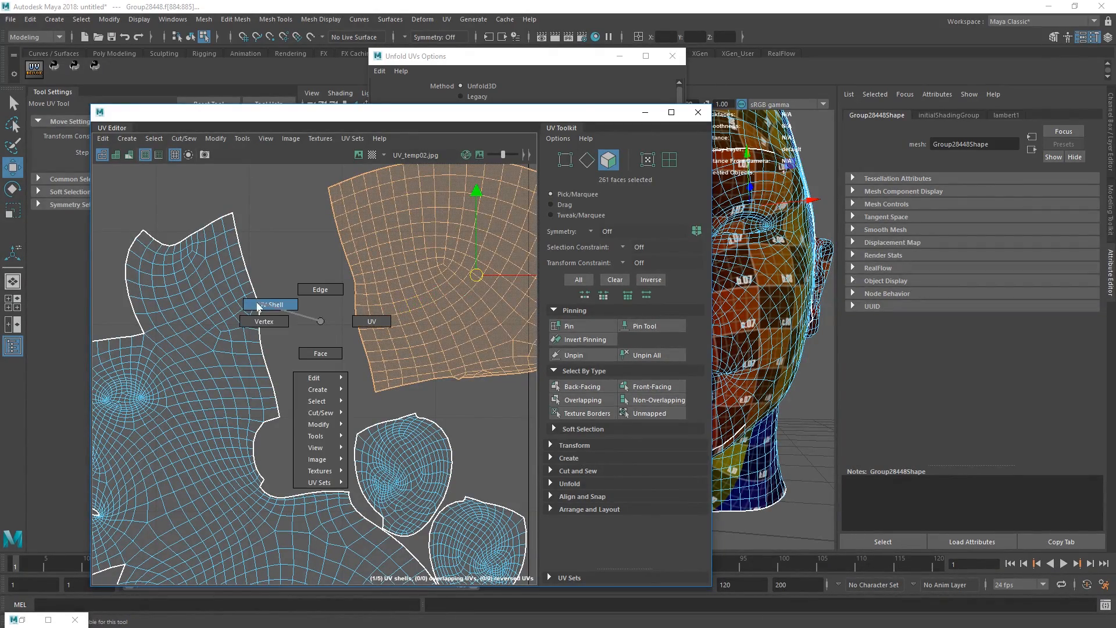
{"action": "left_click", "coordinate": [274, 304]}
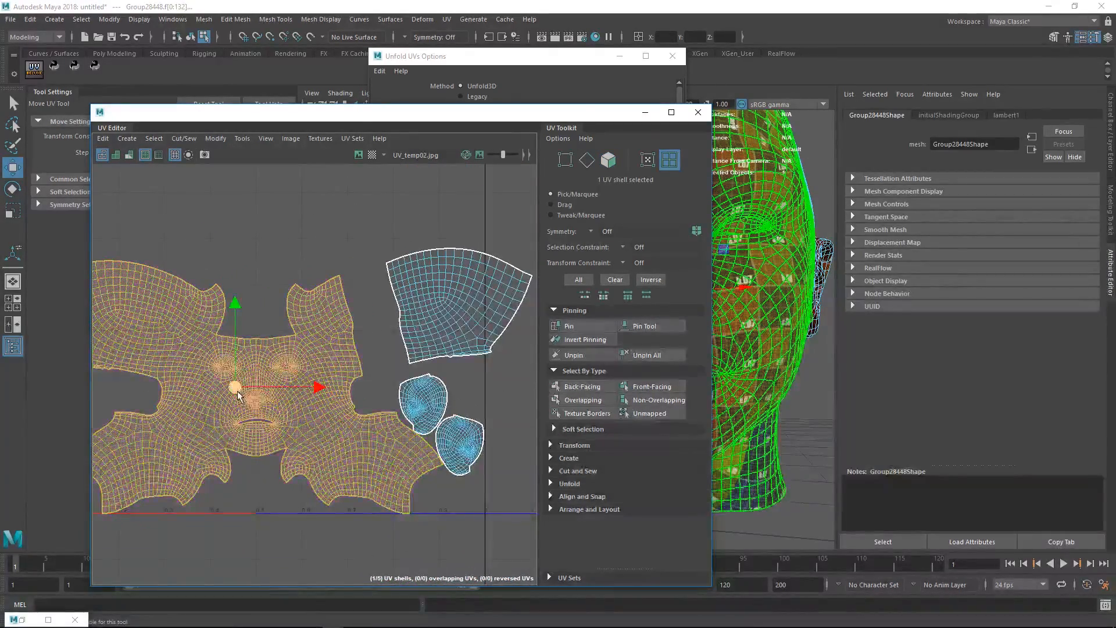
{"action": "left_click", "coordinate": [587, 160]}
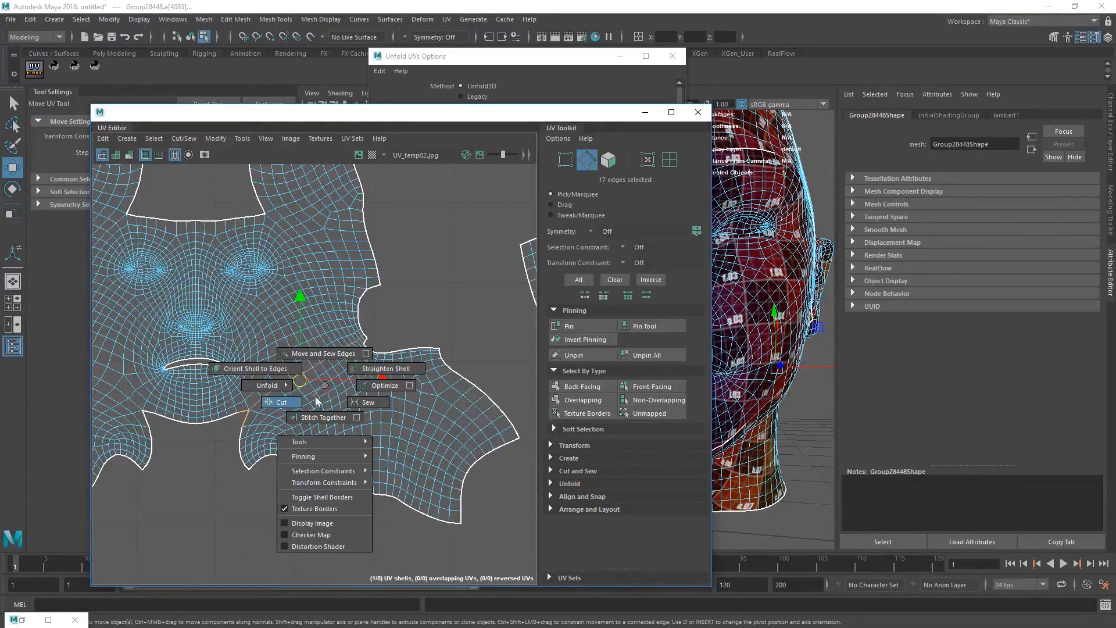
{"action": "left_click", "coordinate": [280, 401]}
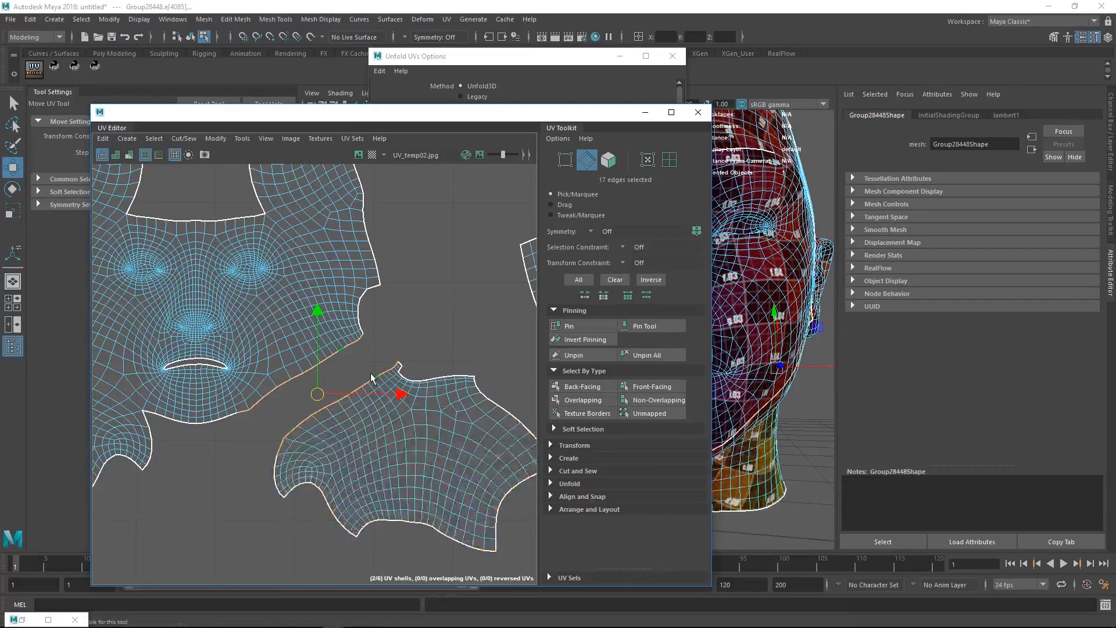
{"action": "right_click", "coordinate": [377, 380]}
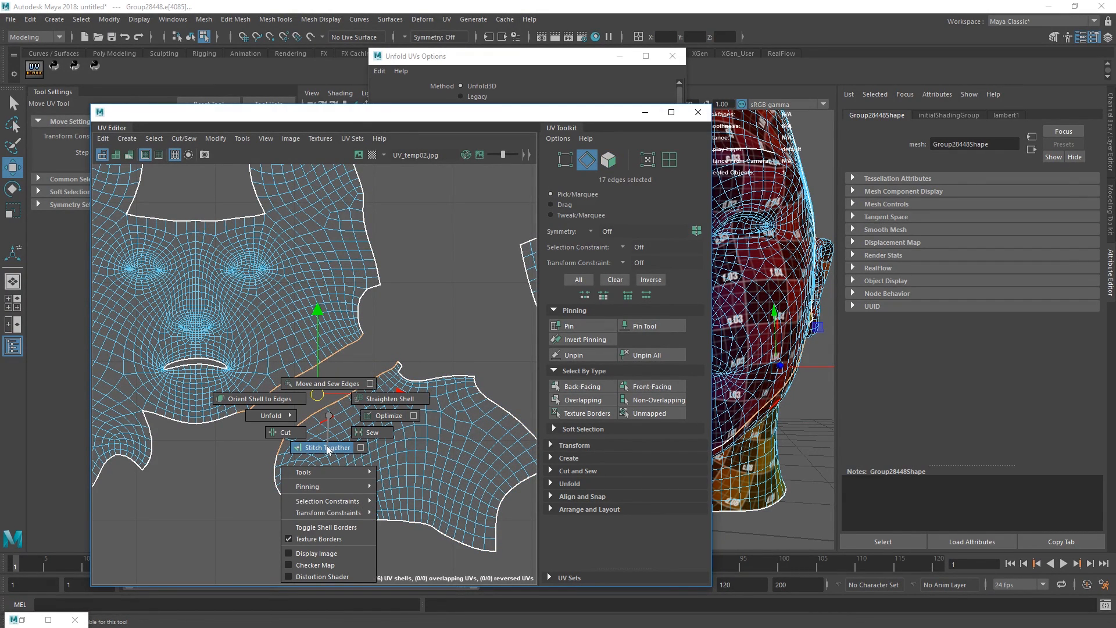
- Stitch Together the lower strip back onto the face shell along the selected edges
{"action": "left_click", "coordinate": [360, 448]}
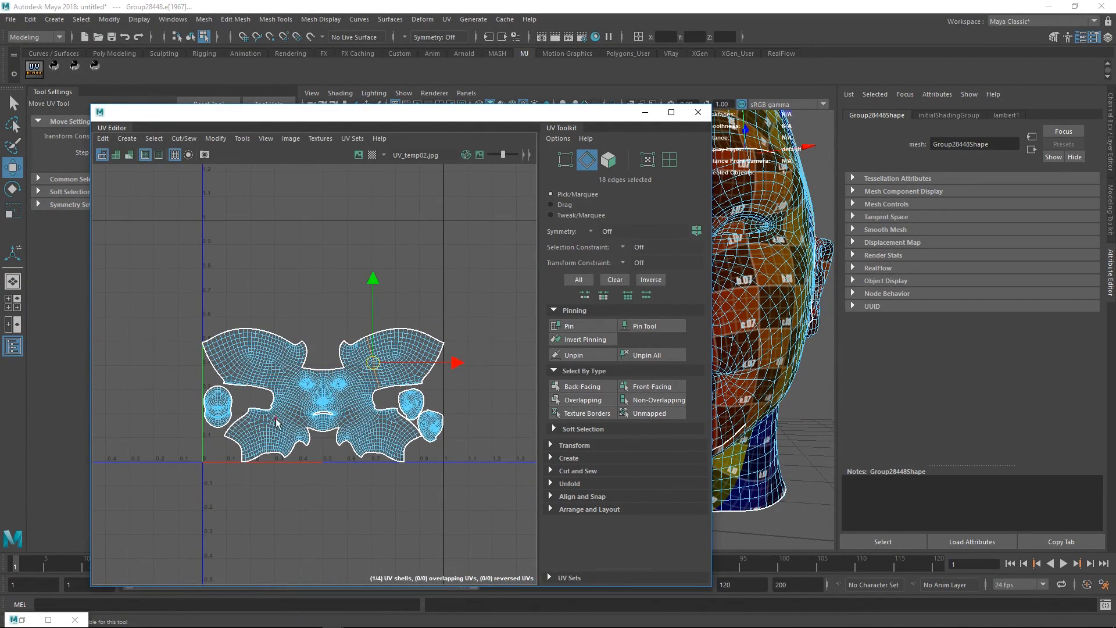
{"action": "mouse_move", "coordinate": [299, 405]}
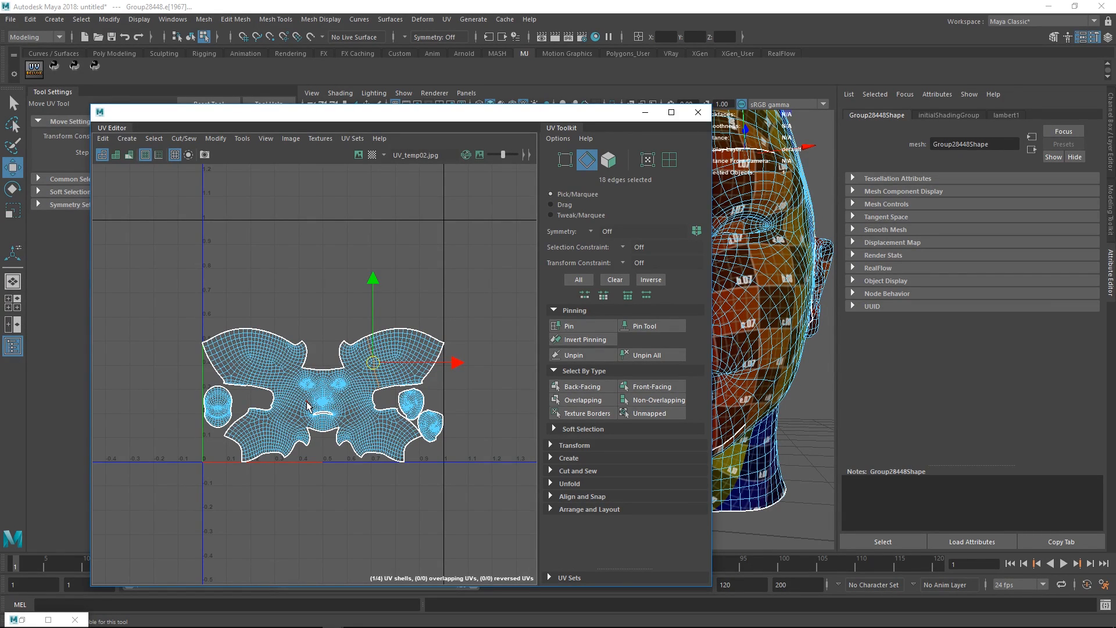
{"action": "mouse_move", "coordinate": [328, 426]}
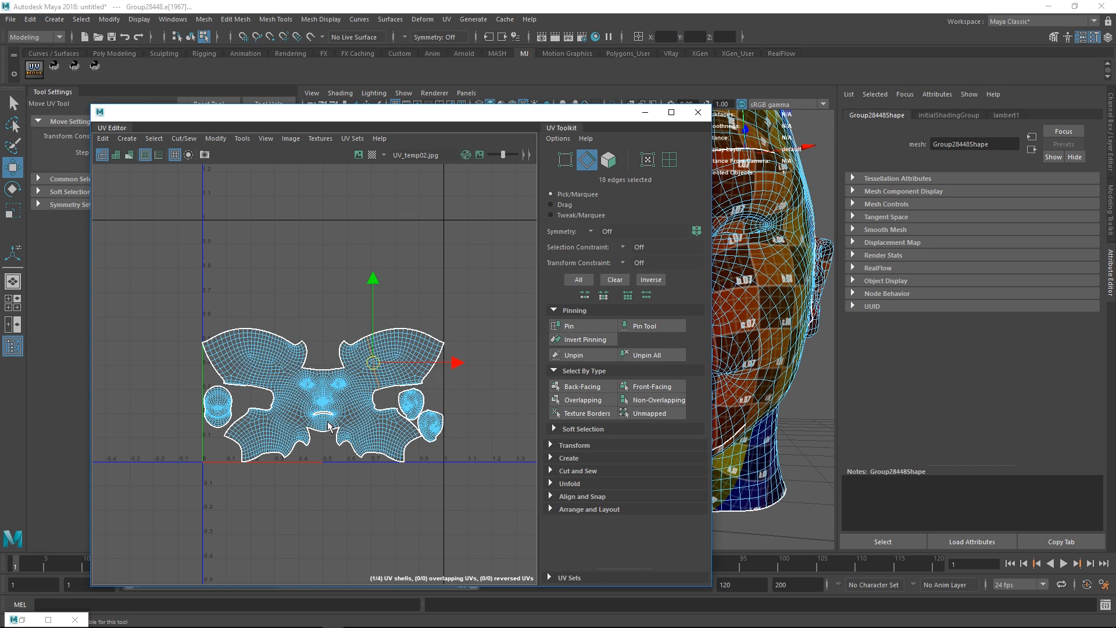